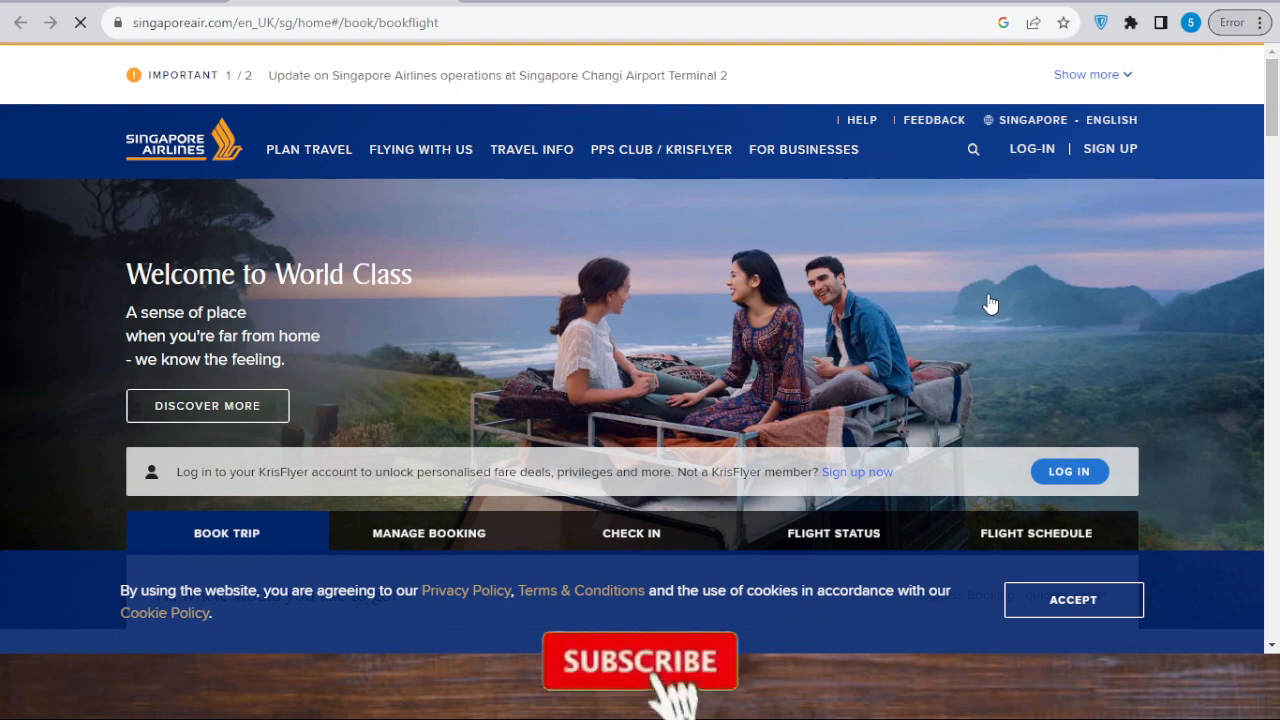
Reach the Book Trip search form on the home page with Singapore (SIN) preset as departure.
left_click(640, 662)
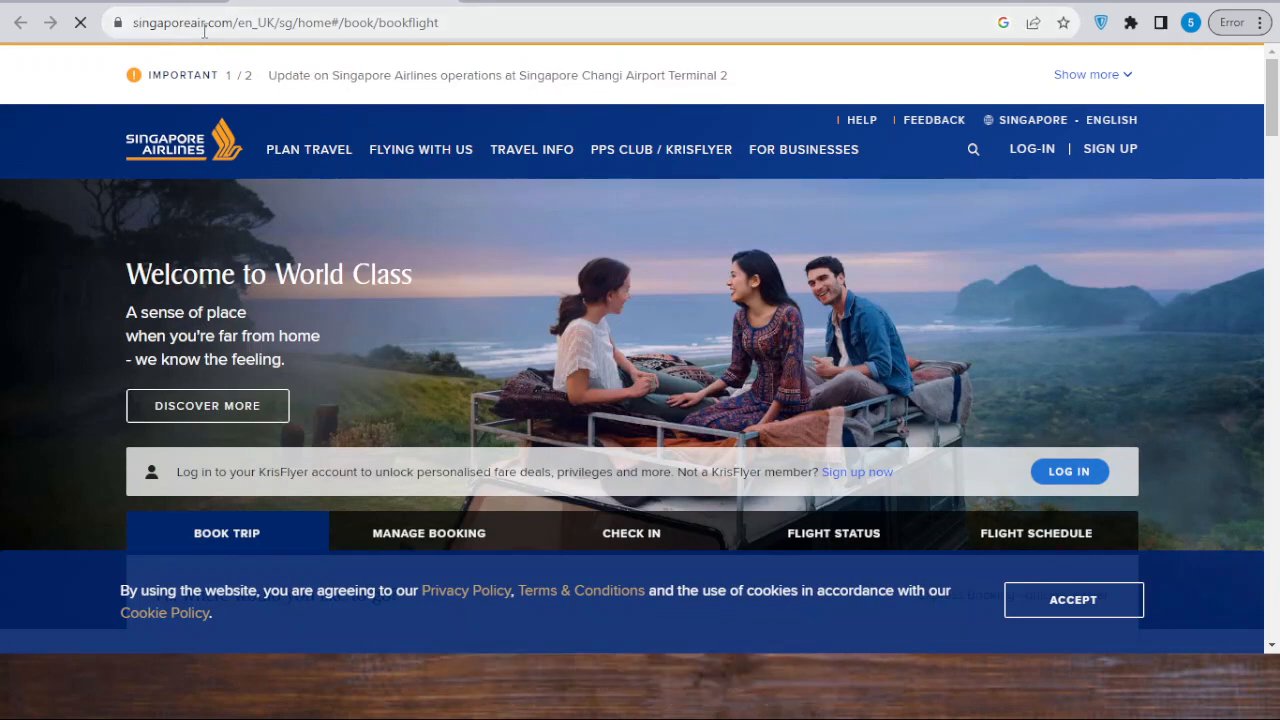
scroll("down", 3)
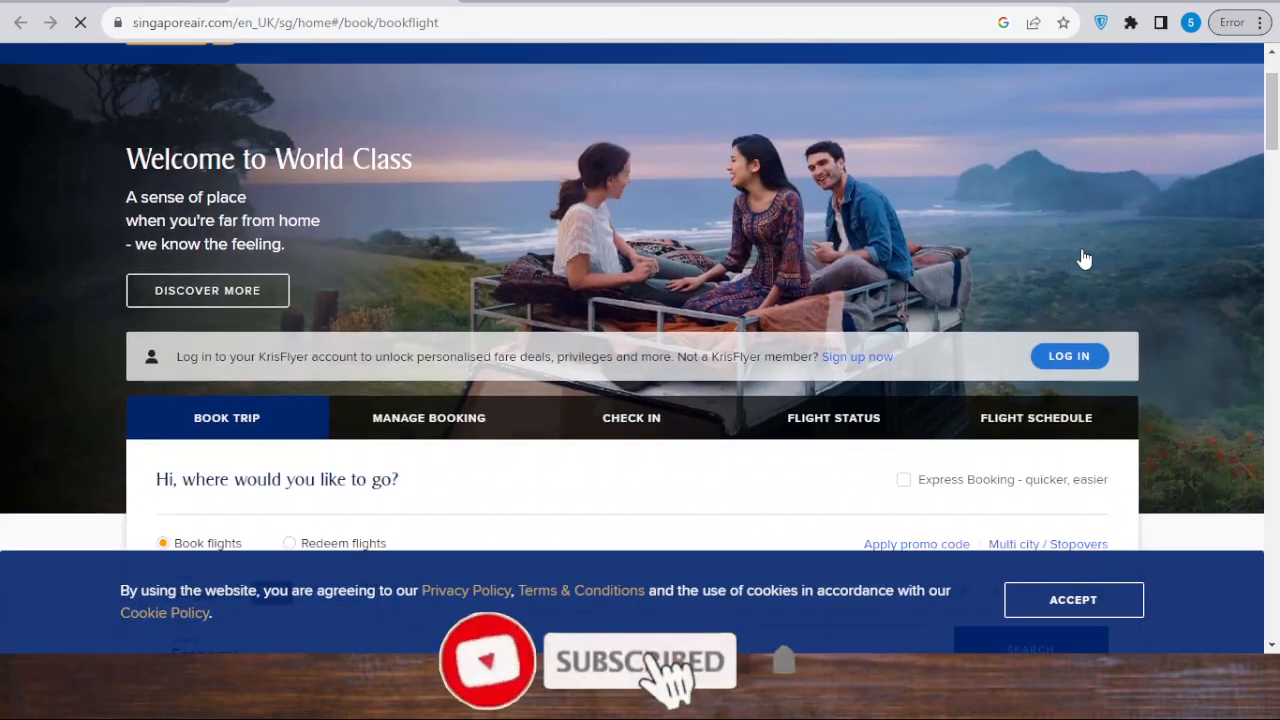
scroll("down", 3)
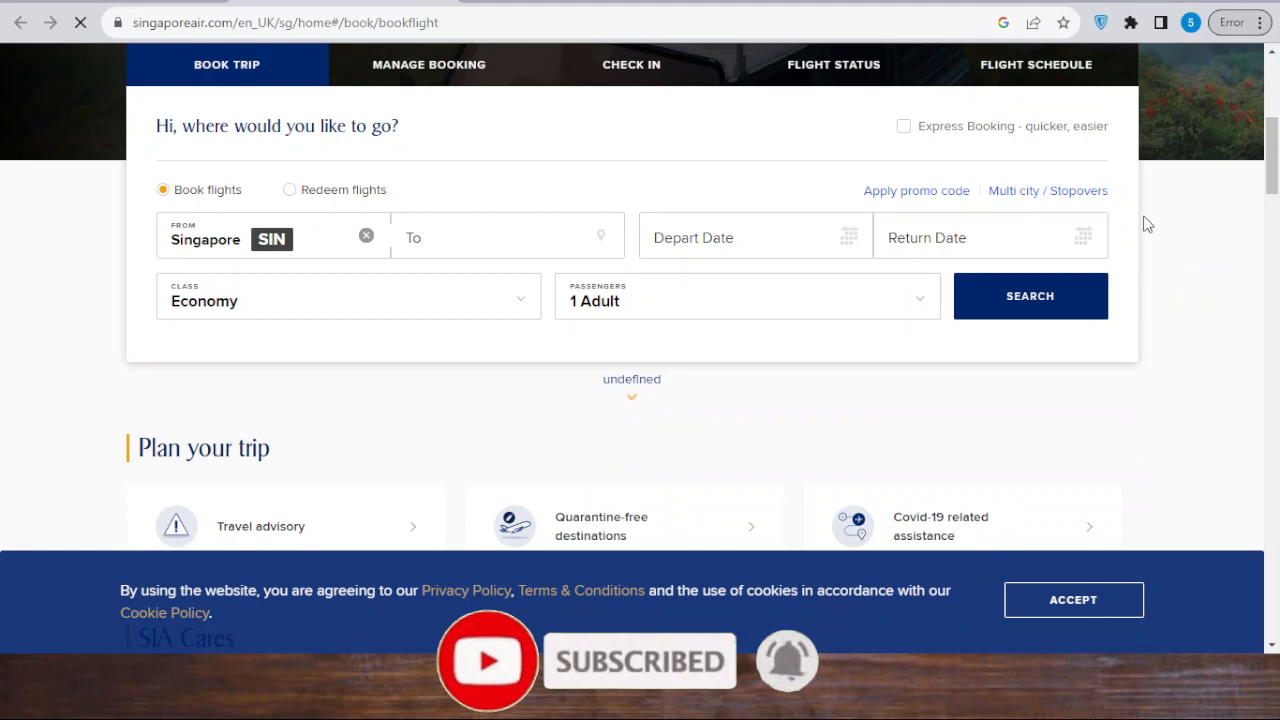
left_click(210, 238)
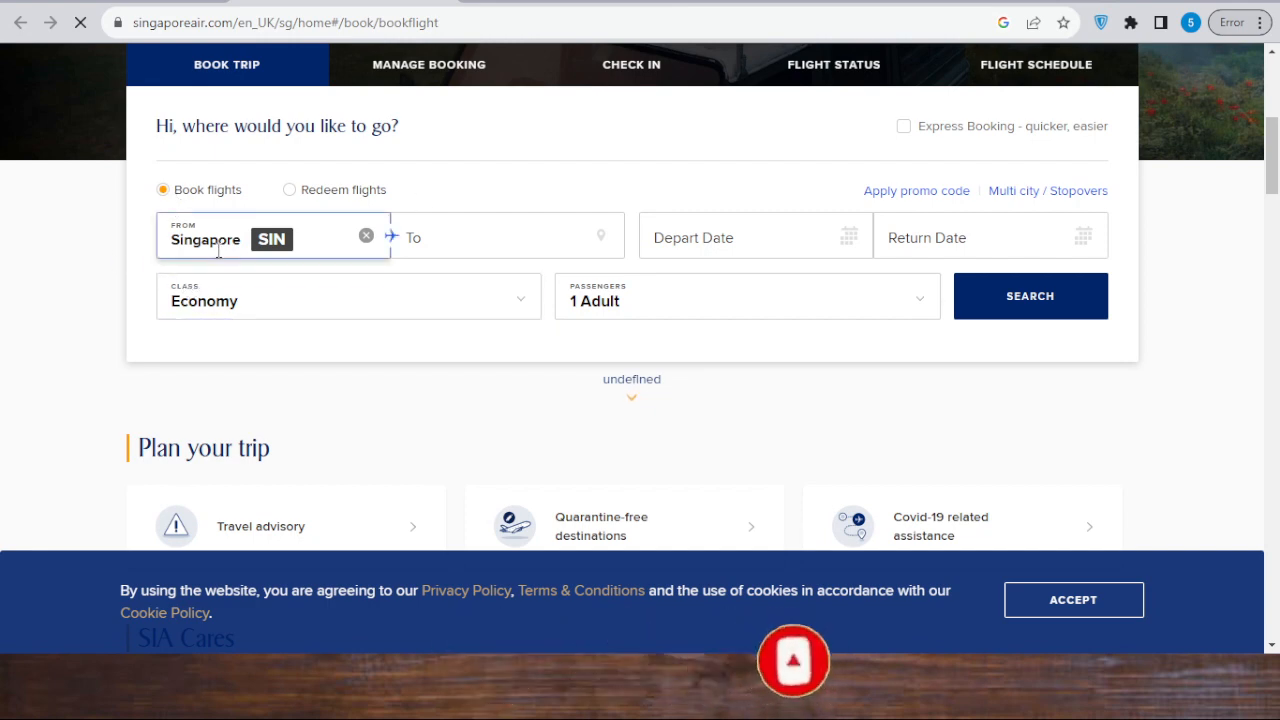
Enter the destination search and choose Melbourne, Australia (MEL) from the suggestions.
scroll("down", 3)
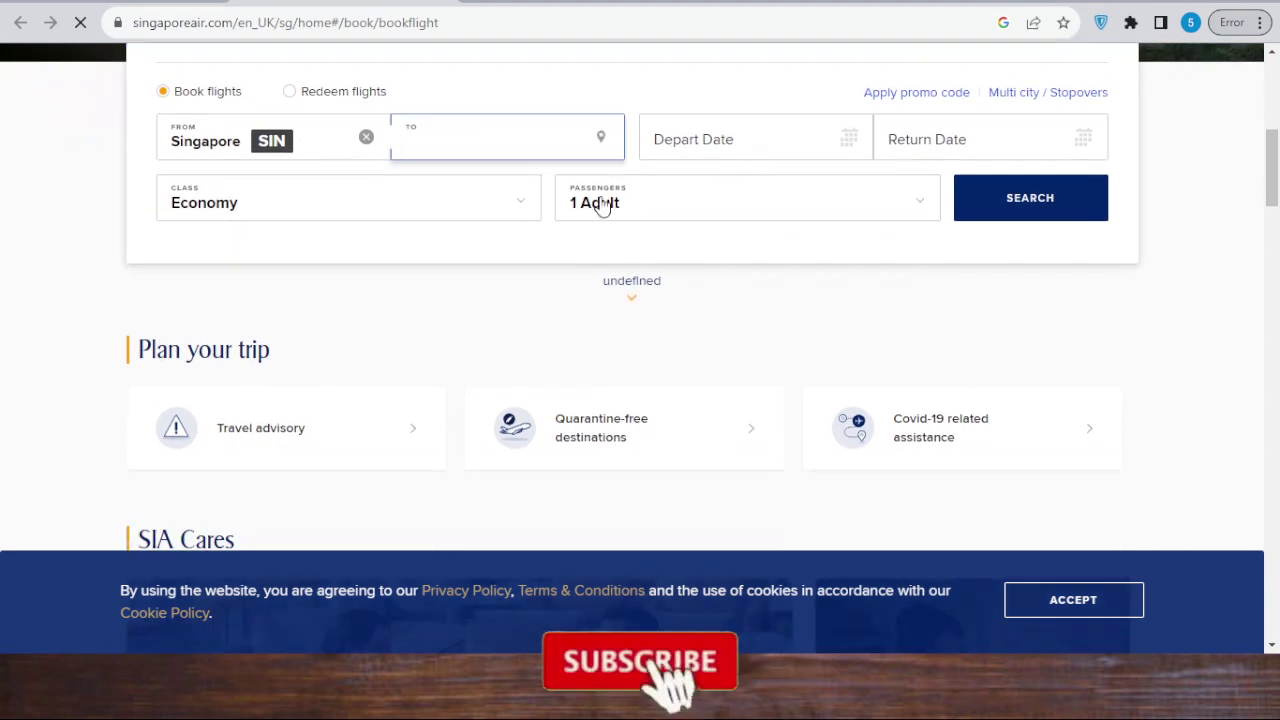
left_click(640, 662)
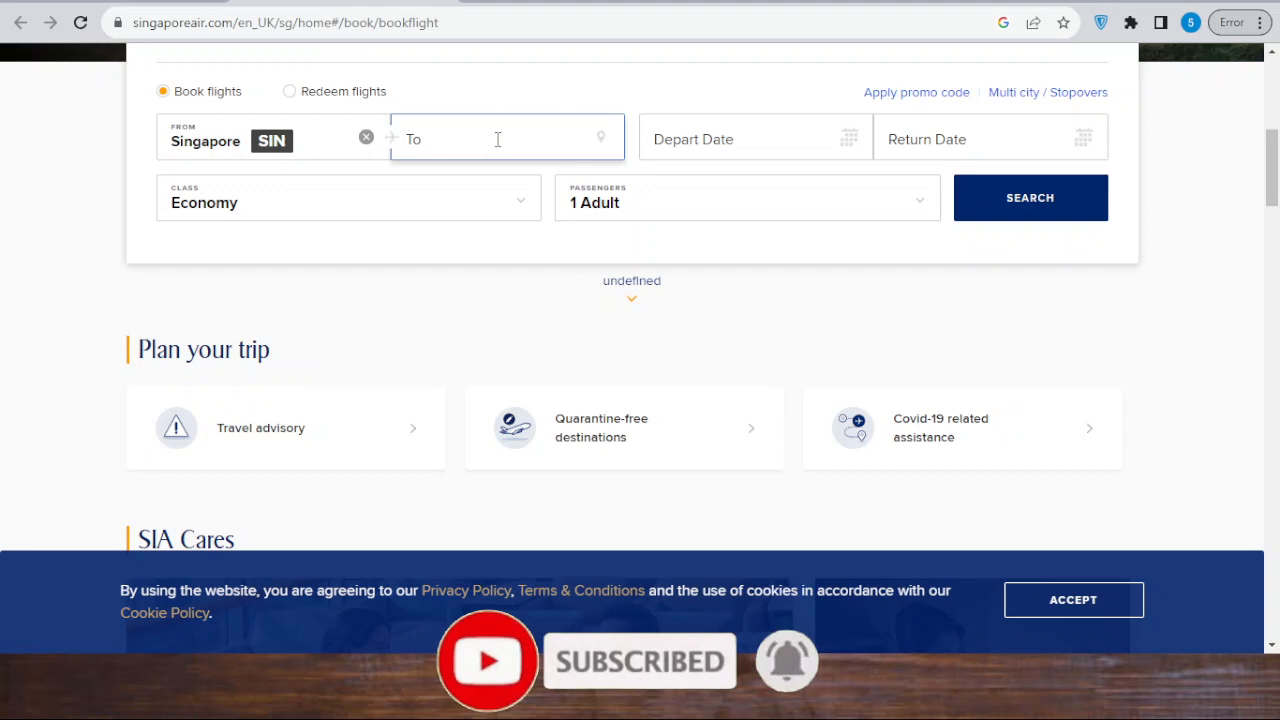
left_click(496, 138)
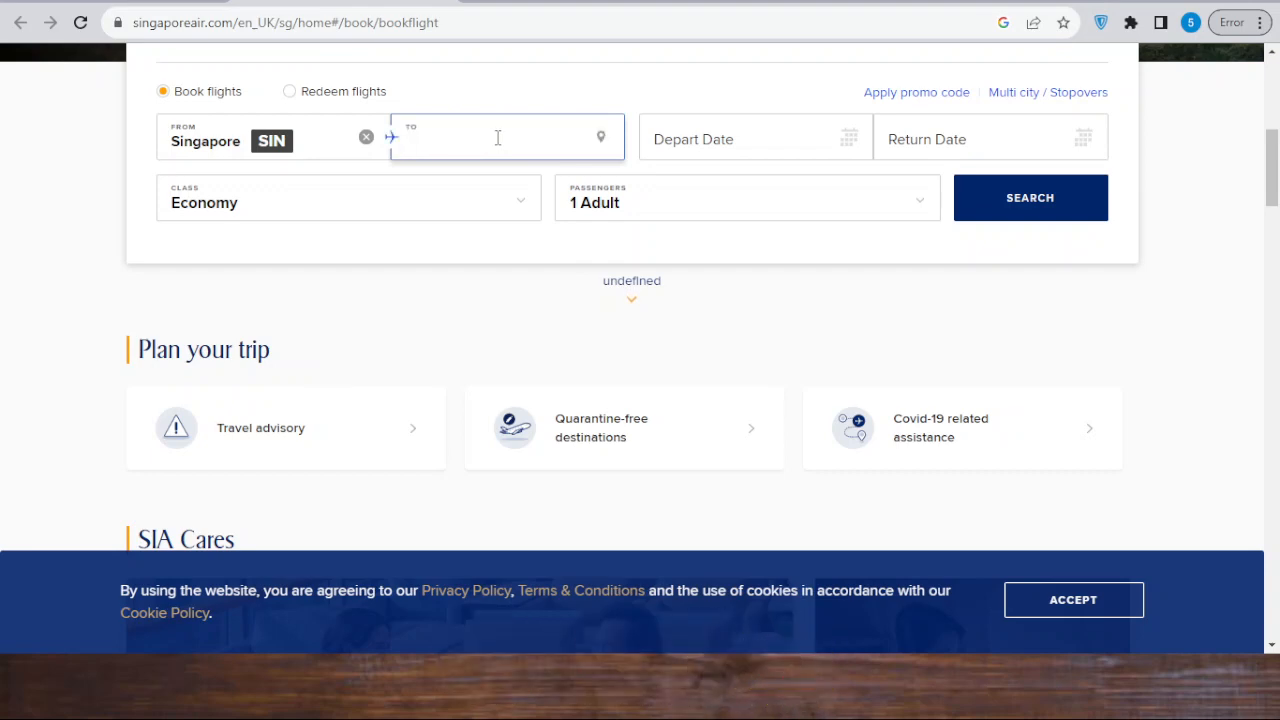
type("mal")
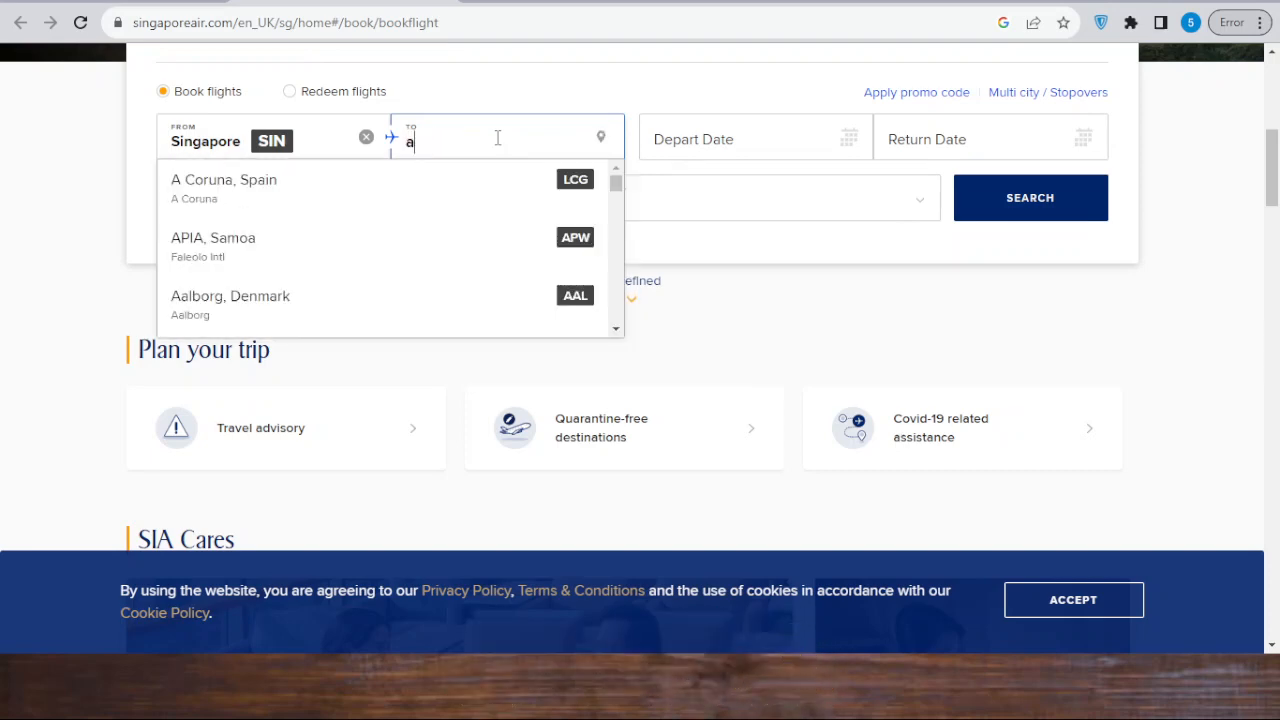
type("ustra")
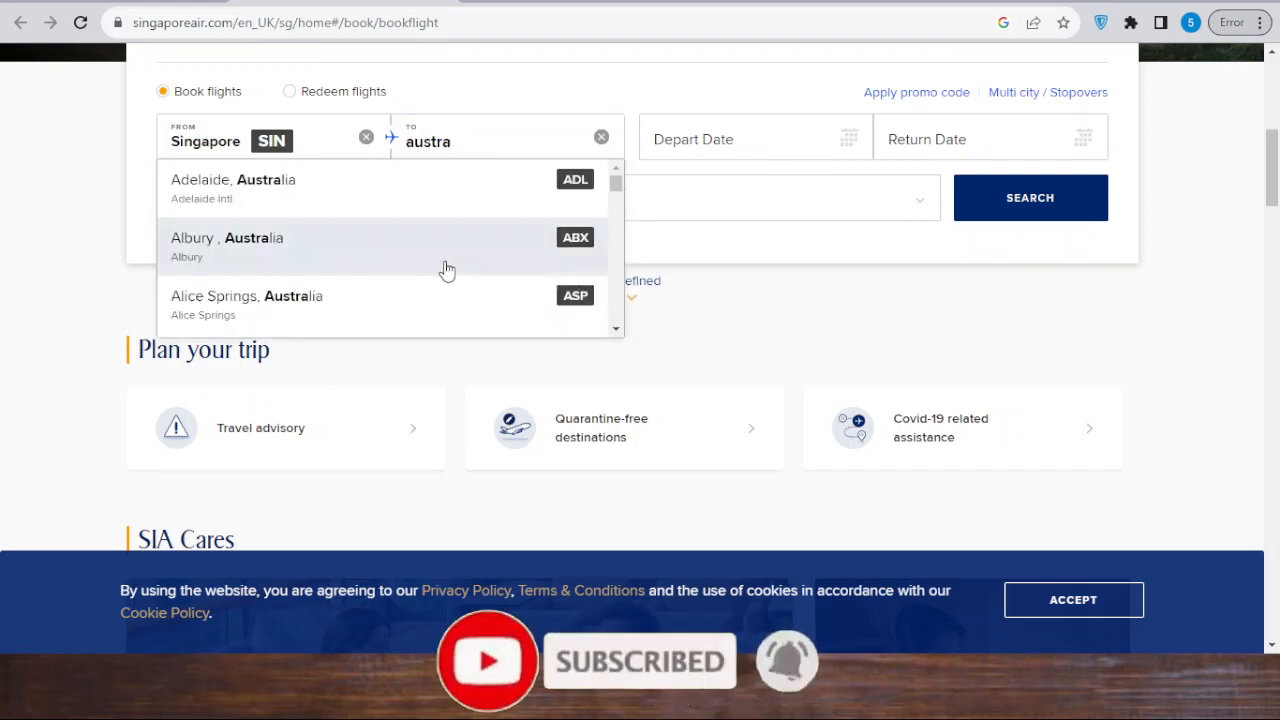
scroll("down", 3)
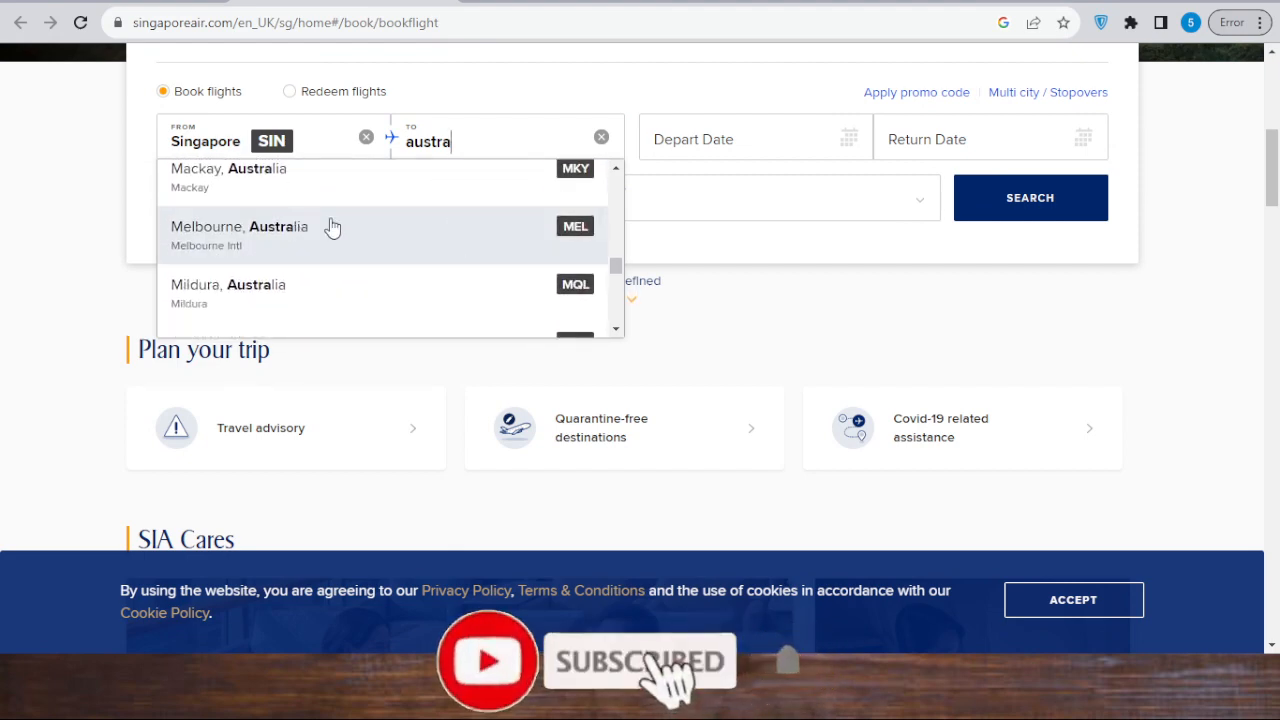
left_click(240, 226)
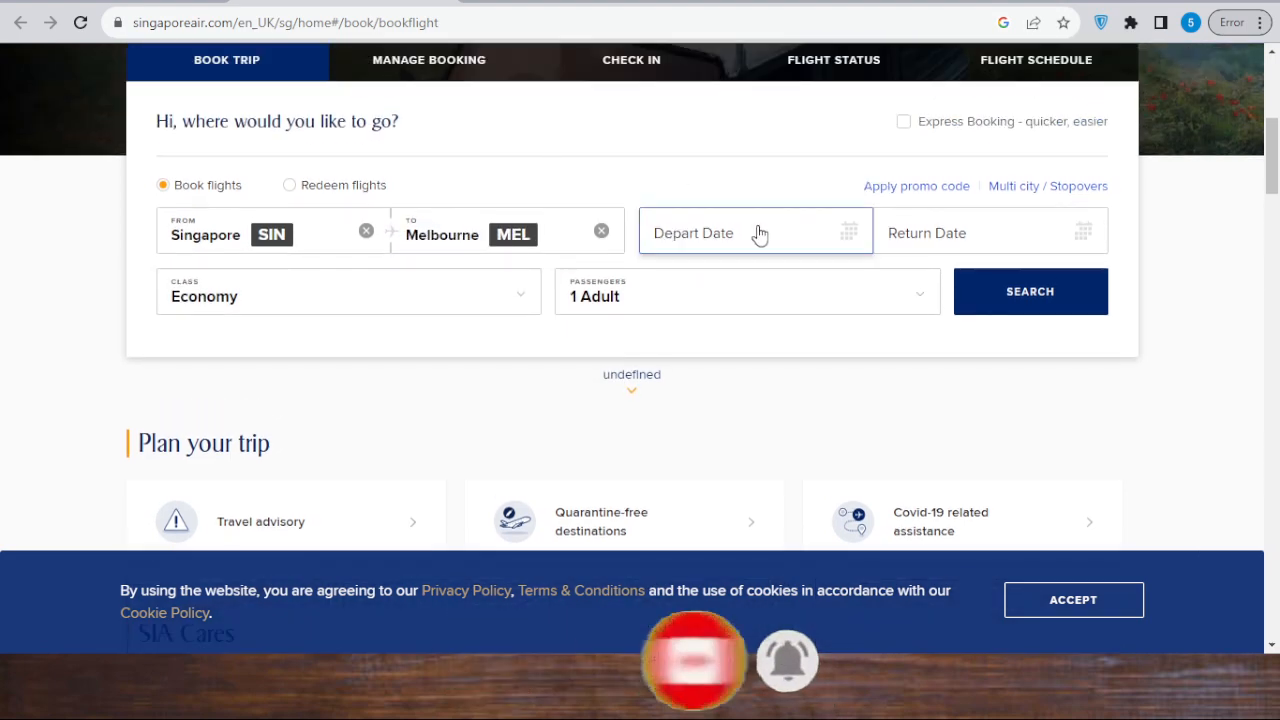
Pick 1 November 2023 as departure and 30 November 2023 as return in the calendar.
left_click(756, 232)
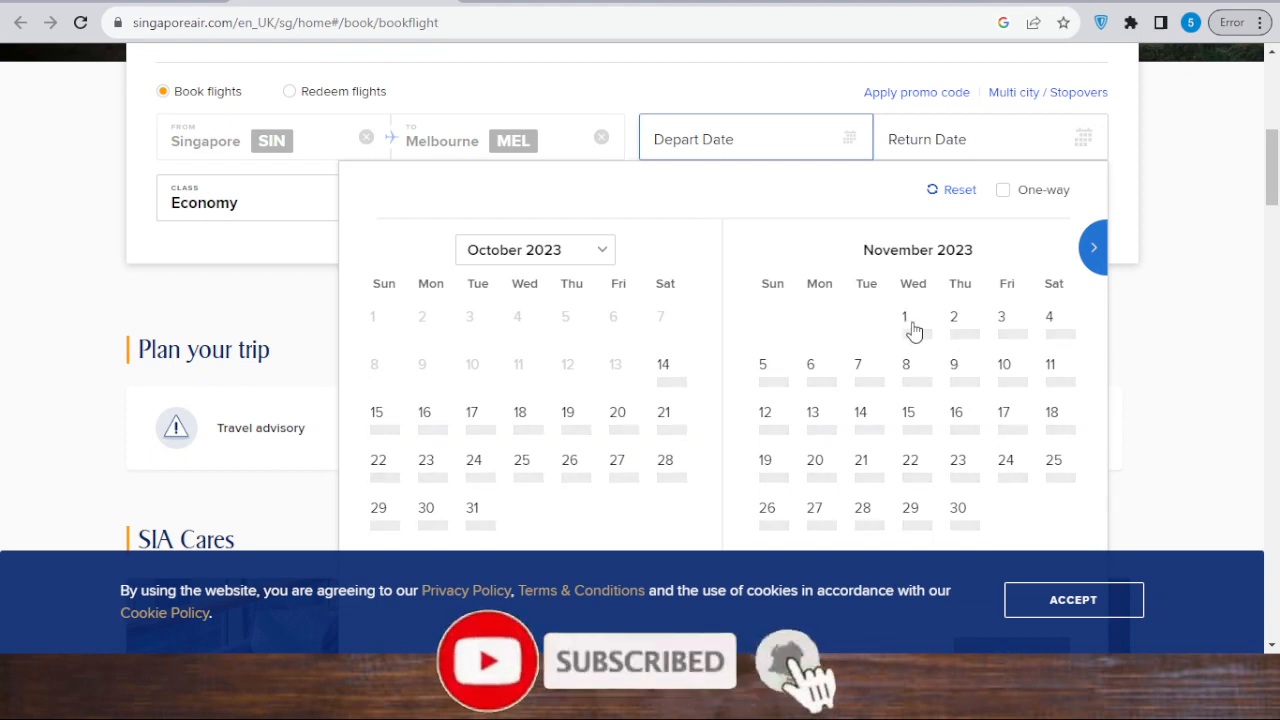
left_click(912, 316)
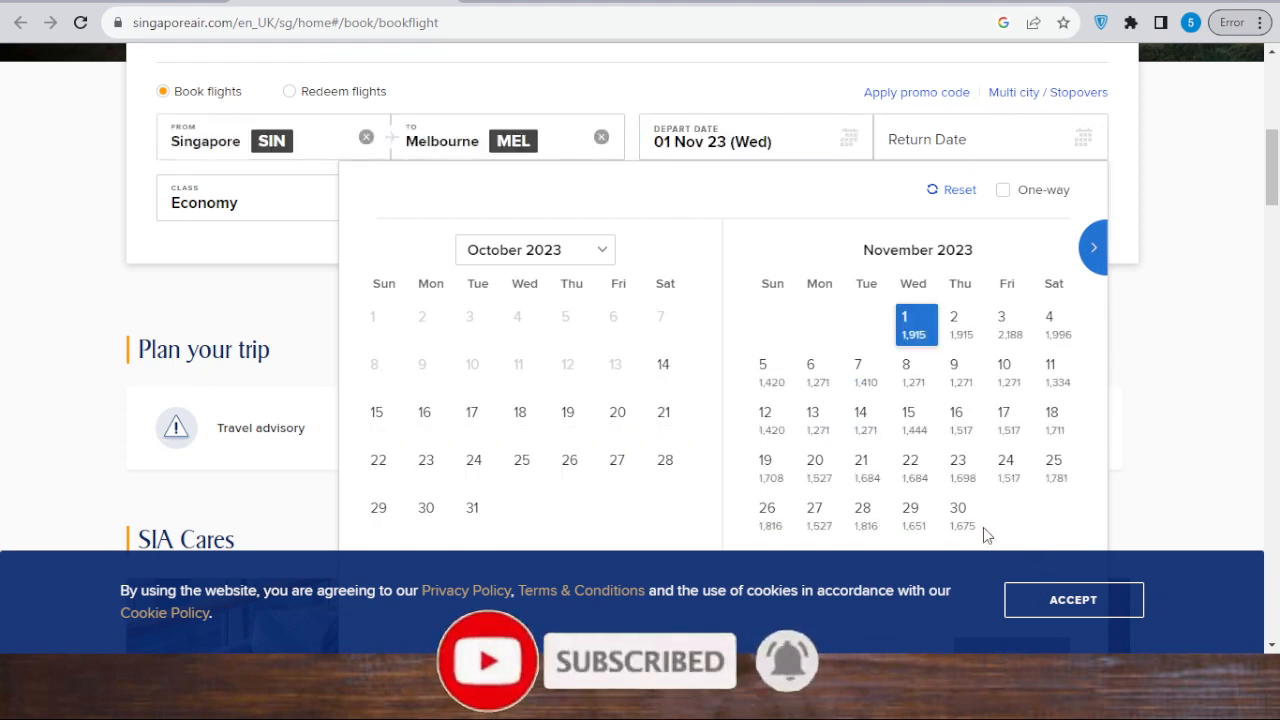
left_click(956, 512)
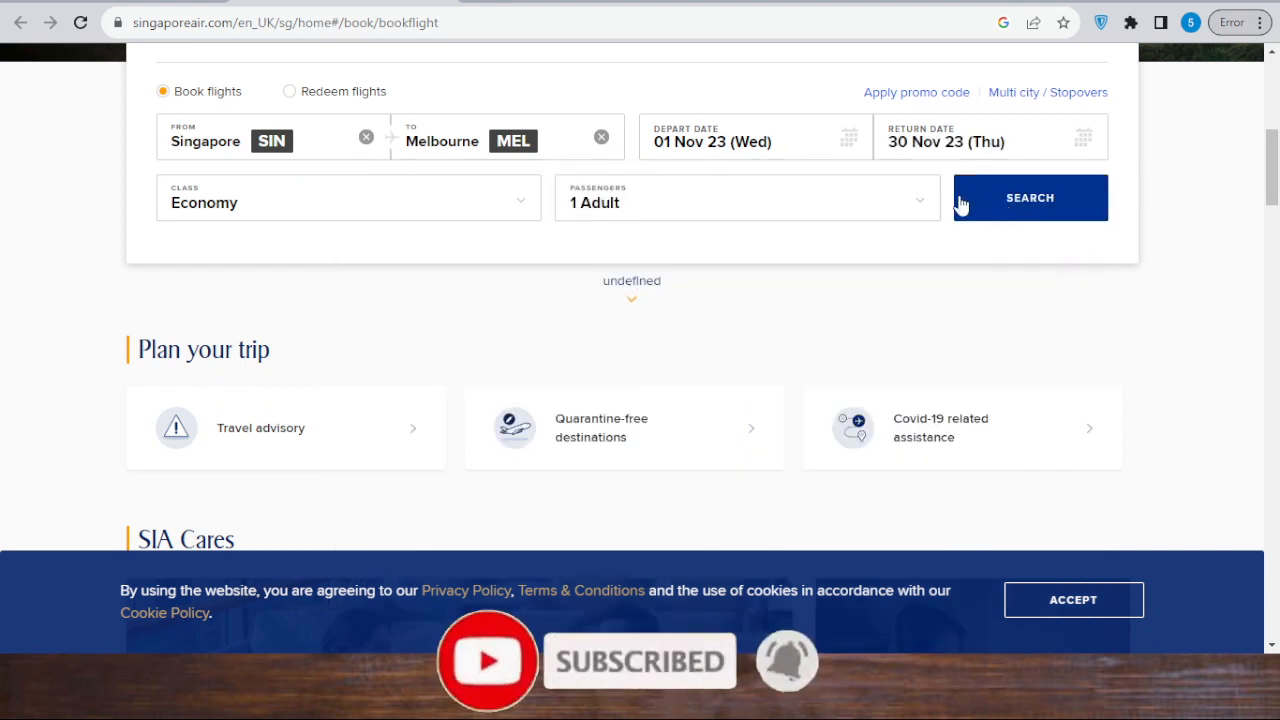
left_click(964, 140)
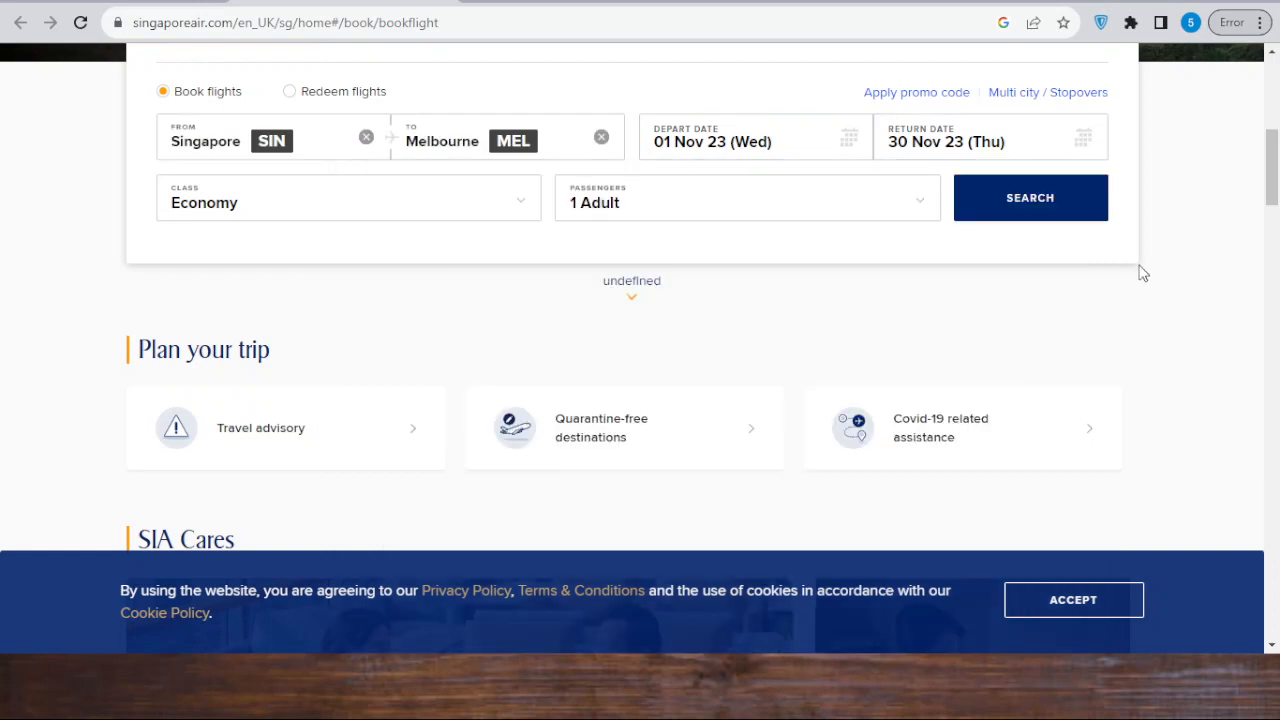
left_click(348, 198)
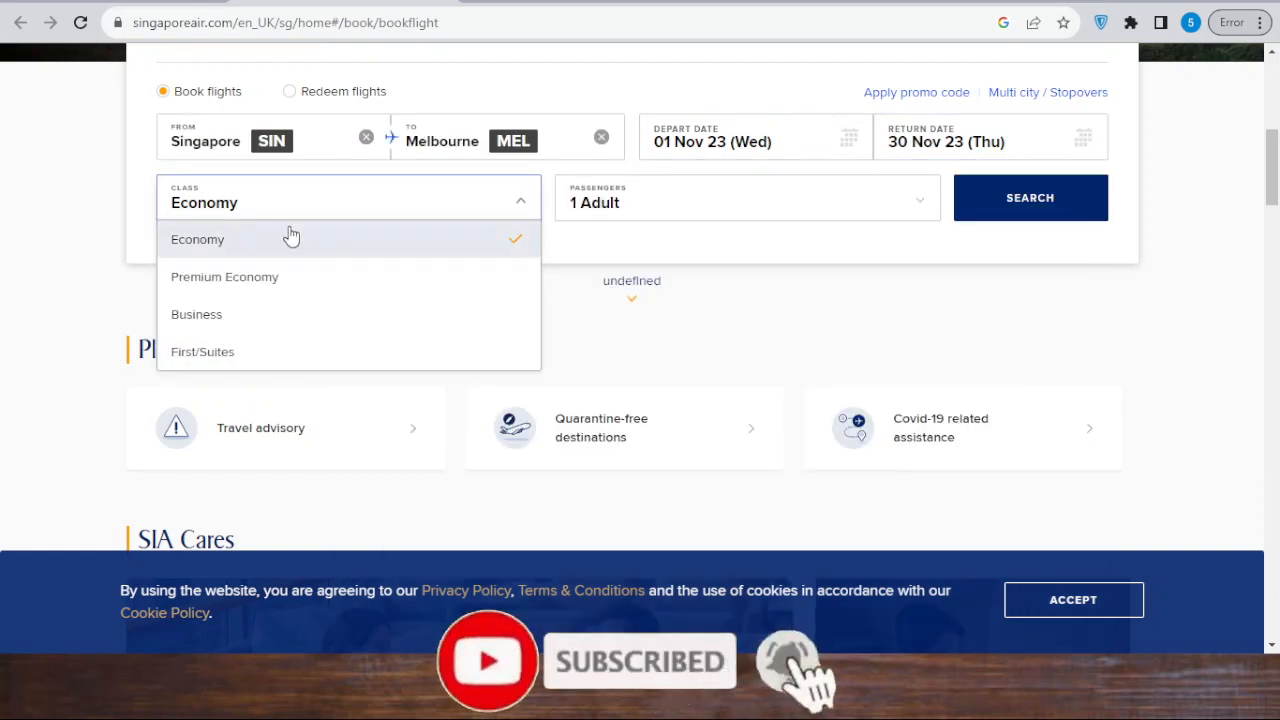
mouse_move(328, 322)
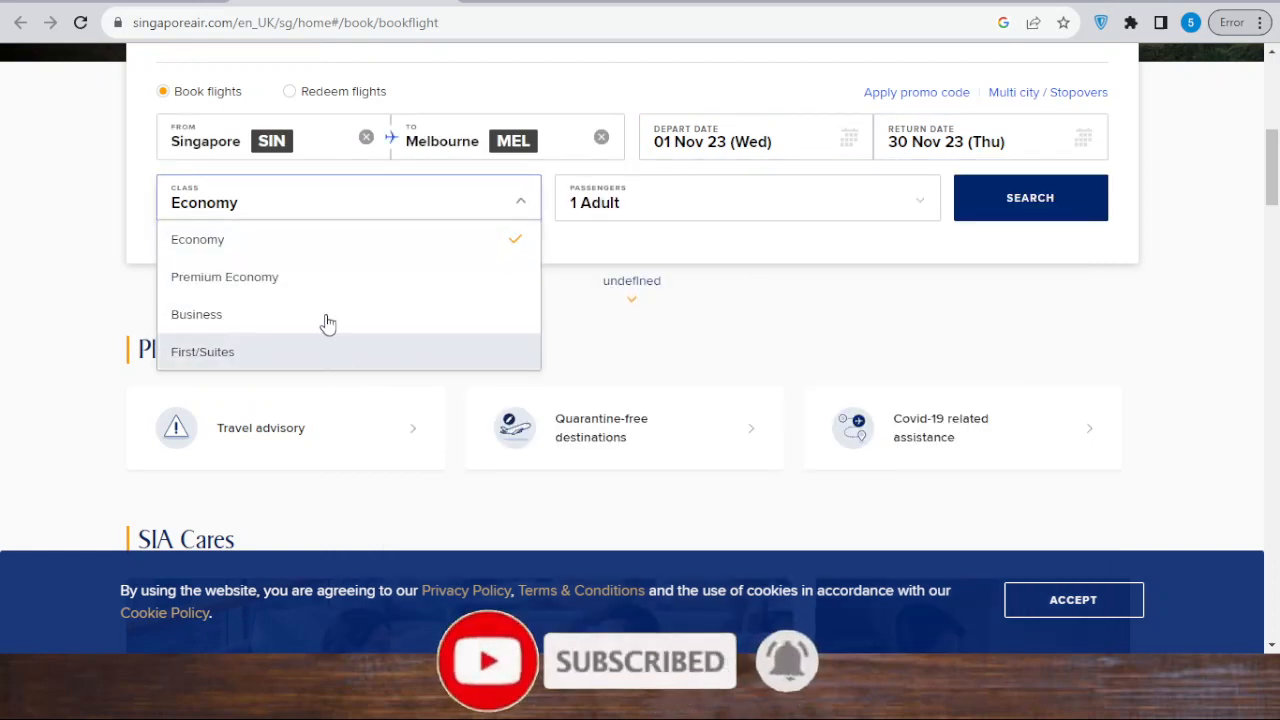
mouse_move(320, 288)
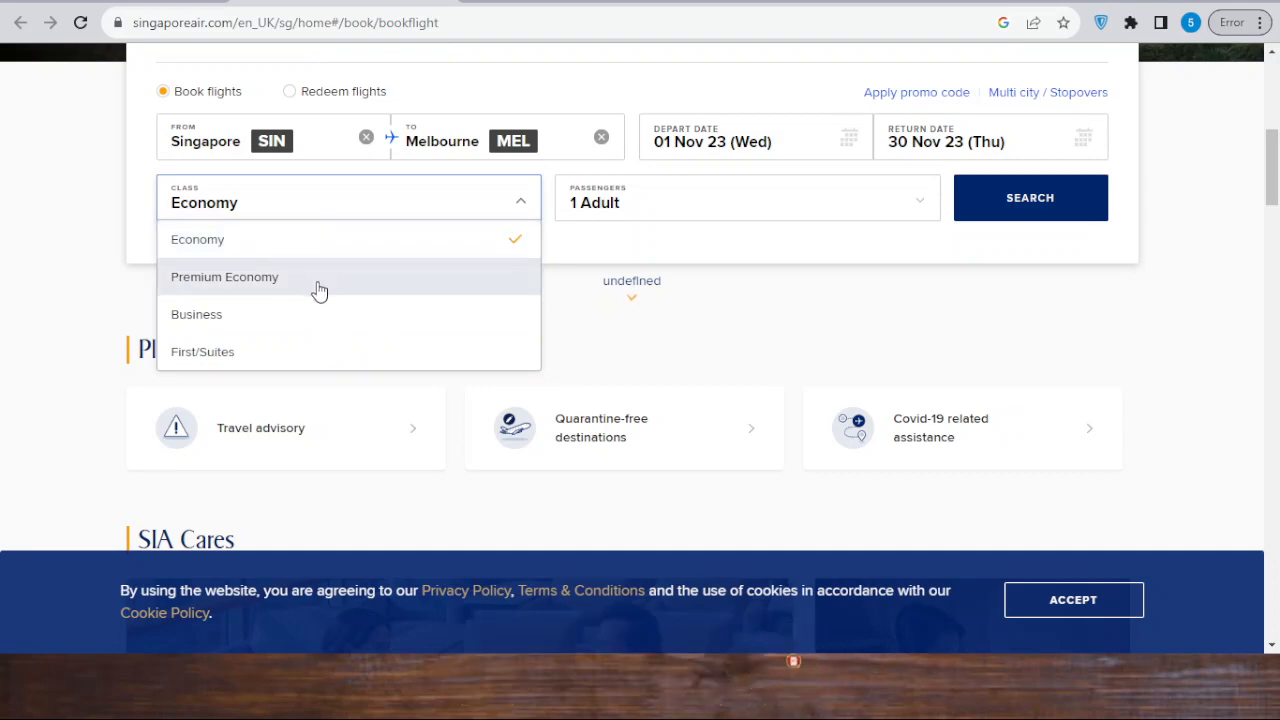
mouse_move(284, 360)
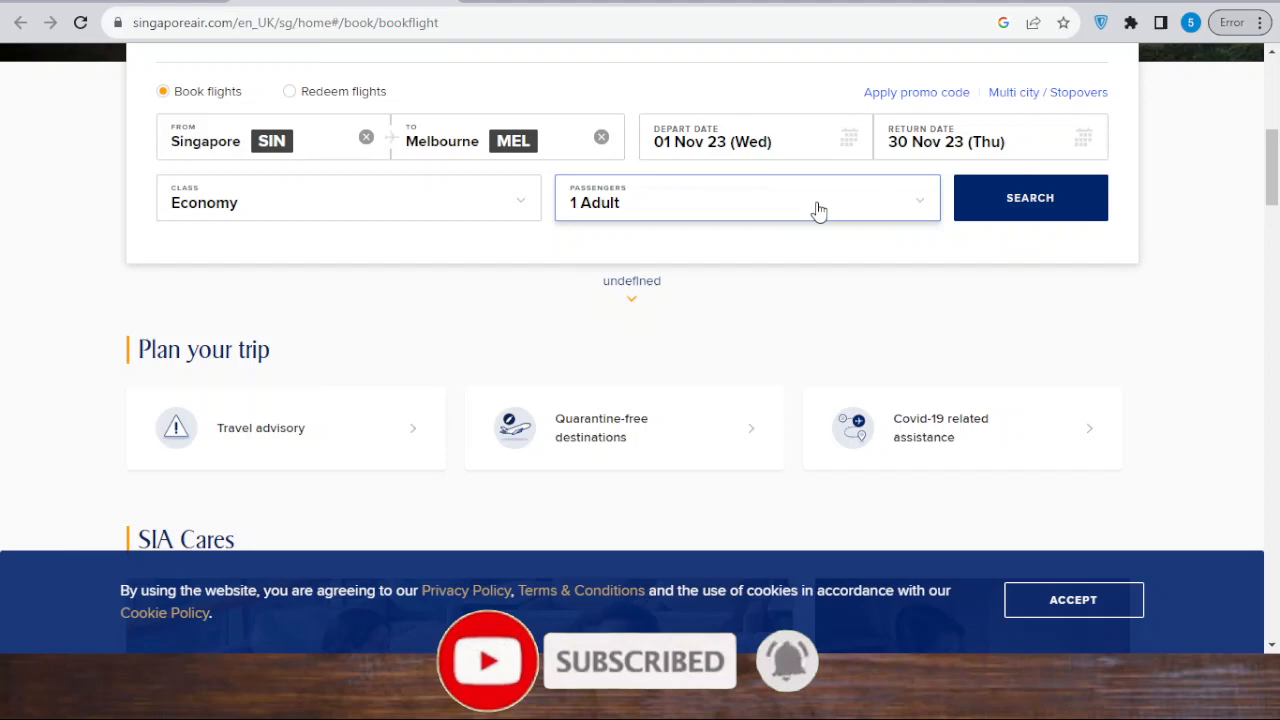
left_click(746, 200)
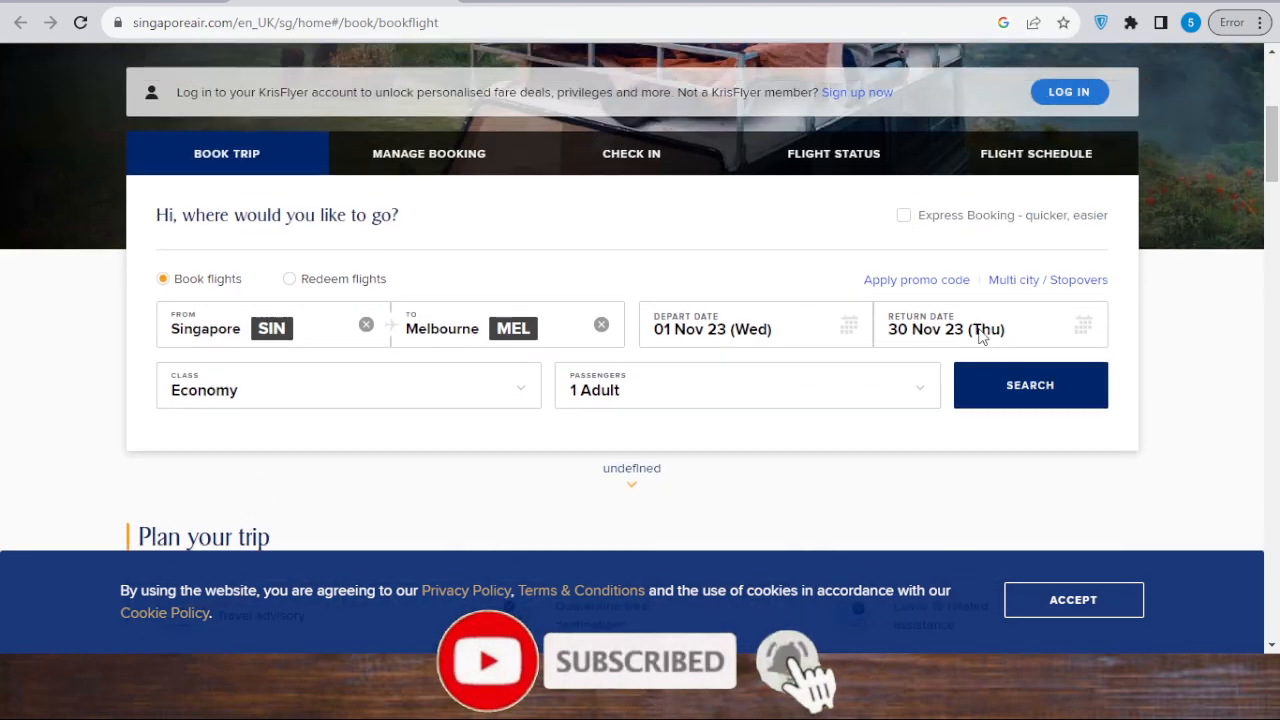
Submit the flight search, reload the failed page and confirm form resubmission so results load.
left_click(1030, 384)
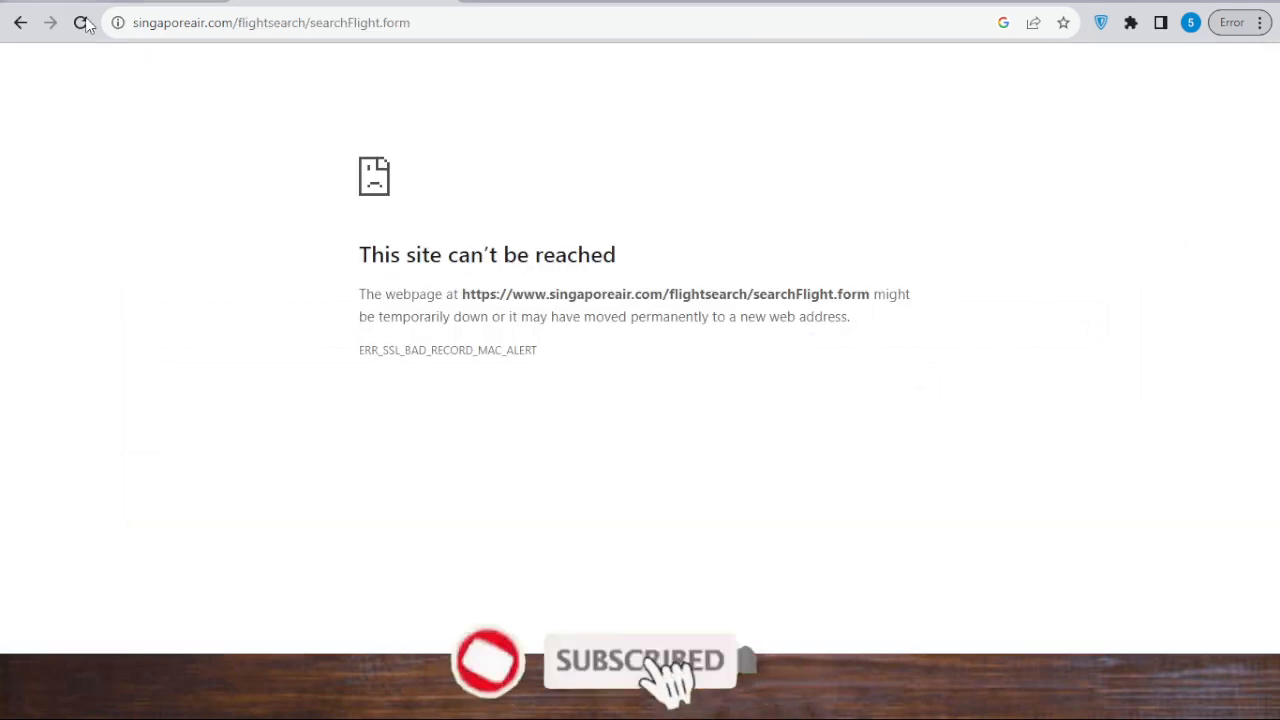
left_click(80, 24)
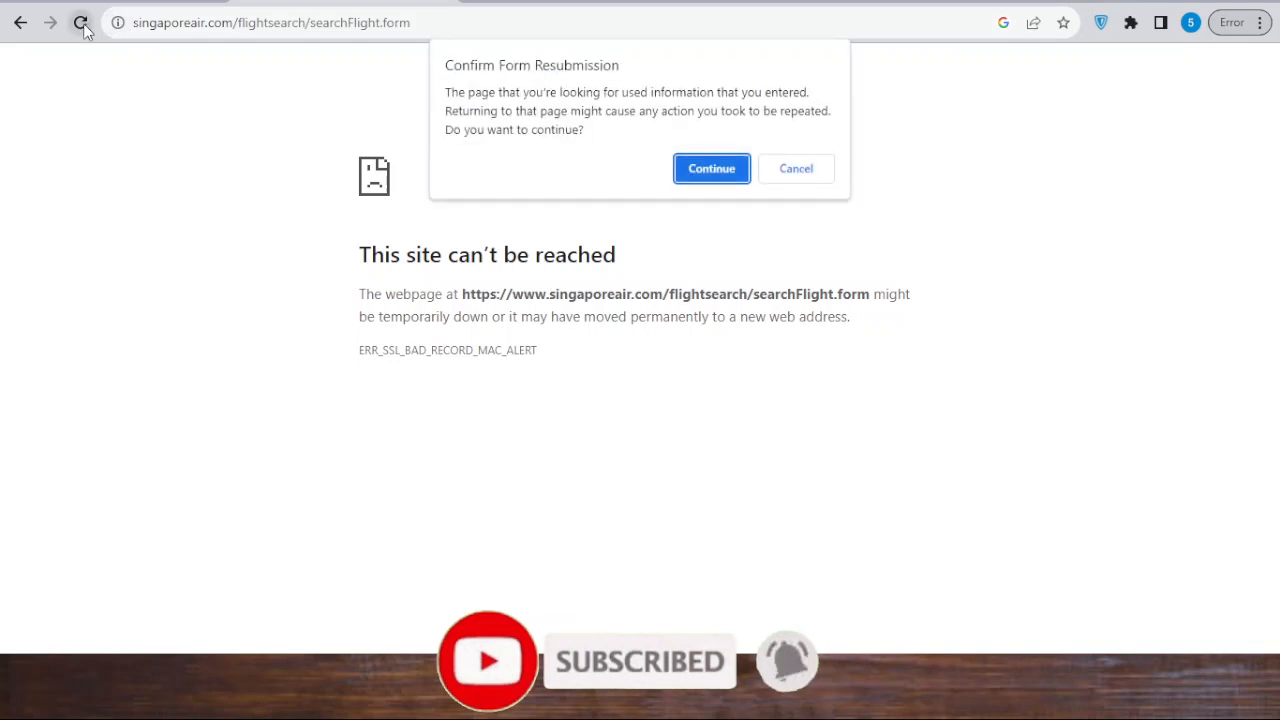
left_click(712, 168)
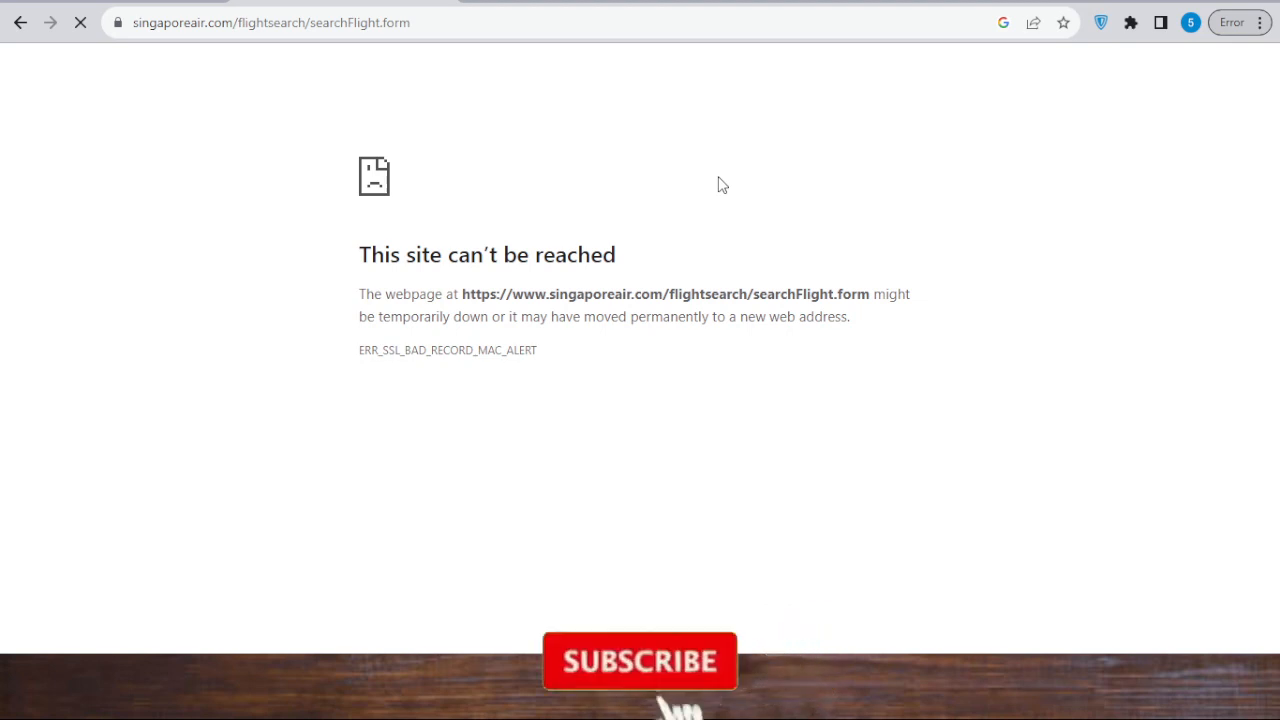
left_click(636, 660)
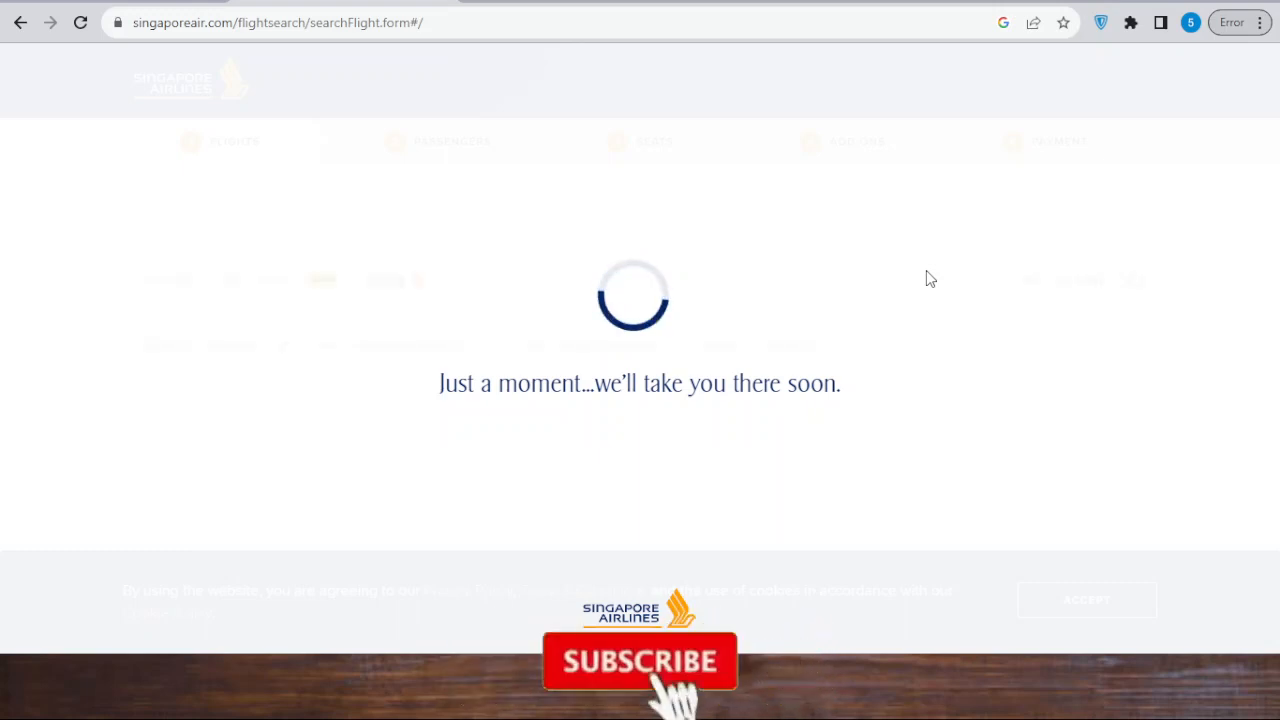
left_click(640, 662)
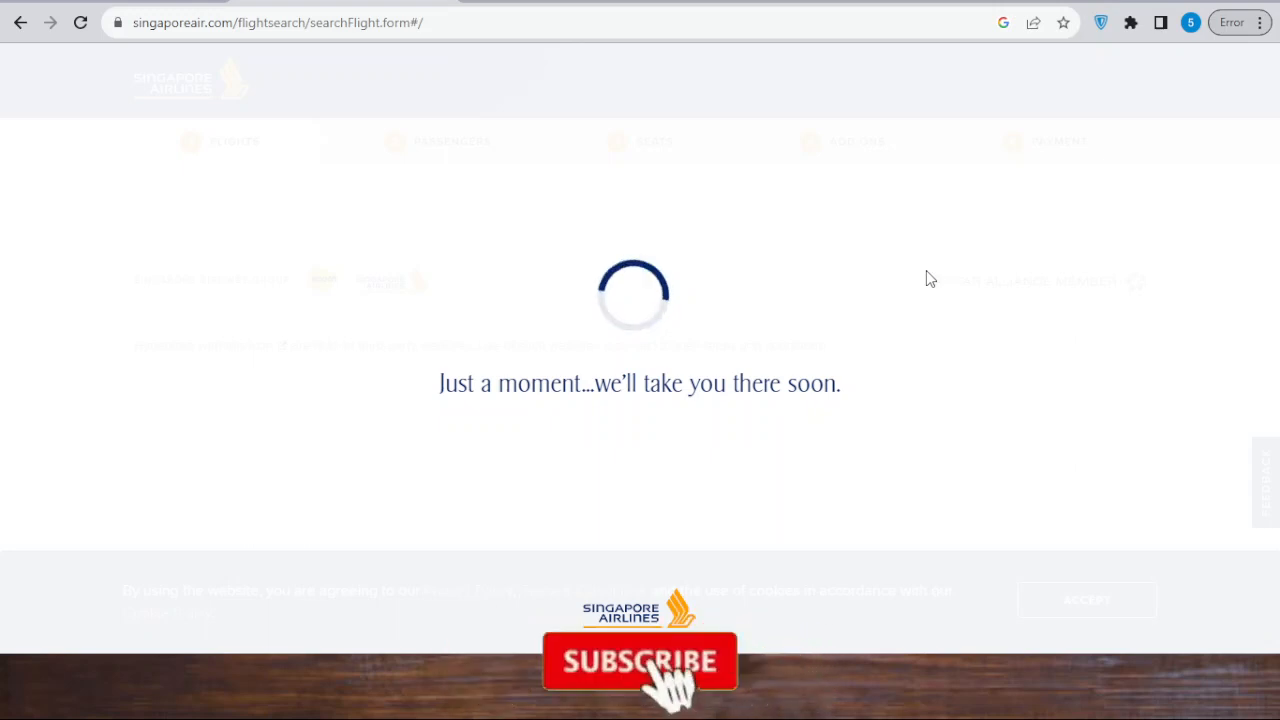
left_click(640, 662)
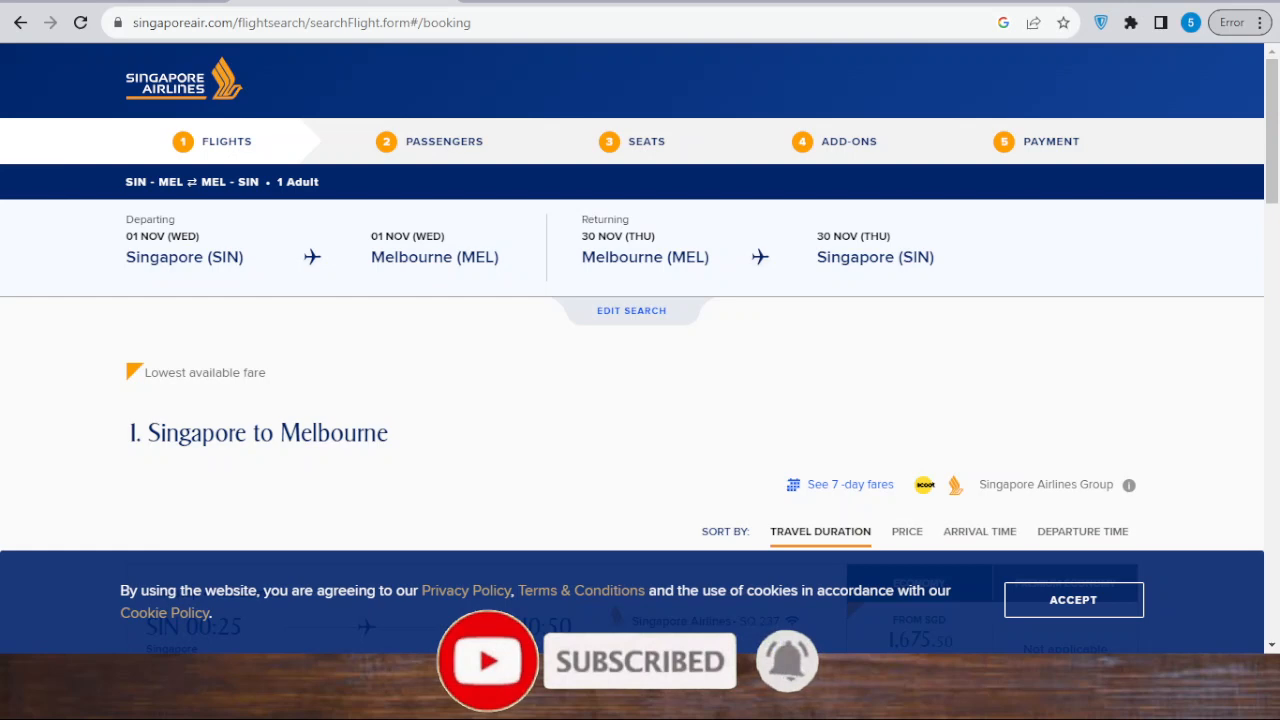
scroll("down", 3)
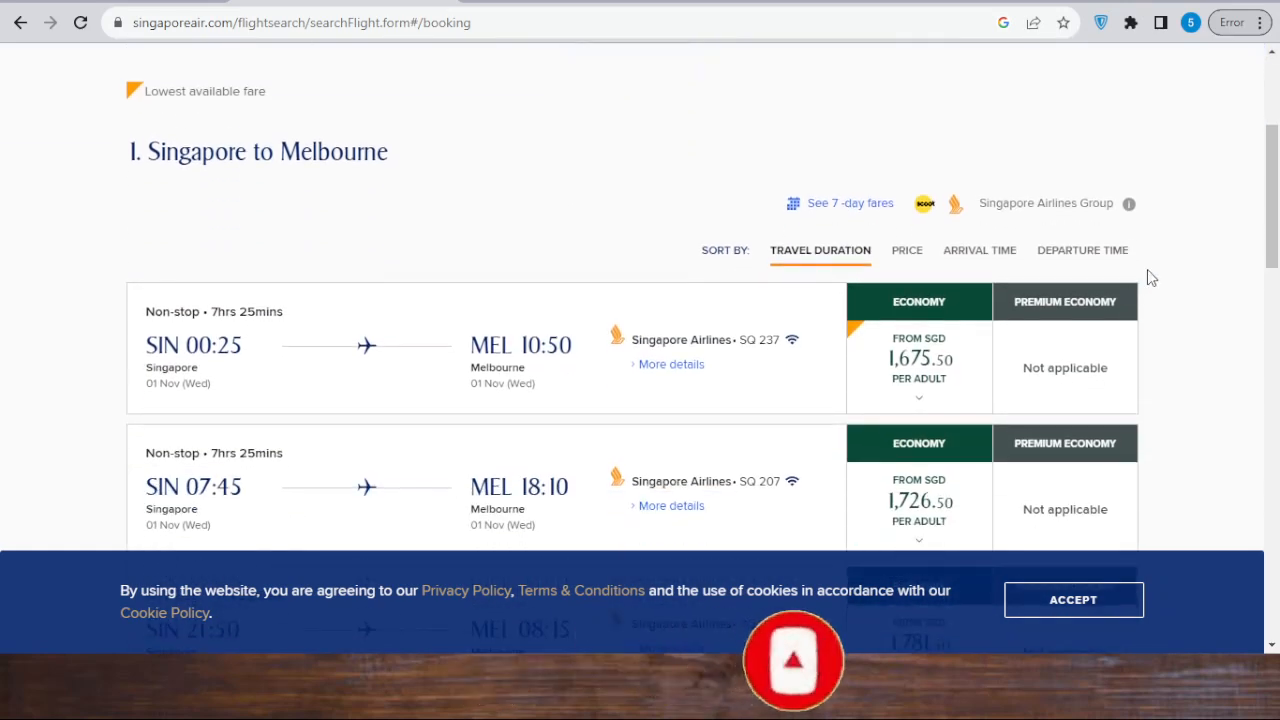
scroll("down", 3)
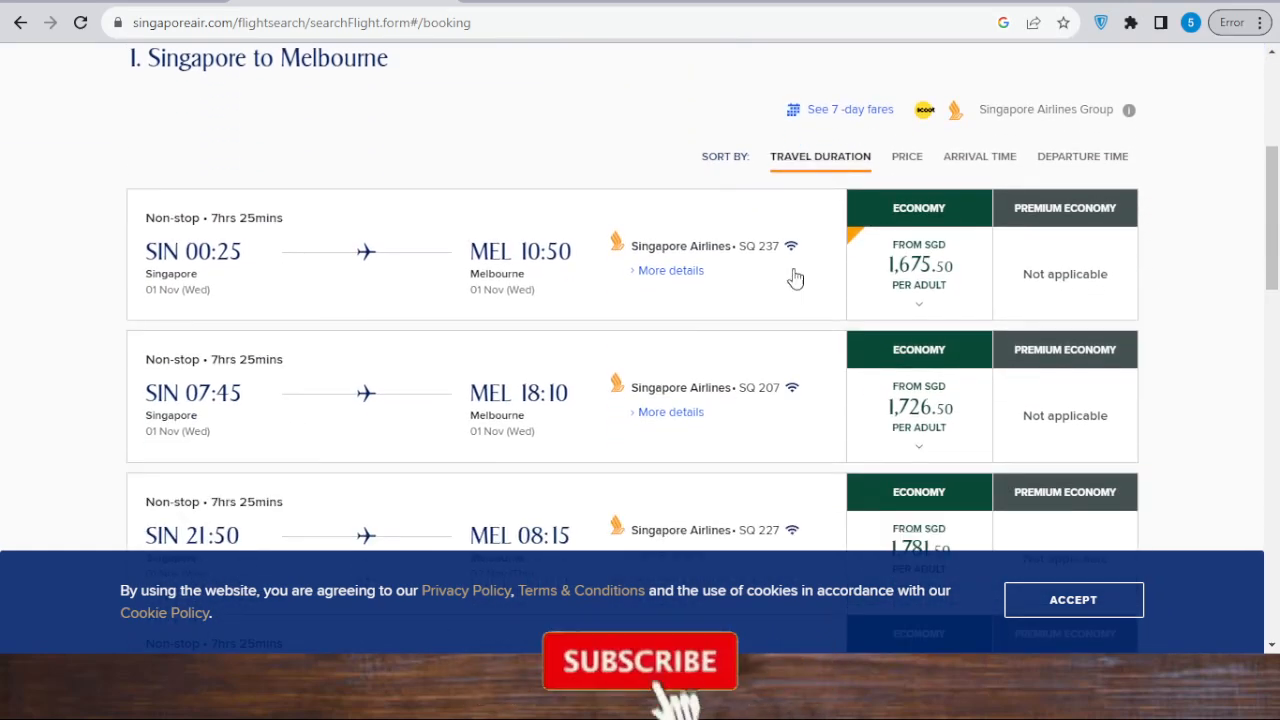
left_click(640, 662)
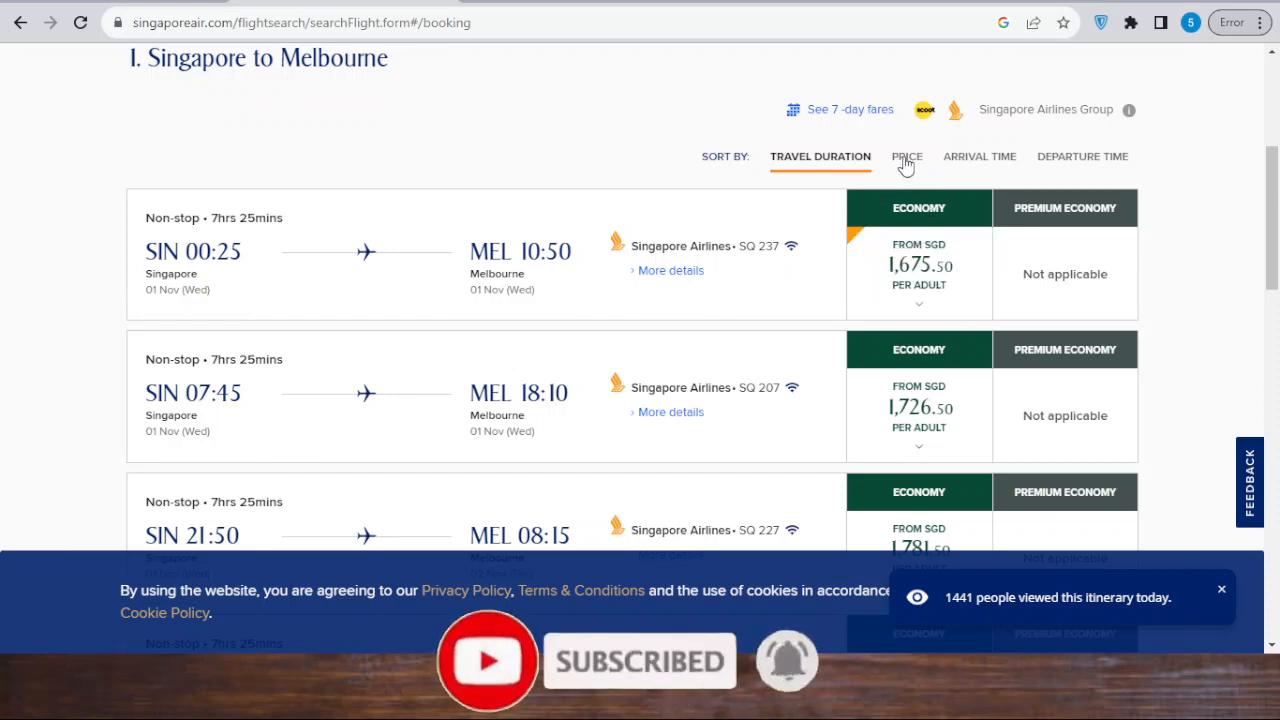
Sort outbound flights by price and review the economy fare conditions for the 00:25 flight.
left_click(906, 156)
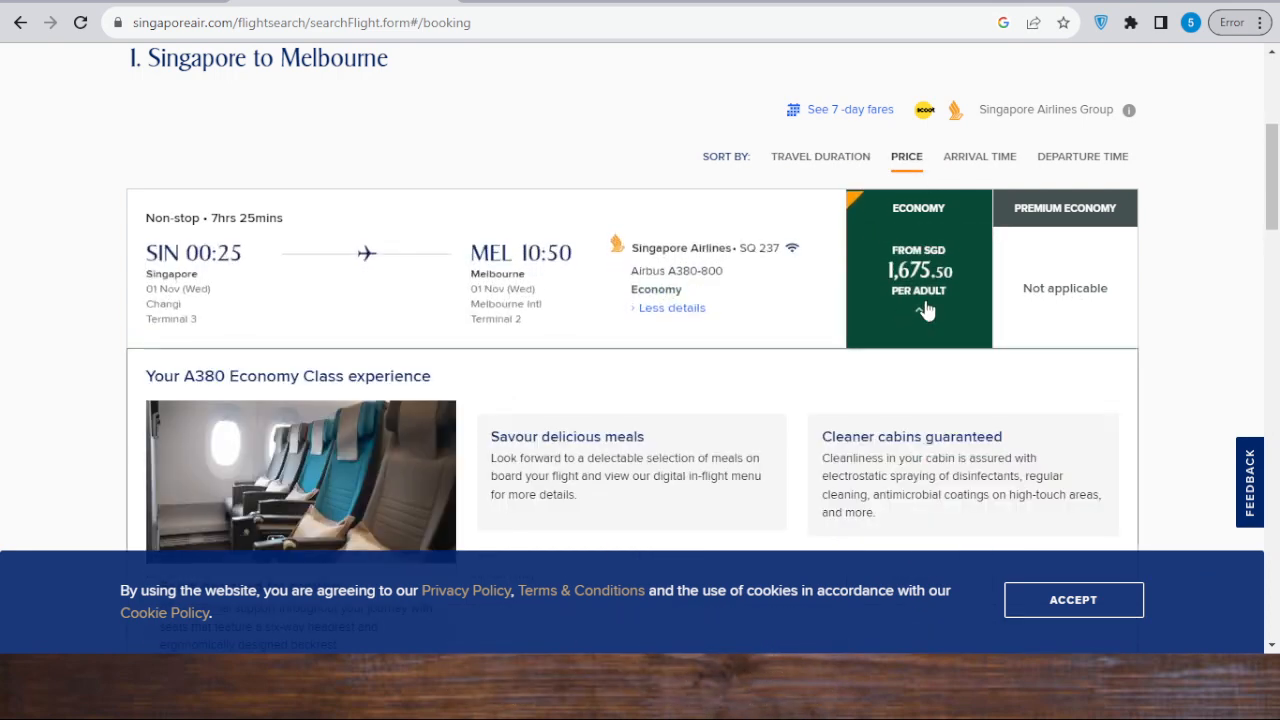
scroll("down", 3)
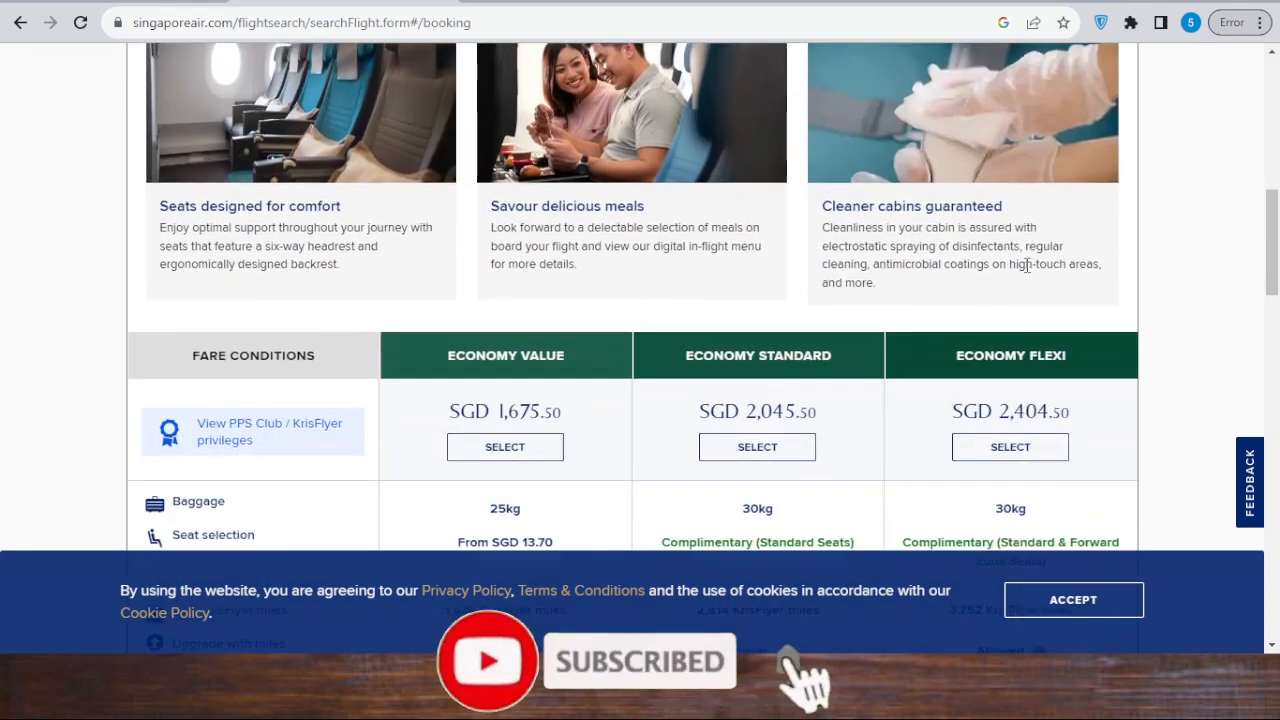
scroll("down", 3)
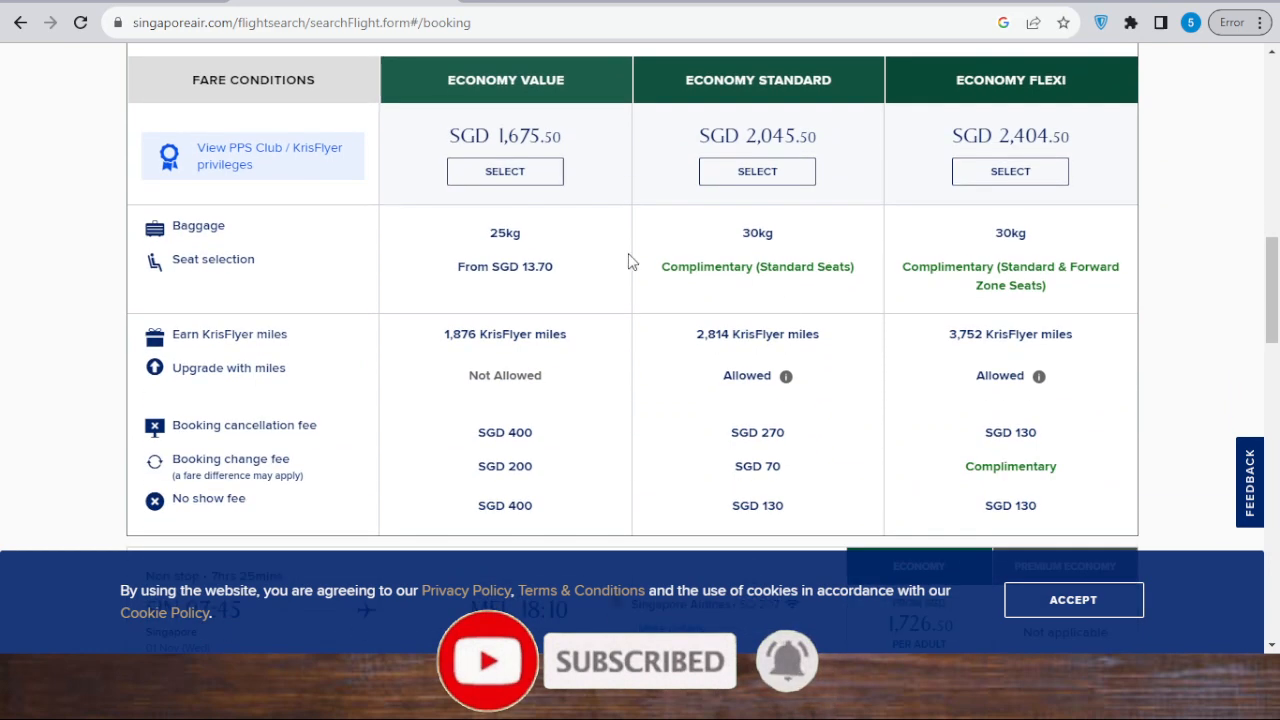
scroll("up", 3)
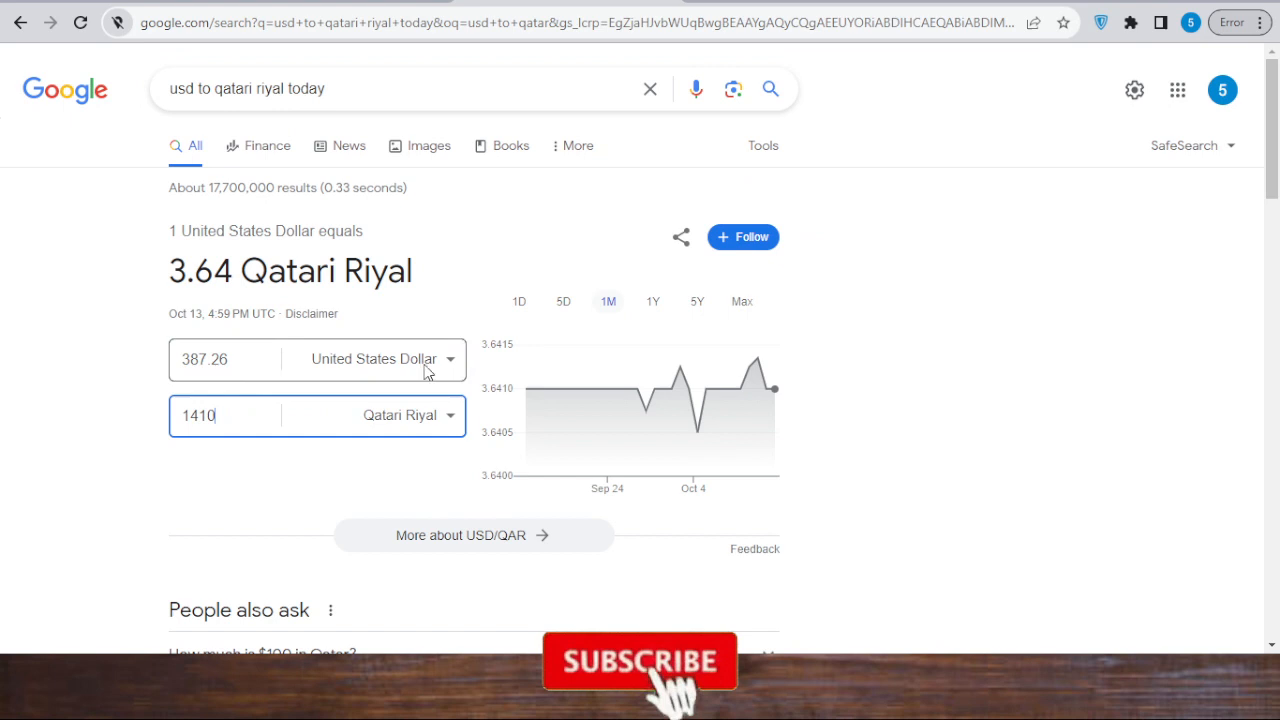
Convert 1675 Singapore dollars in Google's converter, then choose the Economy Value outbound fare.
left_click(636, 664)
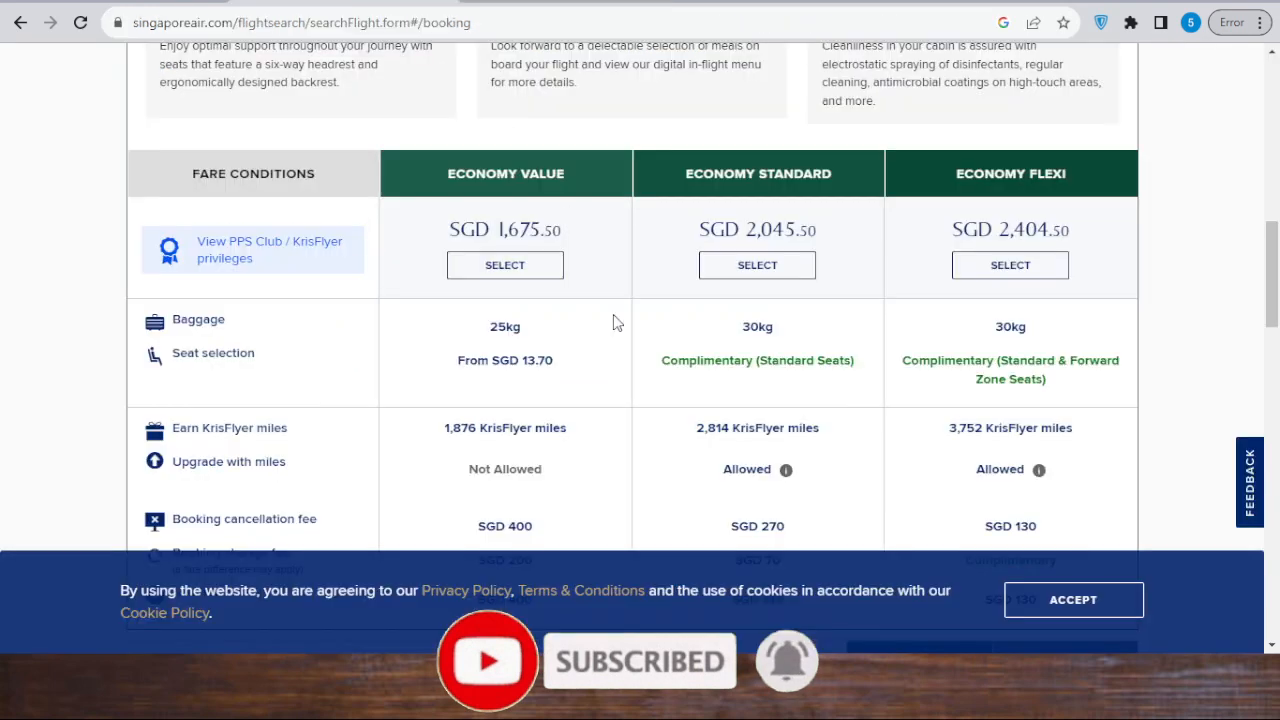
double_click(516, 230)
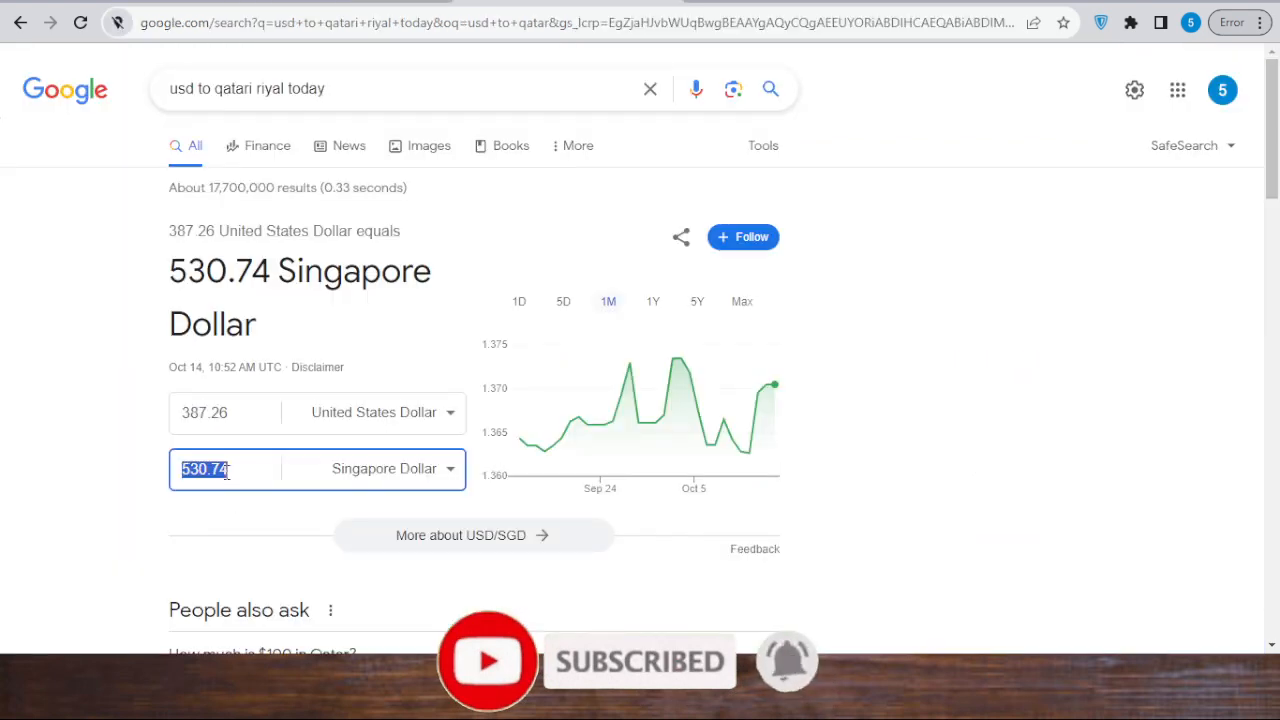
type("1675")
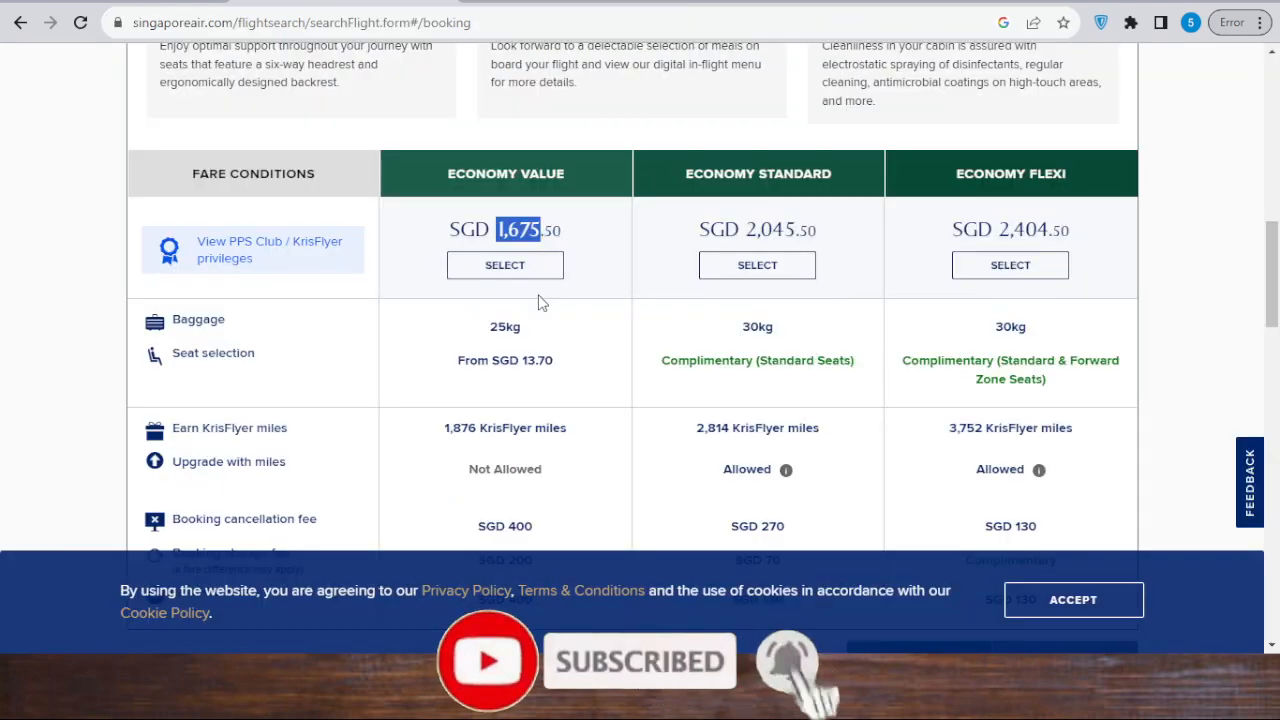
left_click(504, 264)
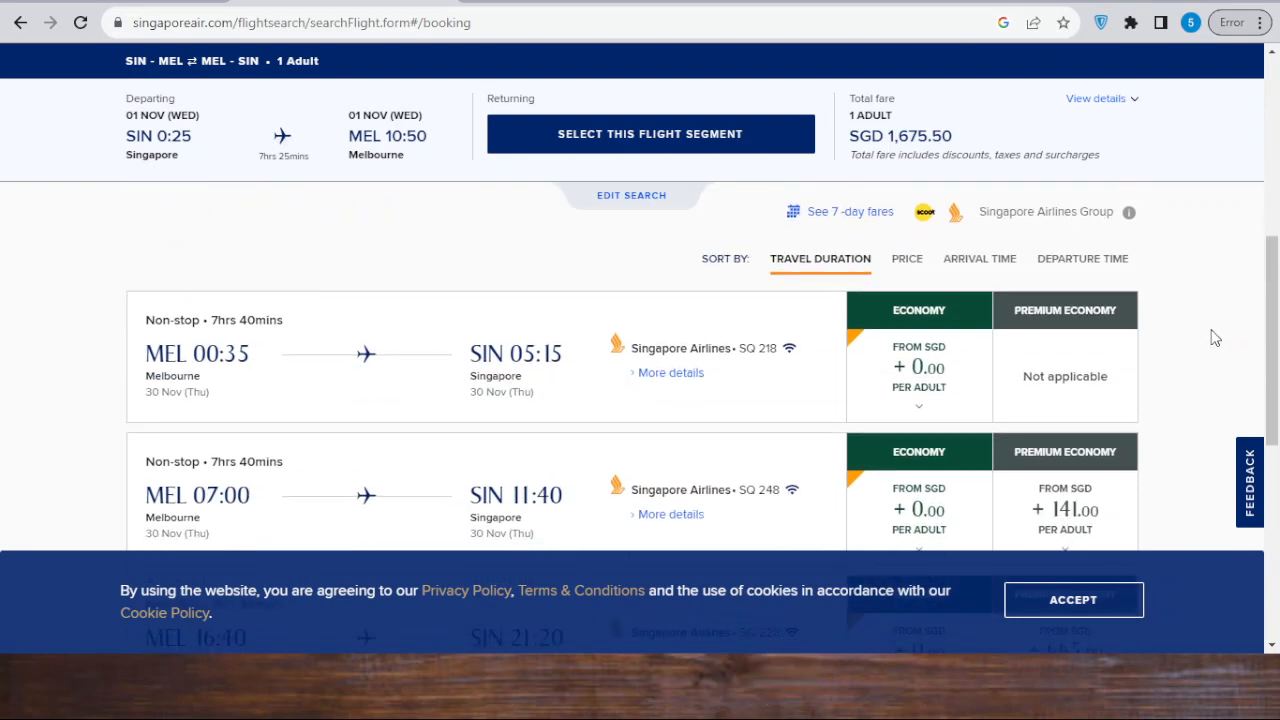
Scroll the 30 Nov return flights to the MEL 00:35 SQ 218 Economy Standard fare.
scroll("down", 3)
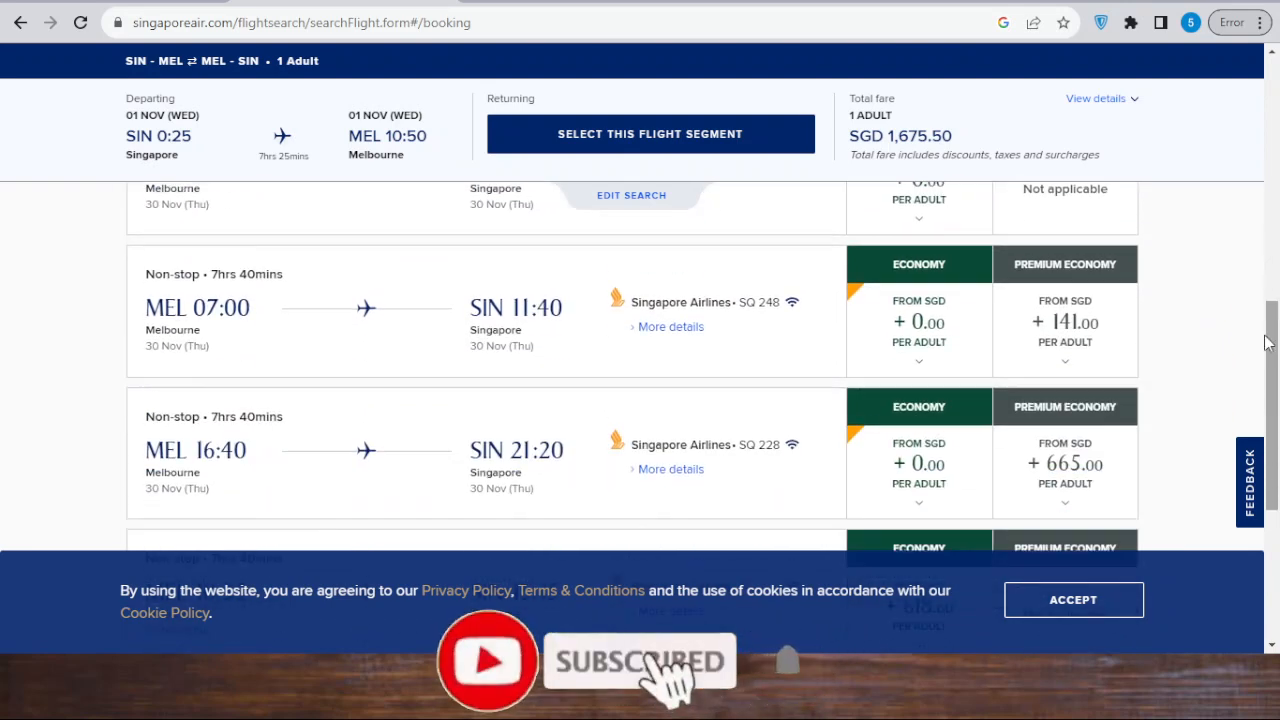
scroll("up", 3)
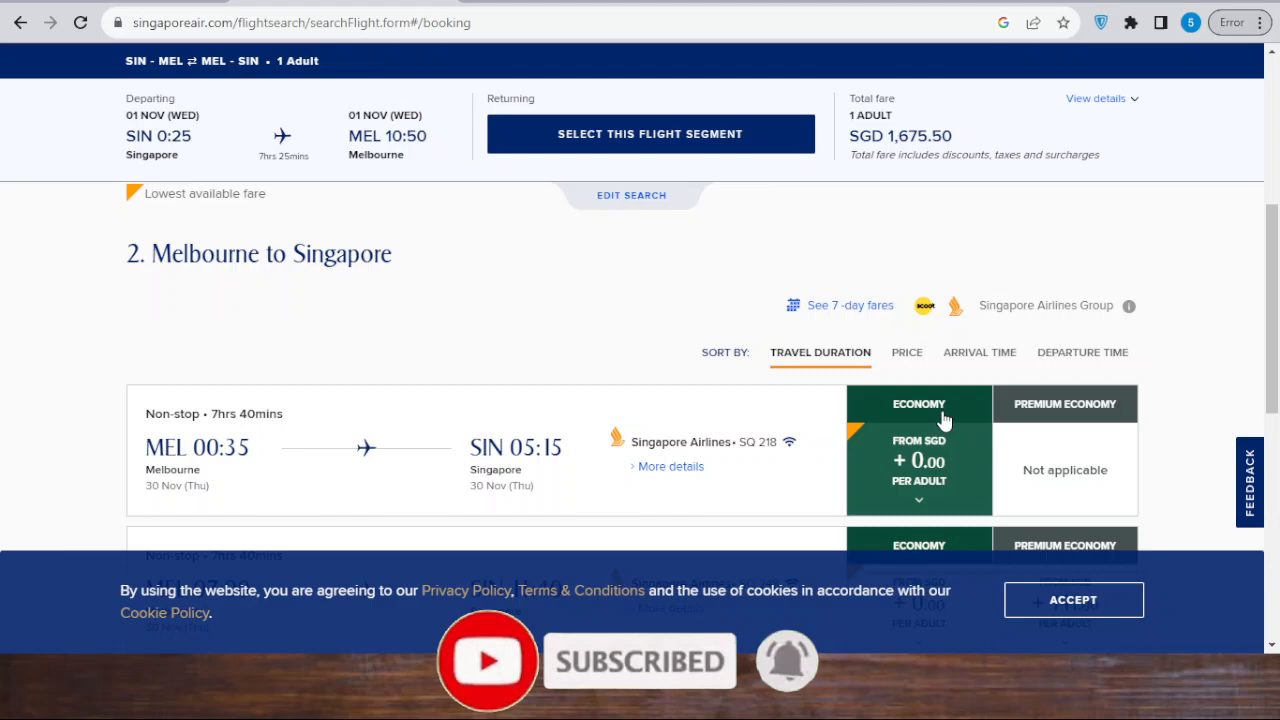
scroll("down", 3)
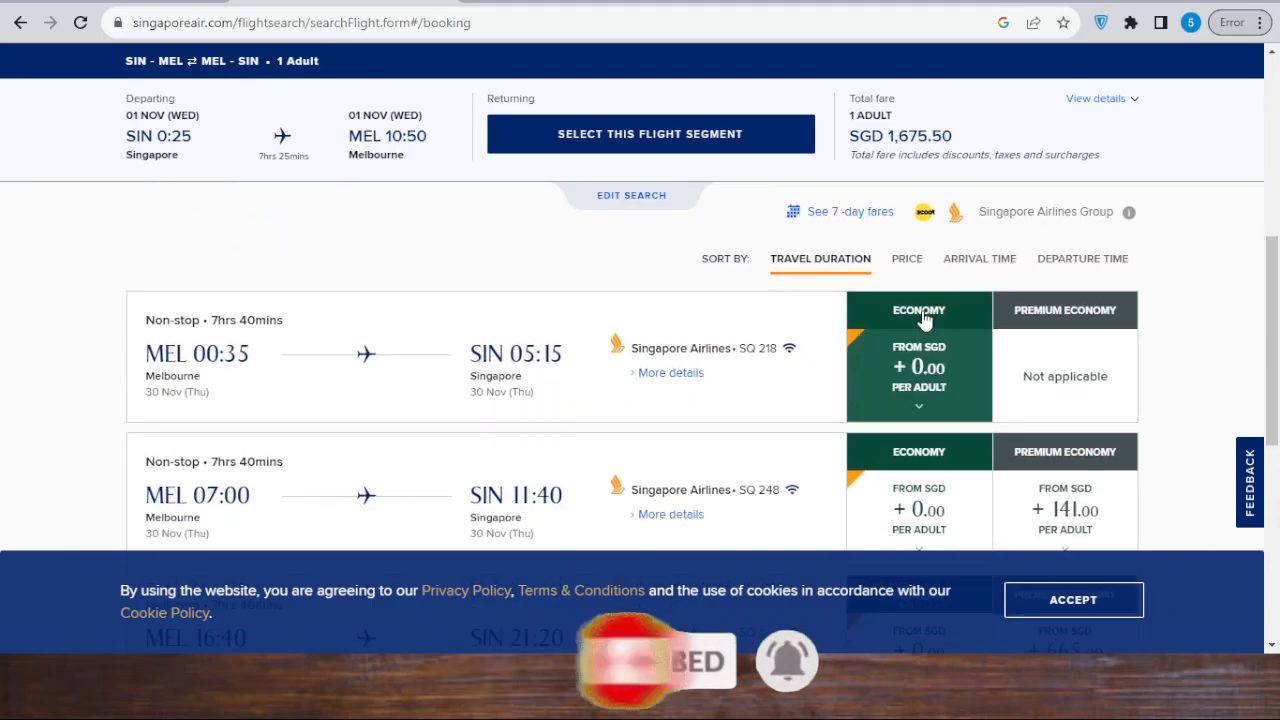
mouse_move(304, 414)
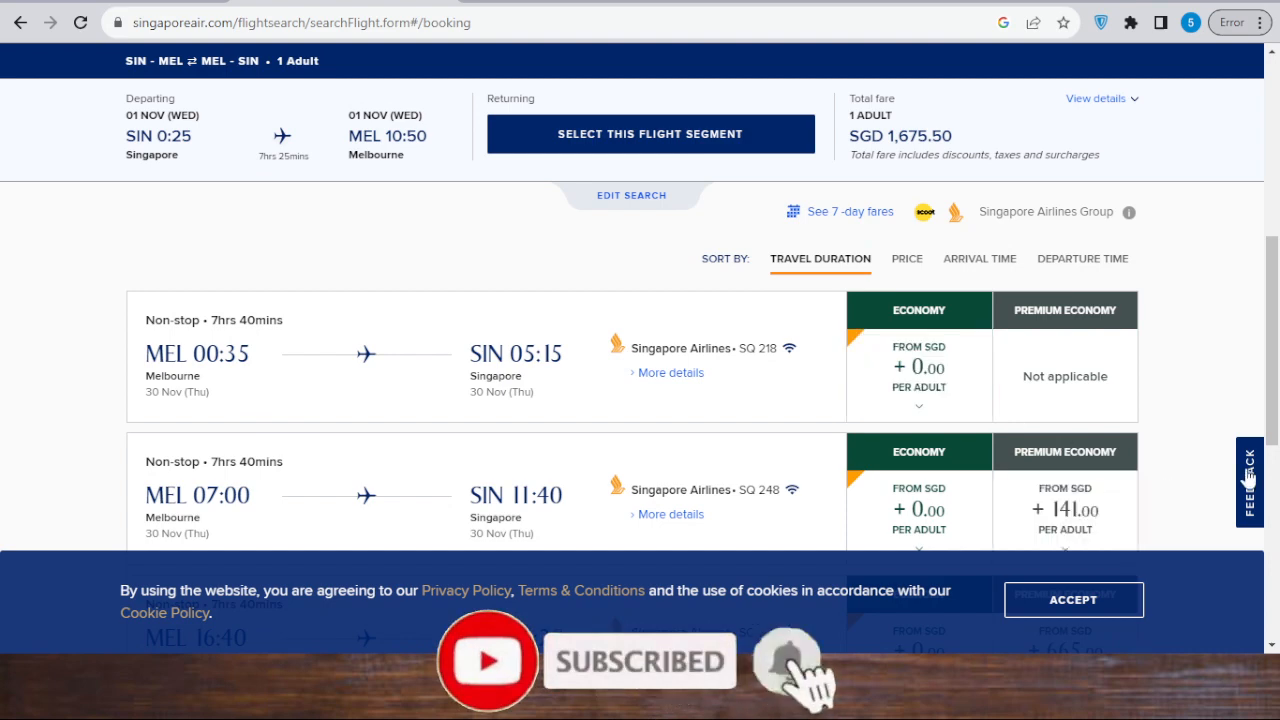
mouse_move(862, 424)
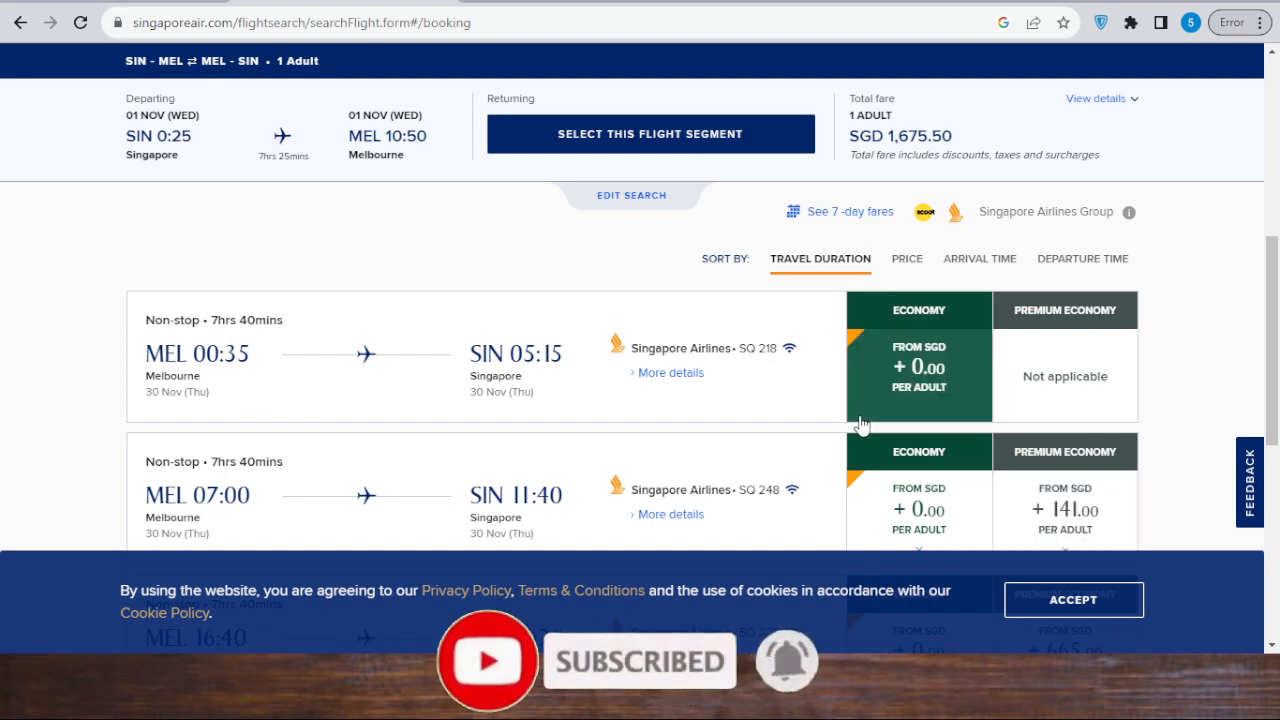
scroll("down", 3)
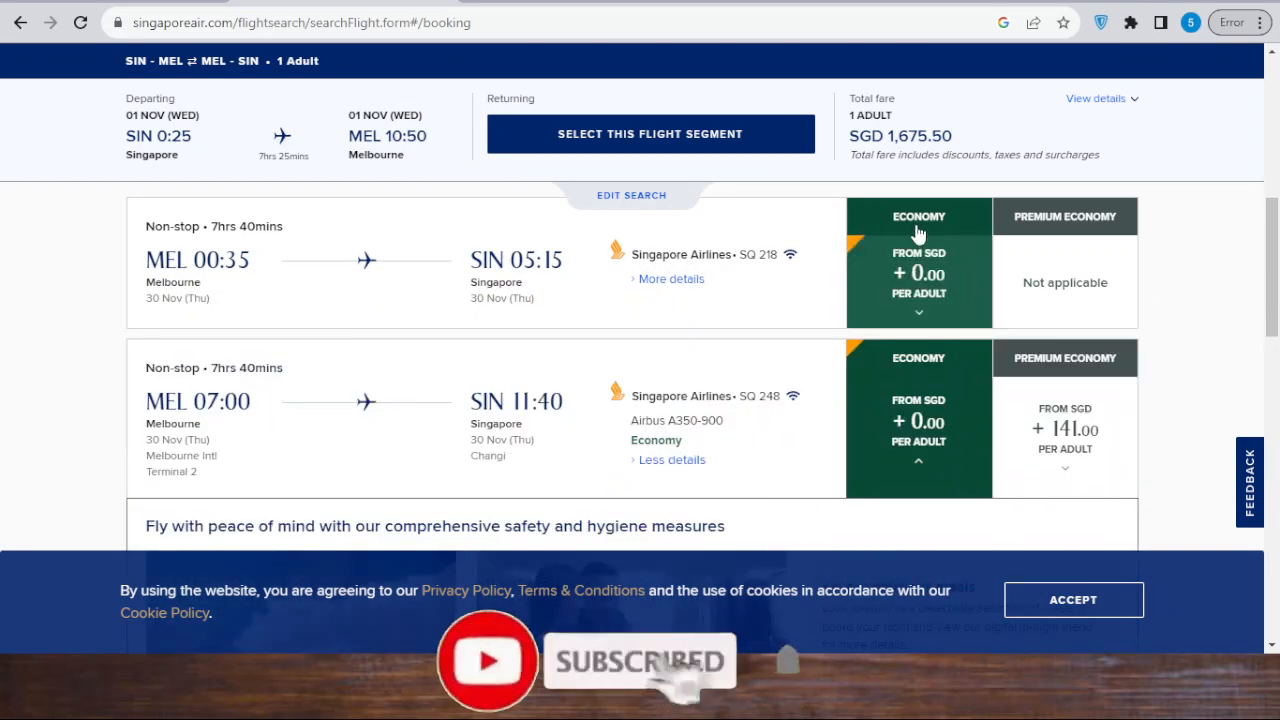
scroll("down", 3)
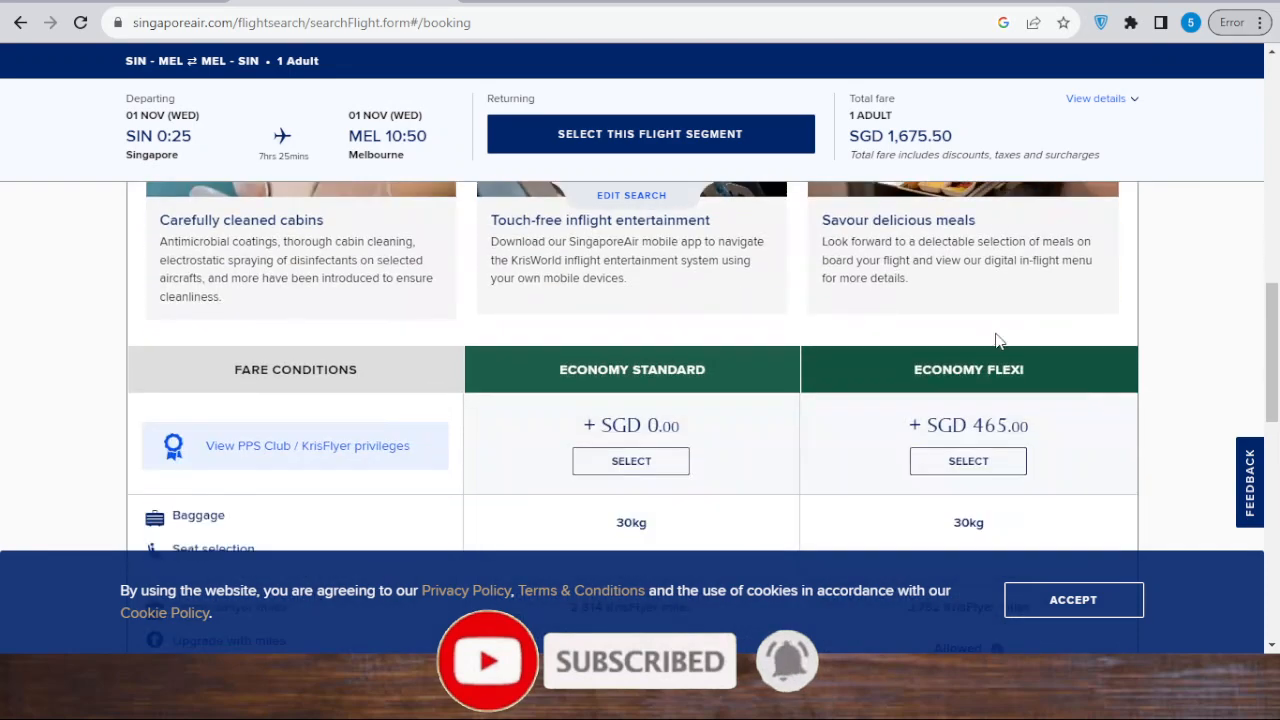
scroll("down", 3)
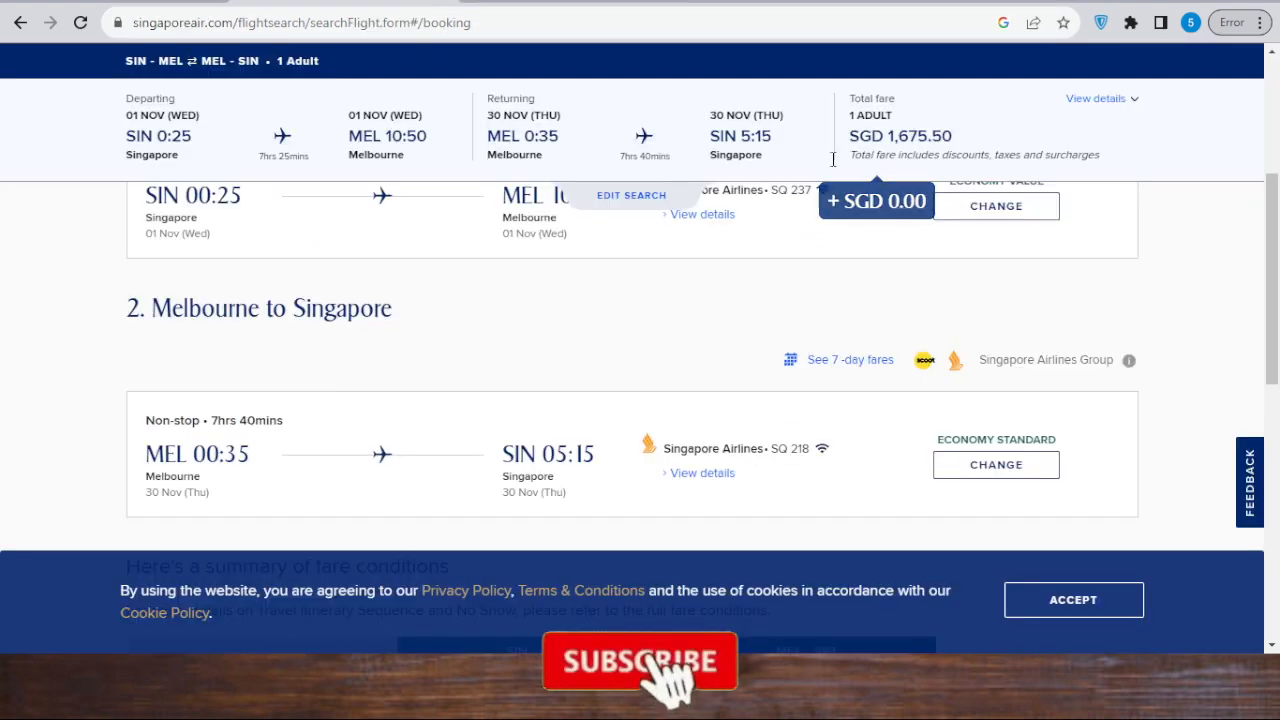
left_click(640, 664)
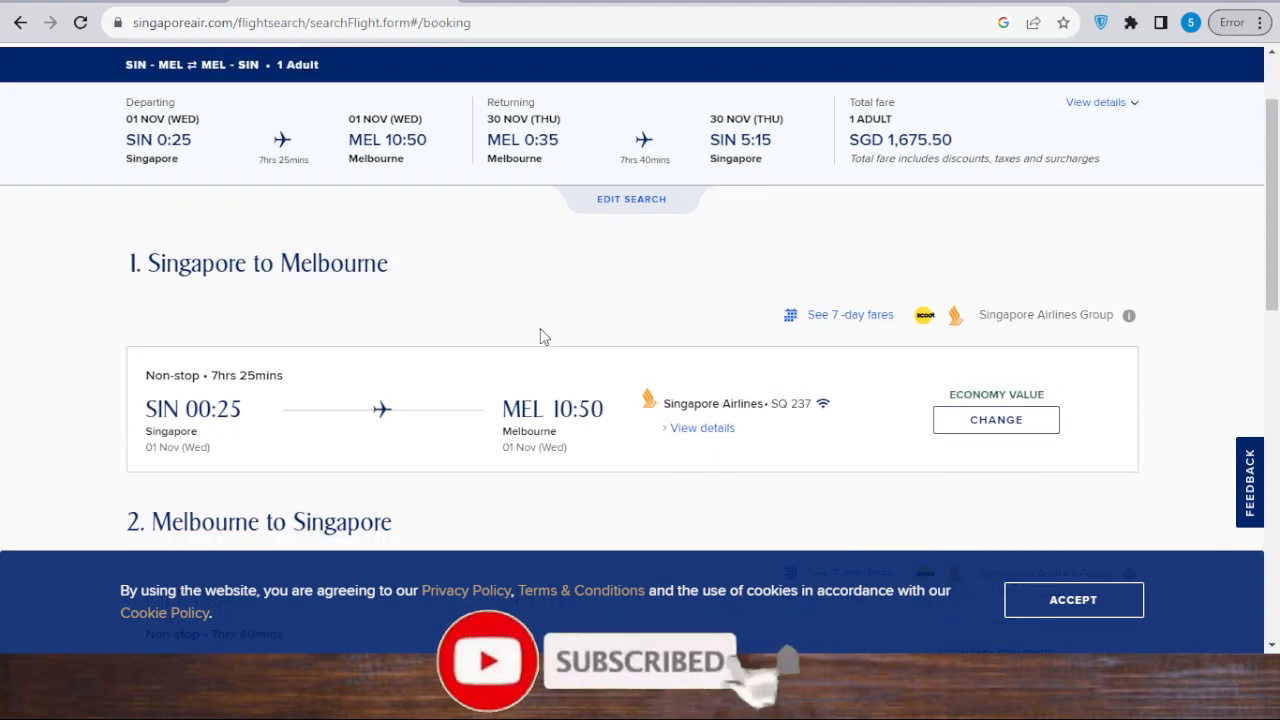
scroll("down", 3)
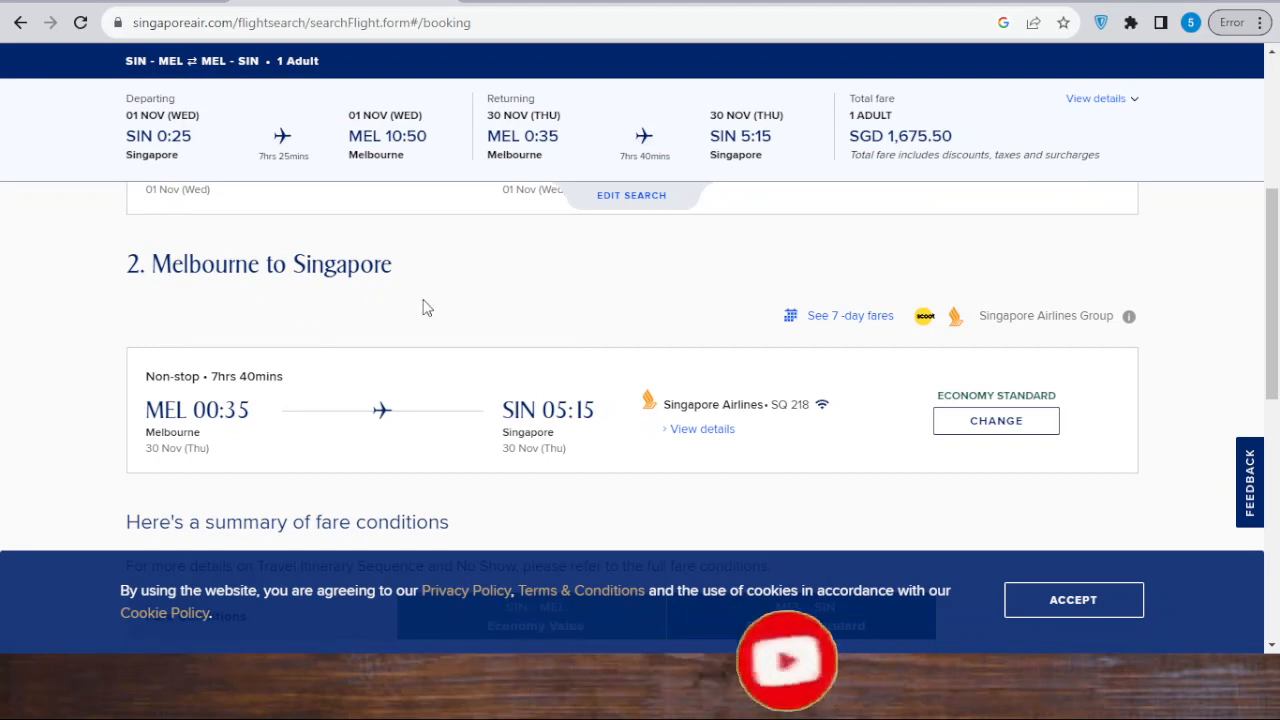
scroll("down", 3)
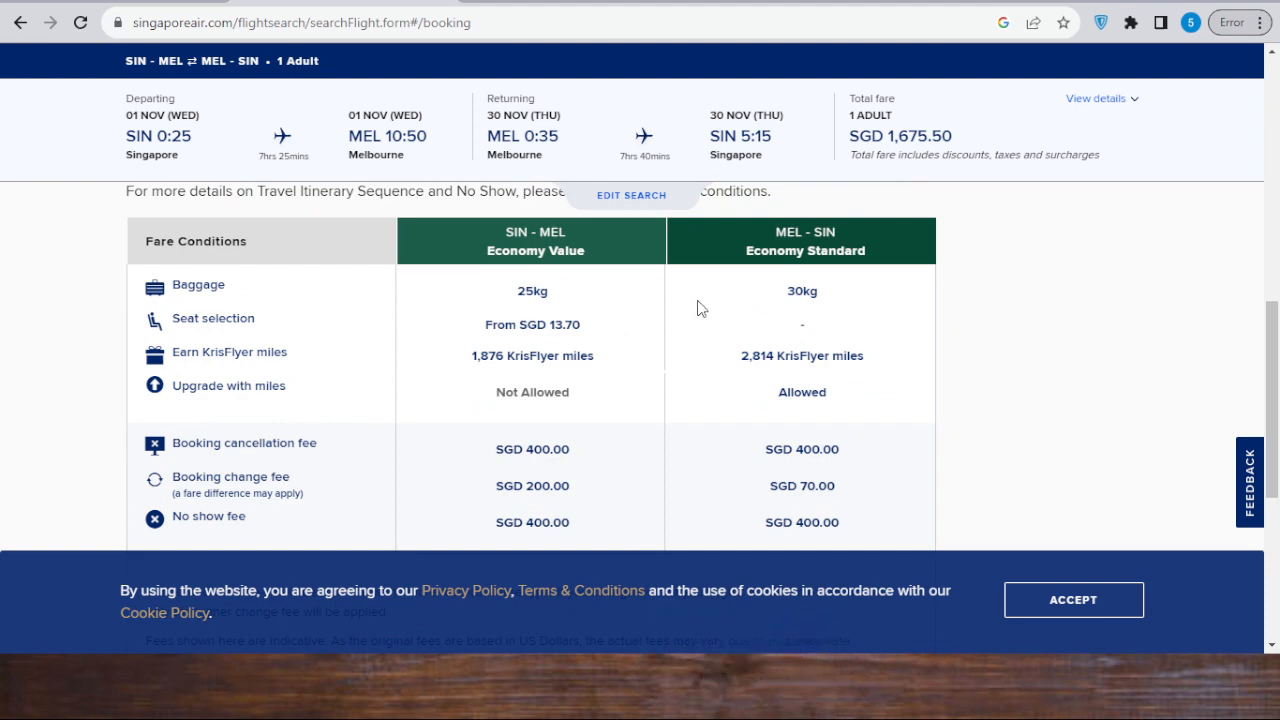
scroll("down", 3)
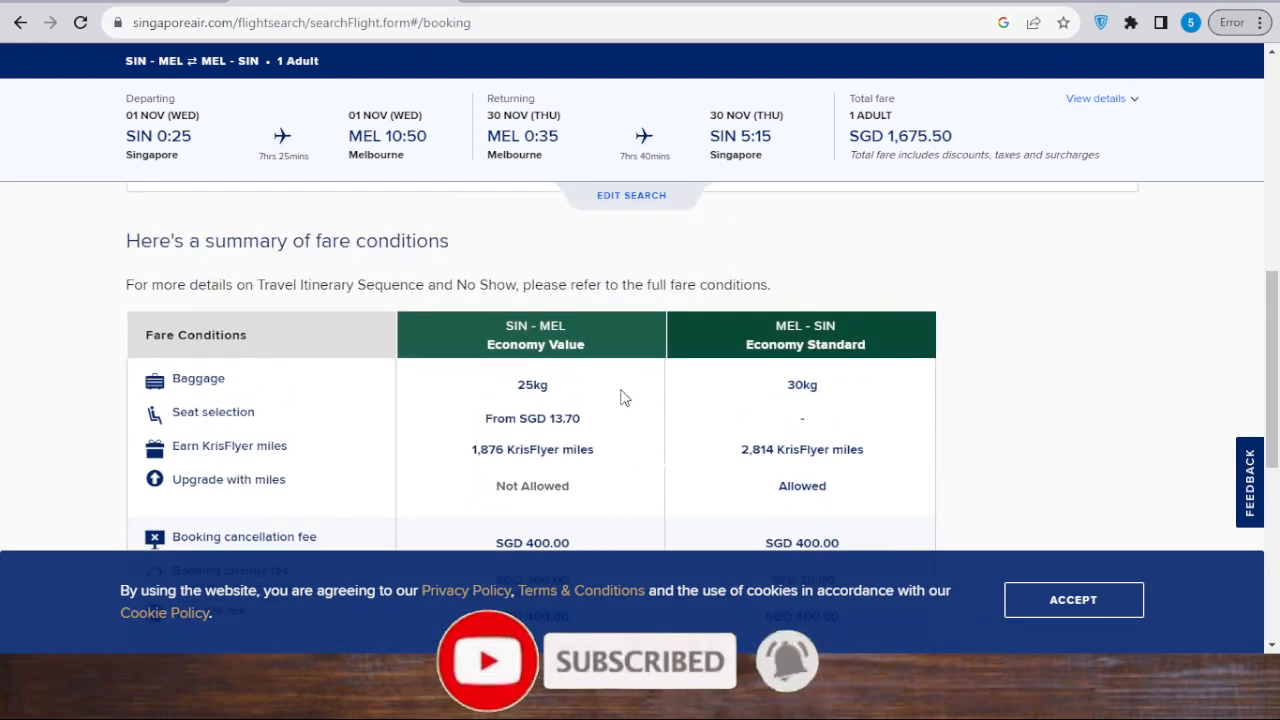
scroll("down", 3)
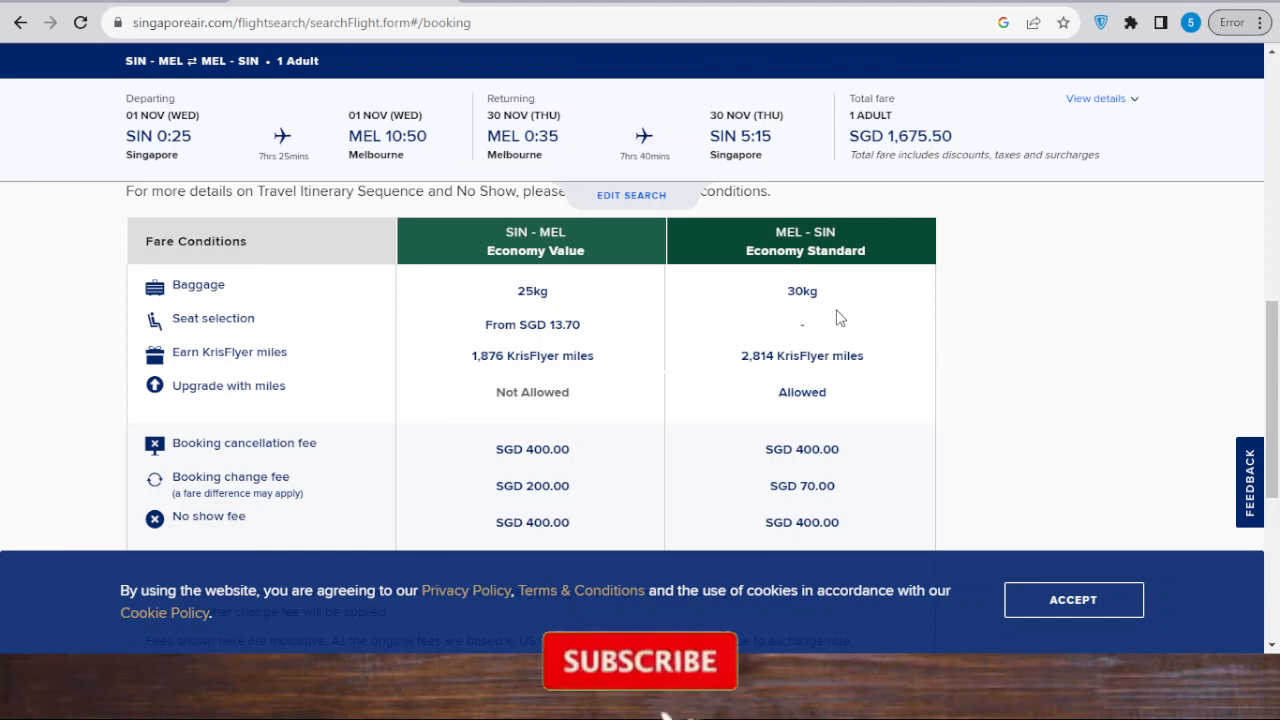
left_click(640, 660)
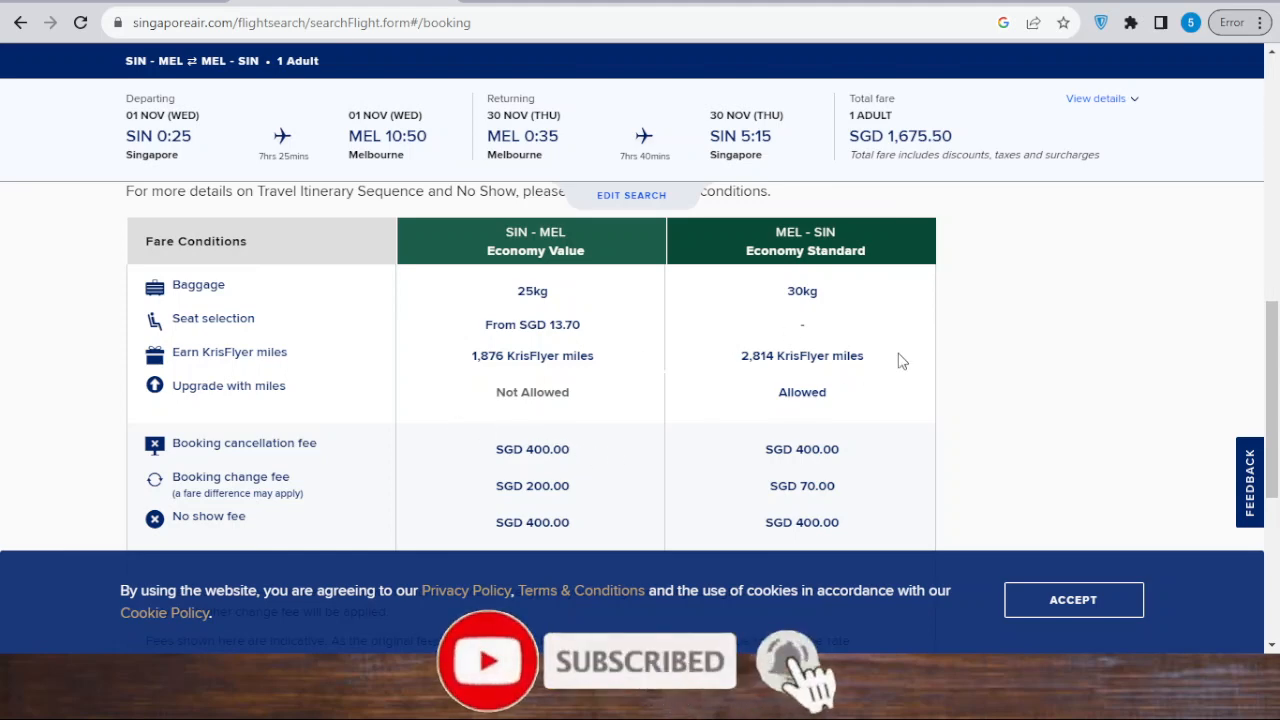
scroll("down", 3)
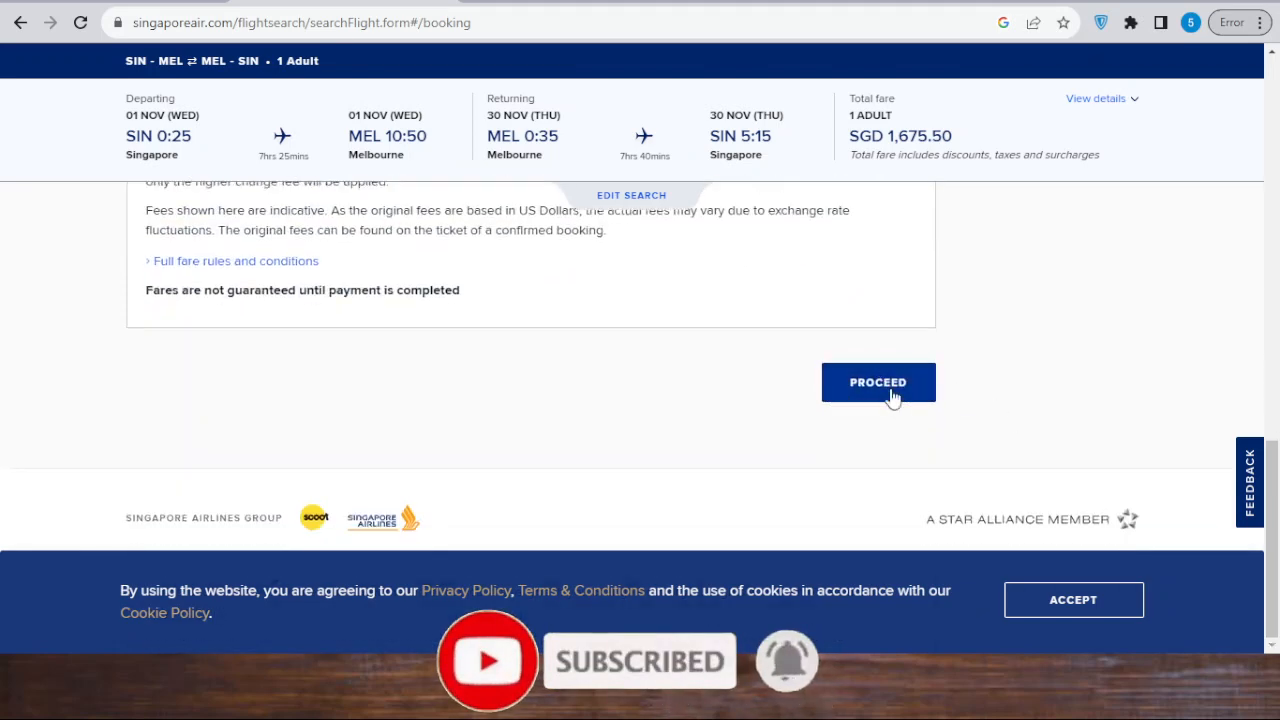
Continue to passenger details, fill the name fields and reach the Contact details section.
left_click(878, 382)
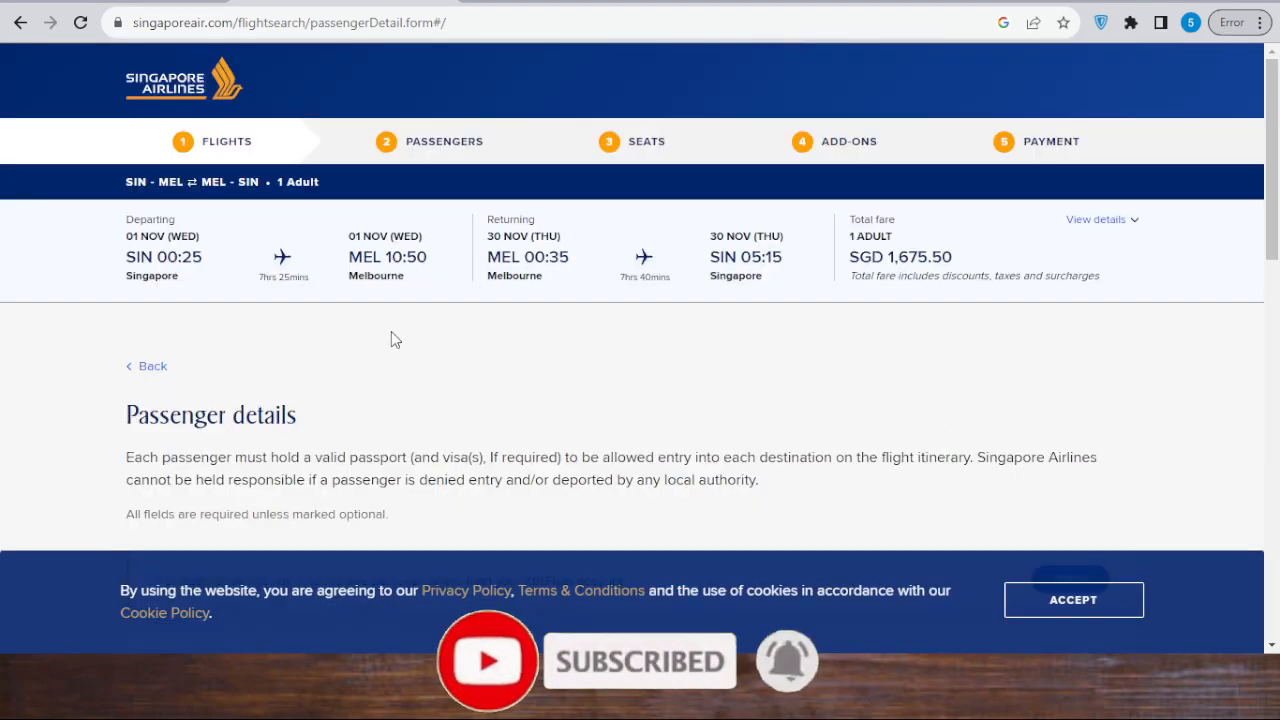
scroll("down", 3)
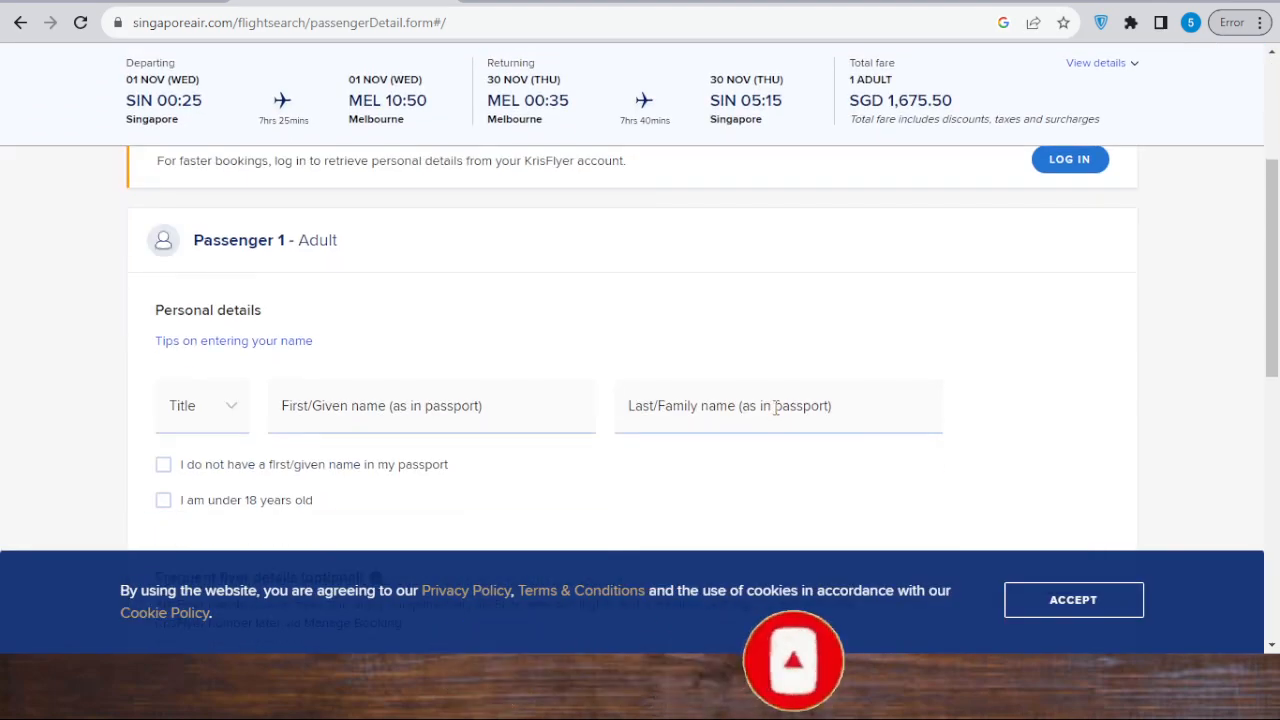
left_click(202, 404)
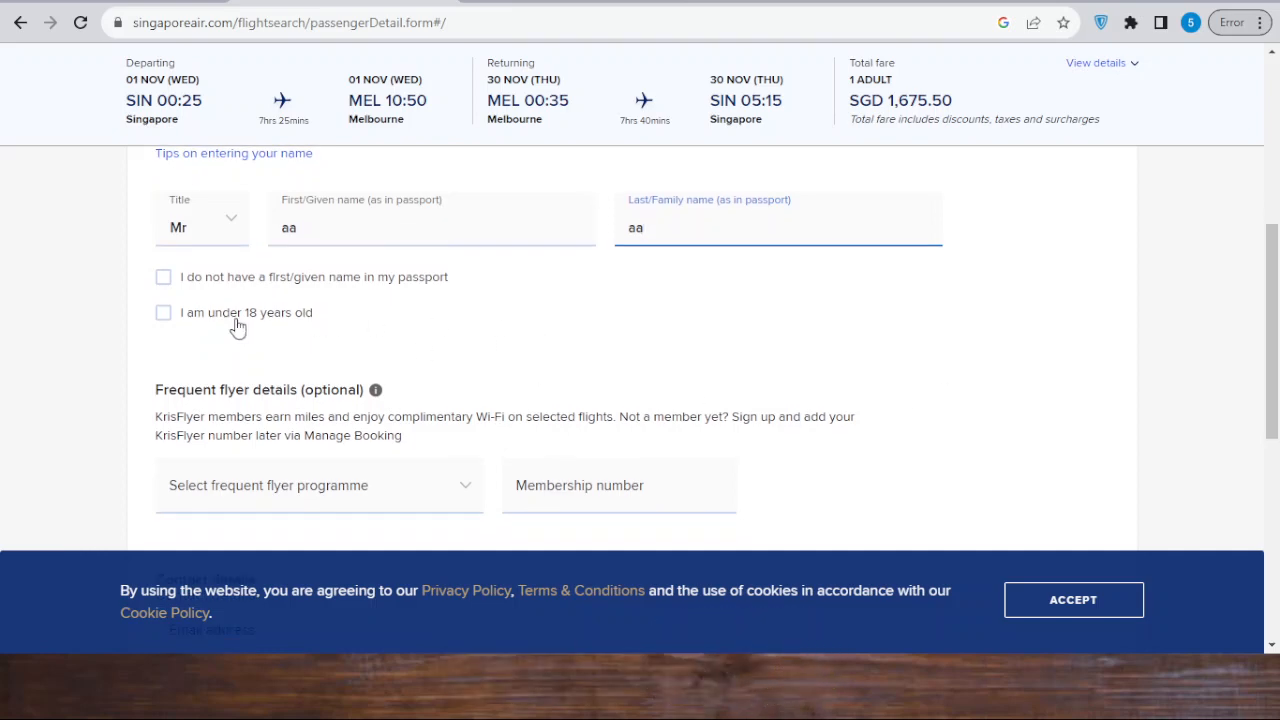
scroll("down", 3)
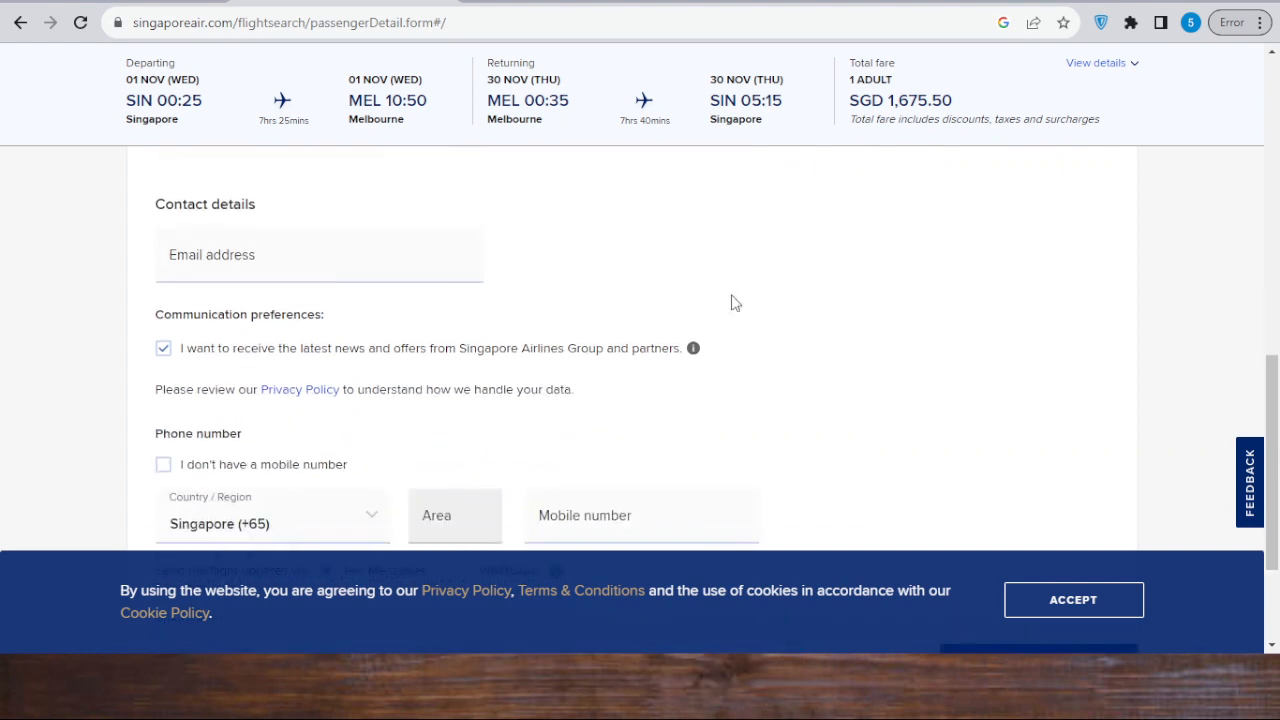
Enter the contact email, tick 'I don't have a mobile number' and attempt Next: Seat Selection.
left_click(292, 256)
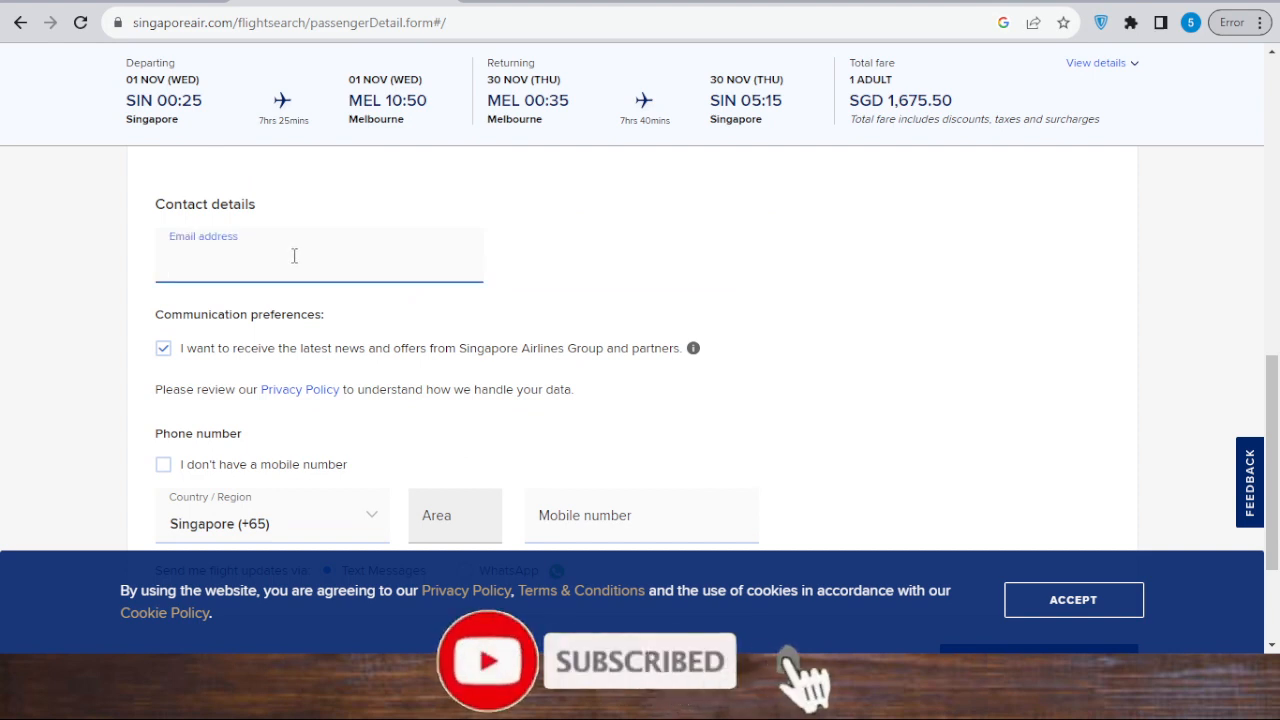
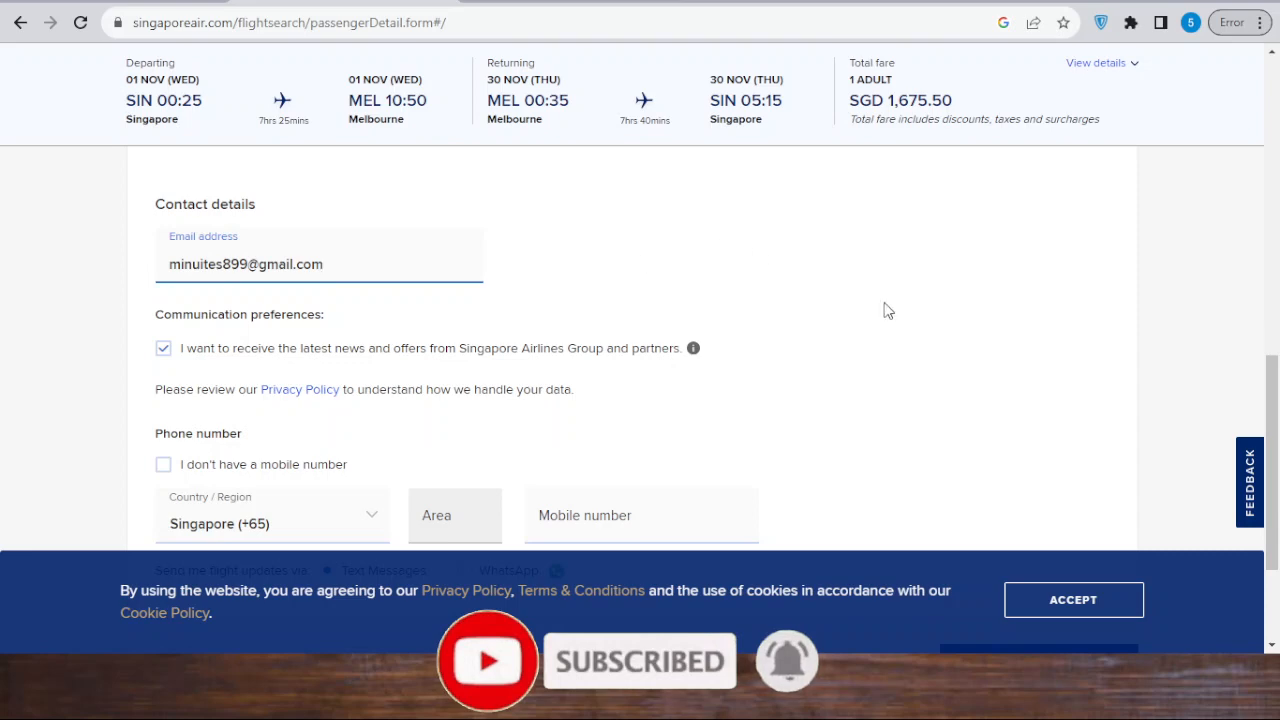
scroll("down", 3)
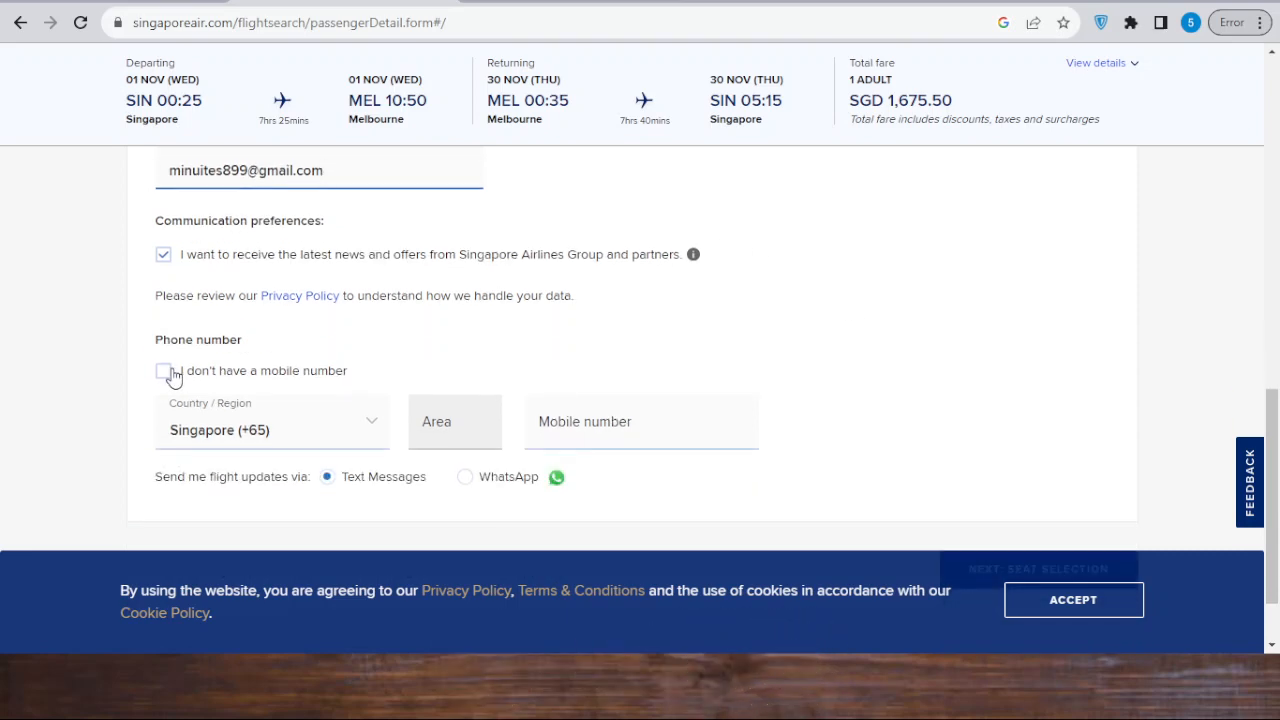
left_click(164, 370)
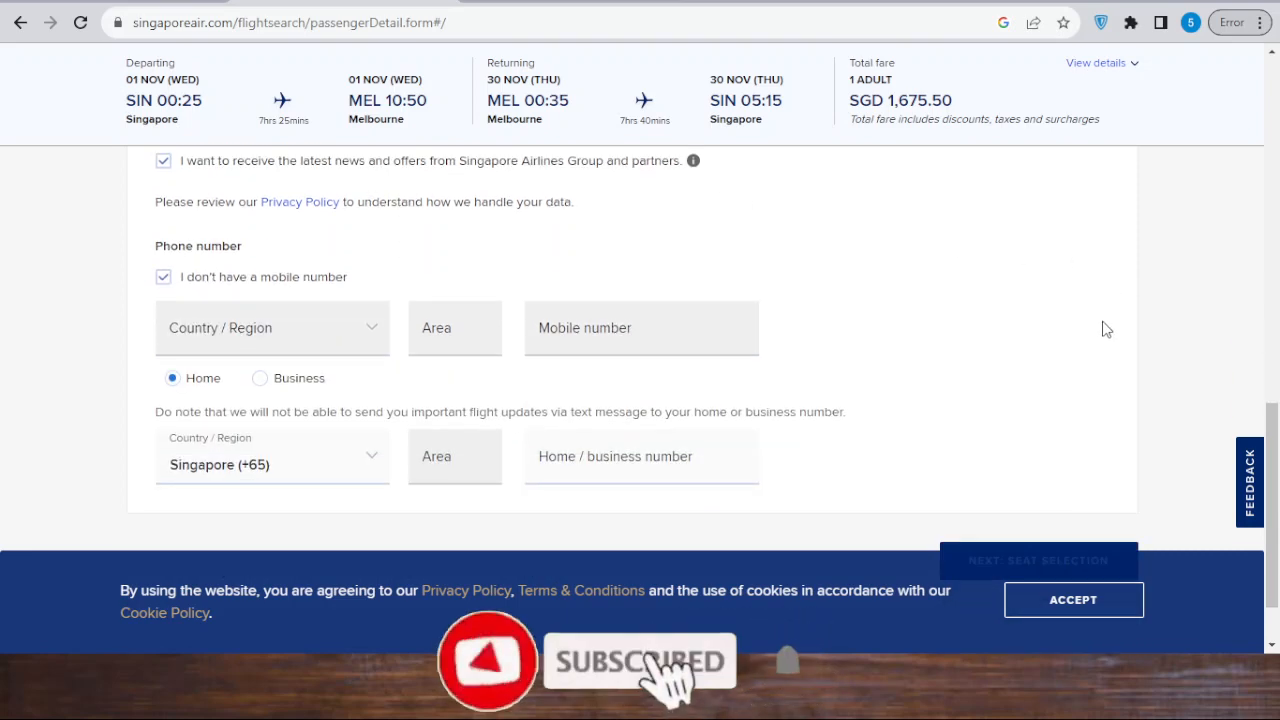
scroll("down", 3)
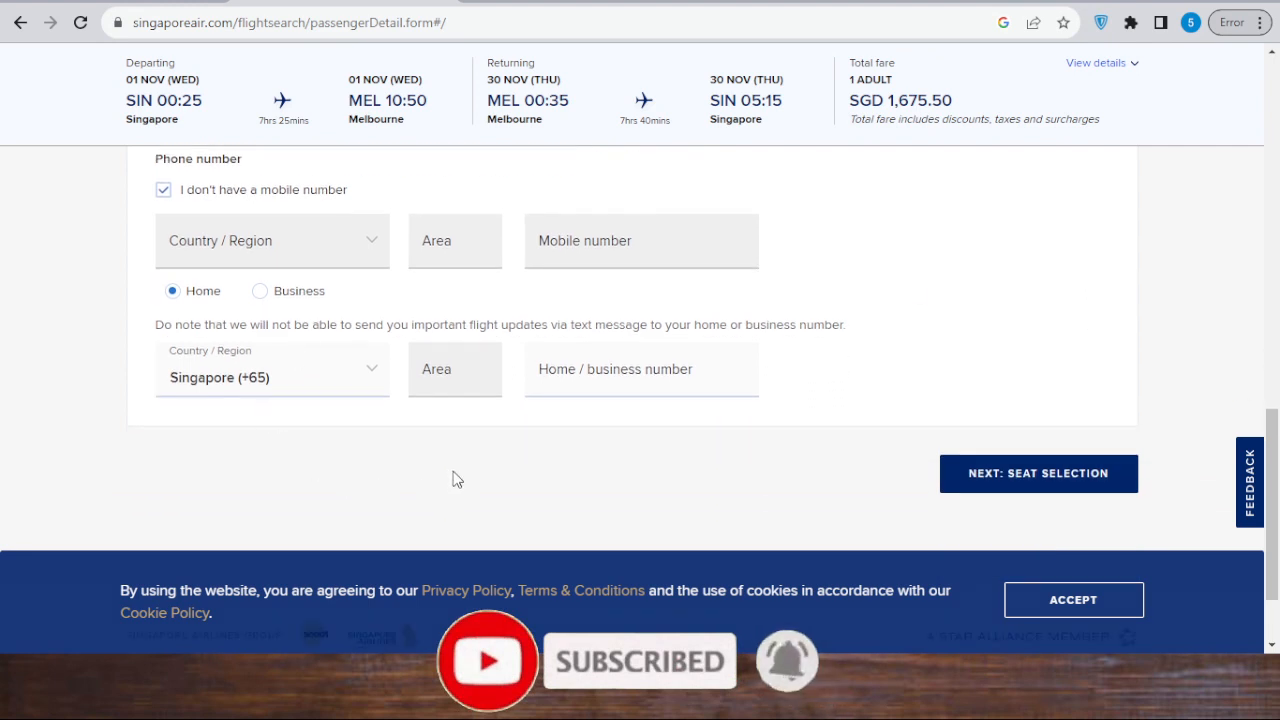
mouse_move(1062, 492)
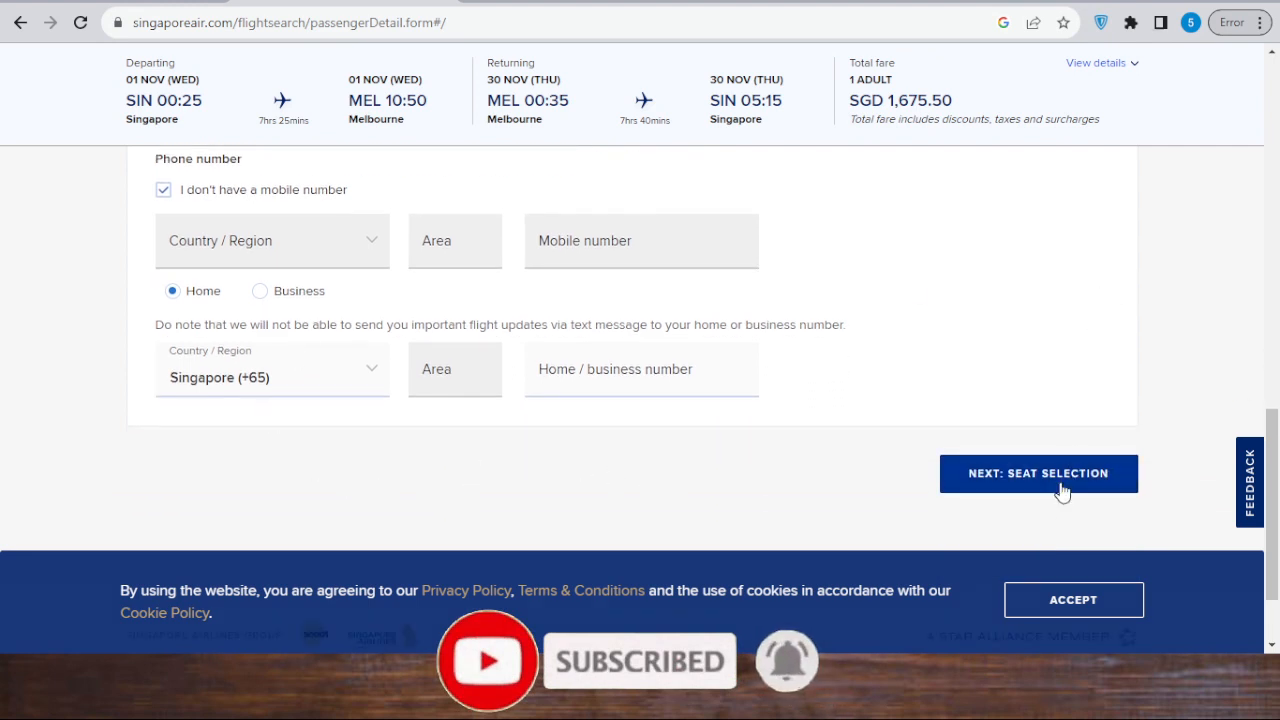
left_click(1040, 472)
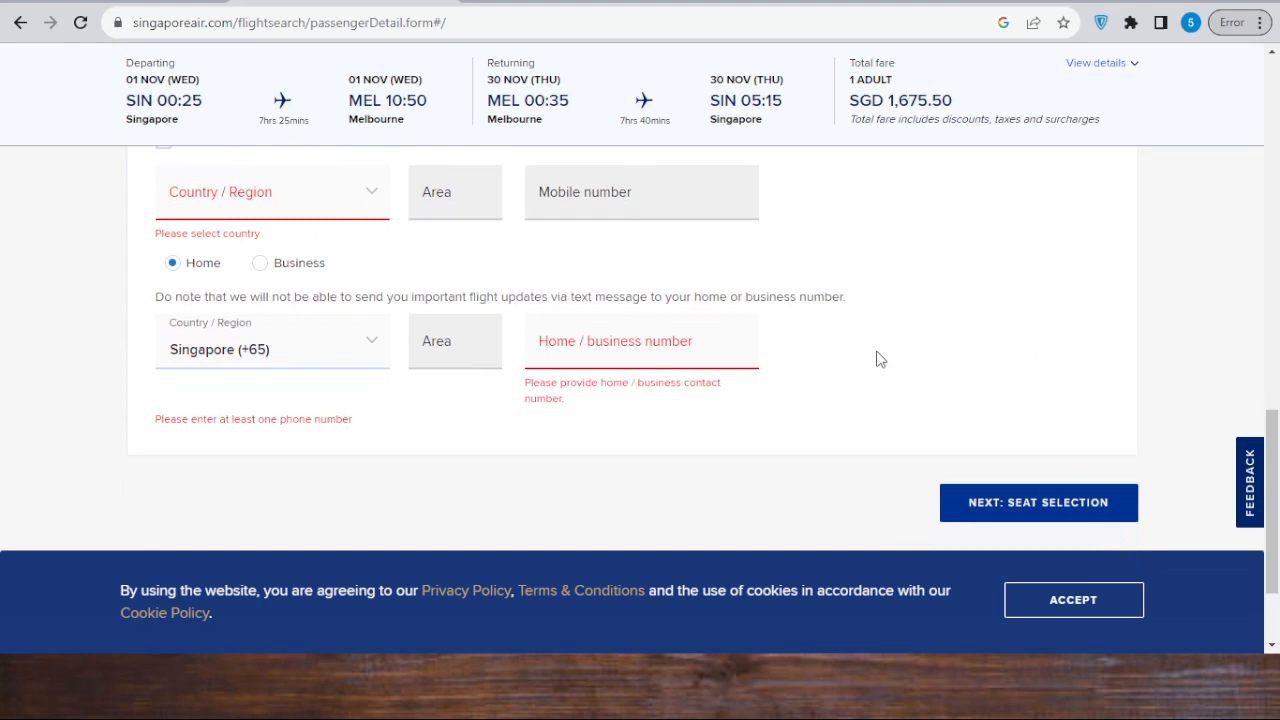
Untick the no-mobile declaration and set the phone country to United States (+1).
left_click(164, 234)
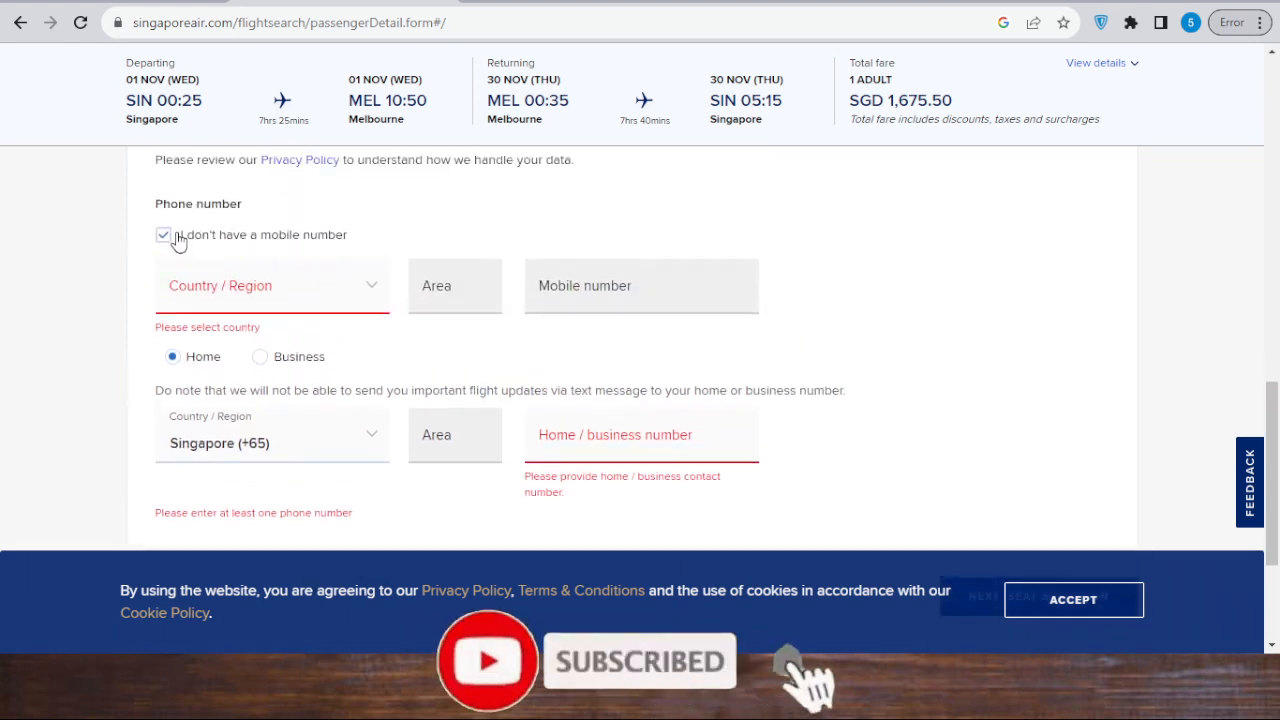
left_click(270, 284)
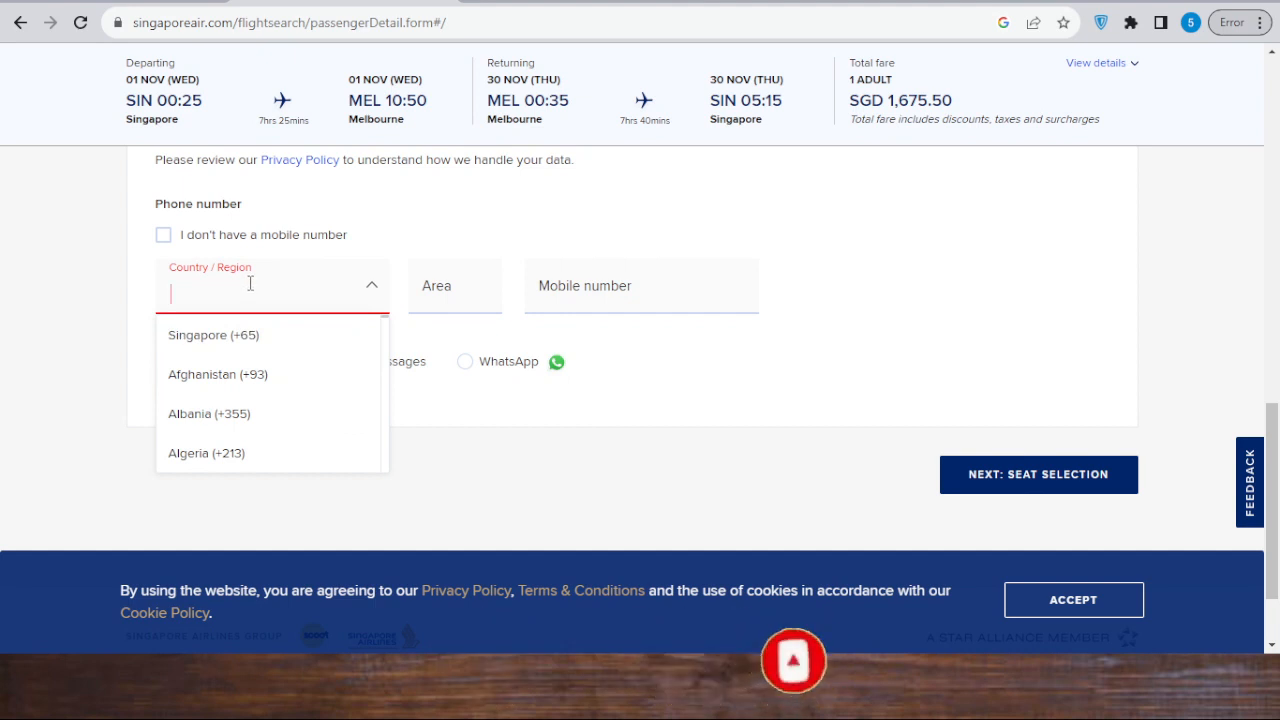
type("Us")
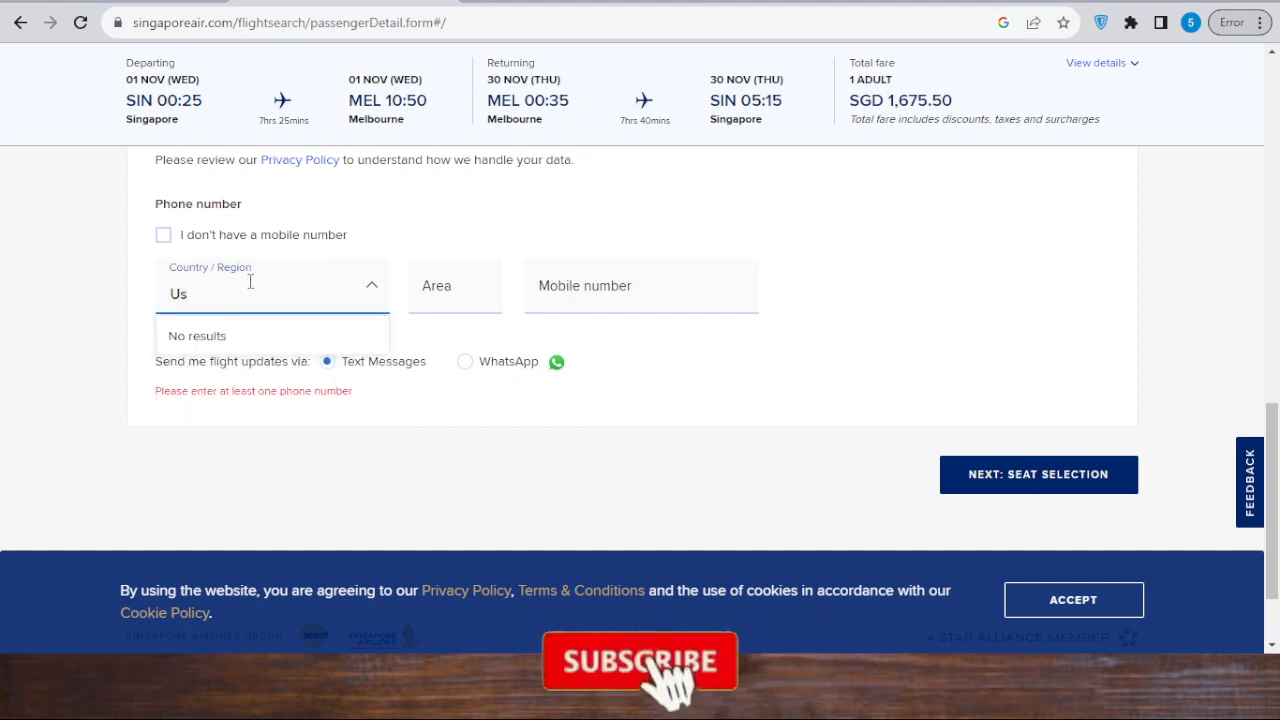
key("Backspace")
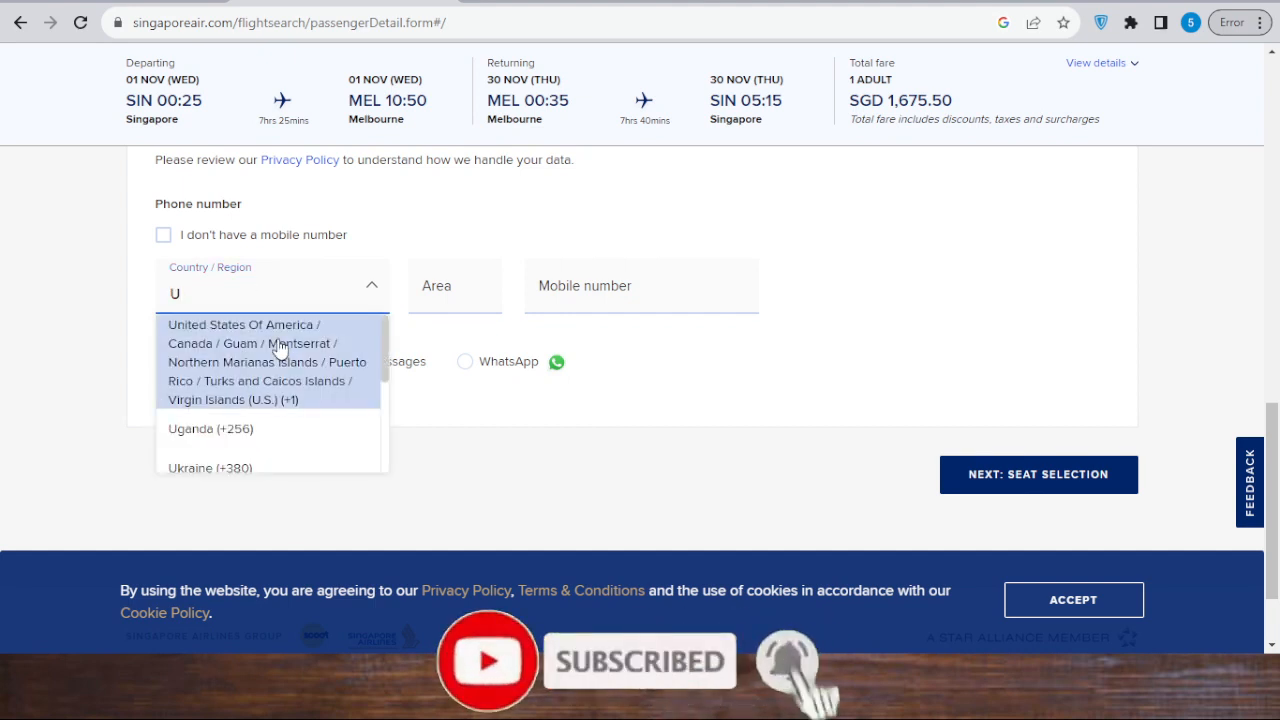
left_click(266, 362)
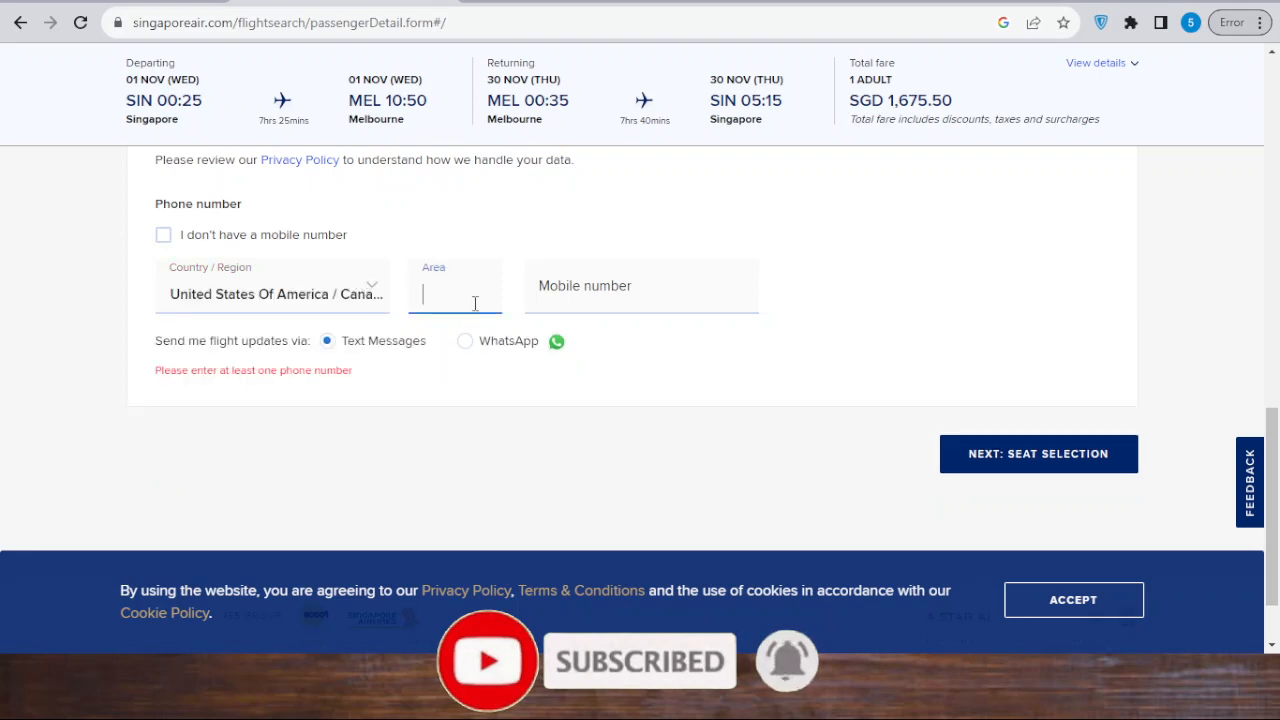
Enter the mobile number with WhatsApp updates and submit the passenger details.
left_click(632, 292)
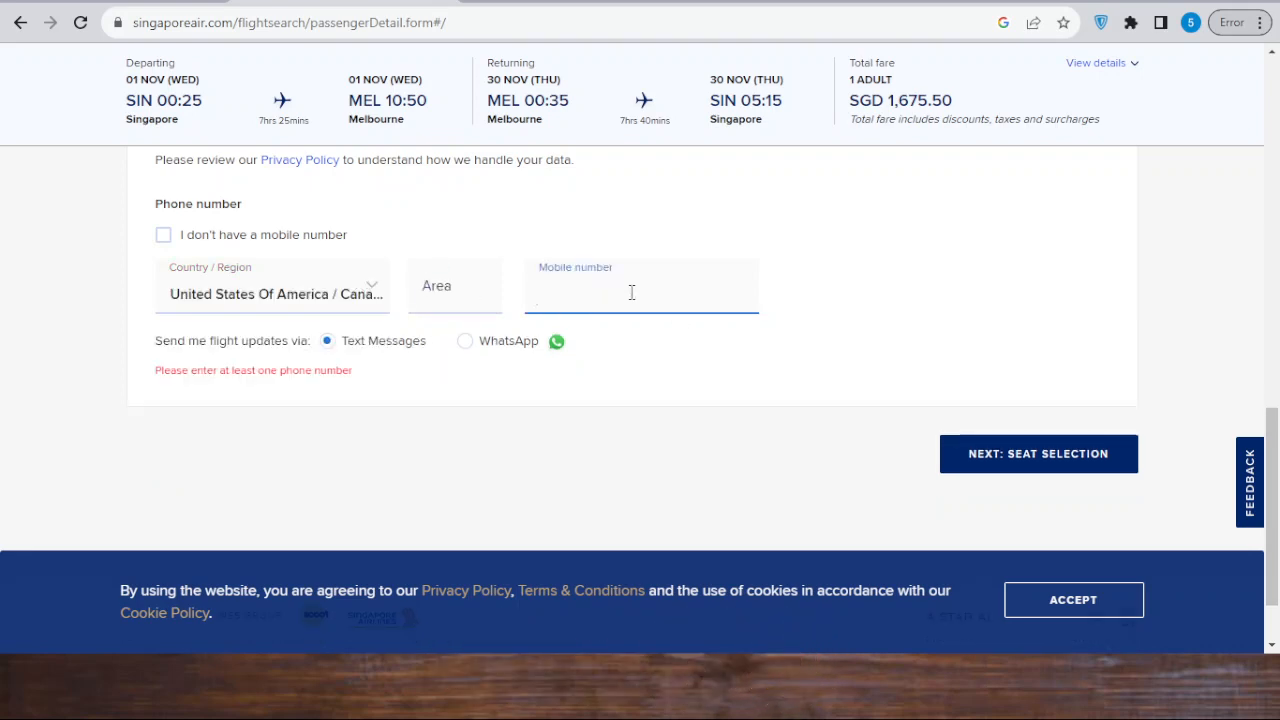
left_click(464, 340)
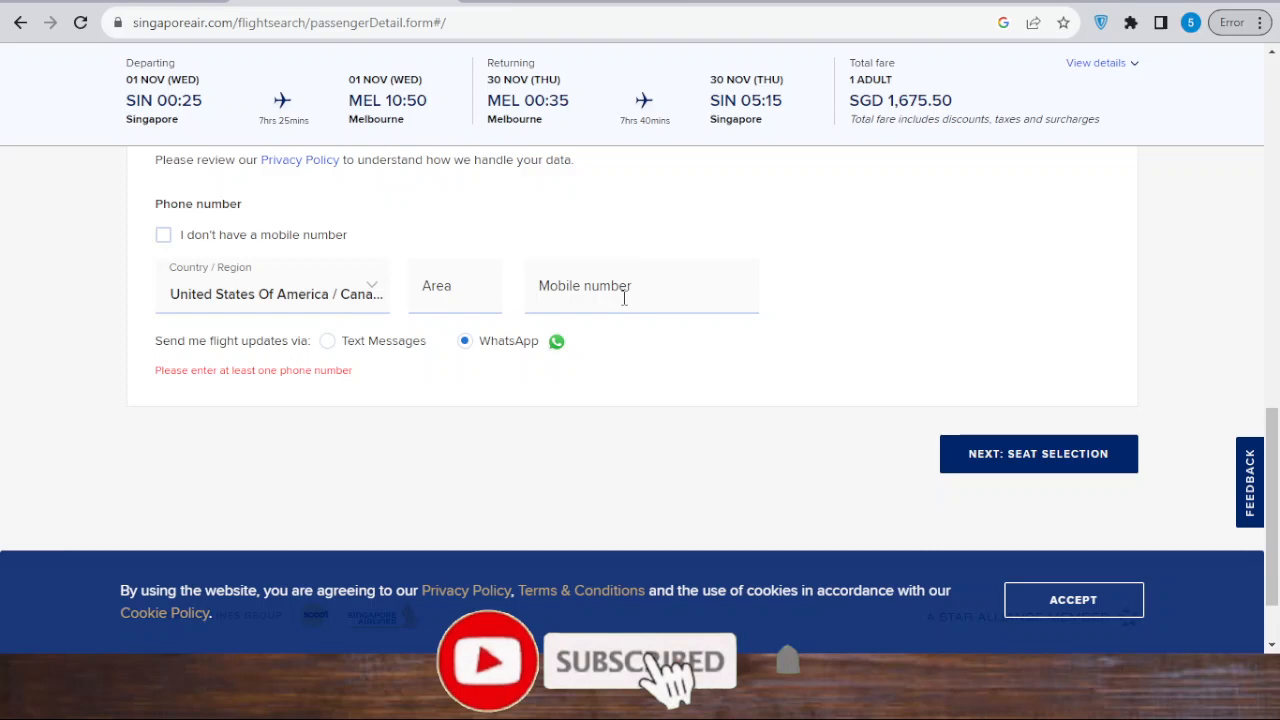
type("0000000000")
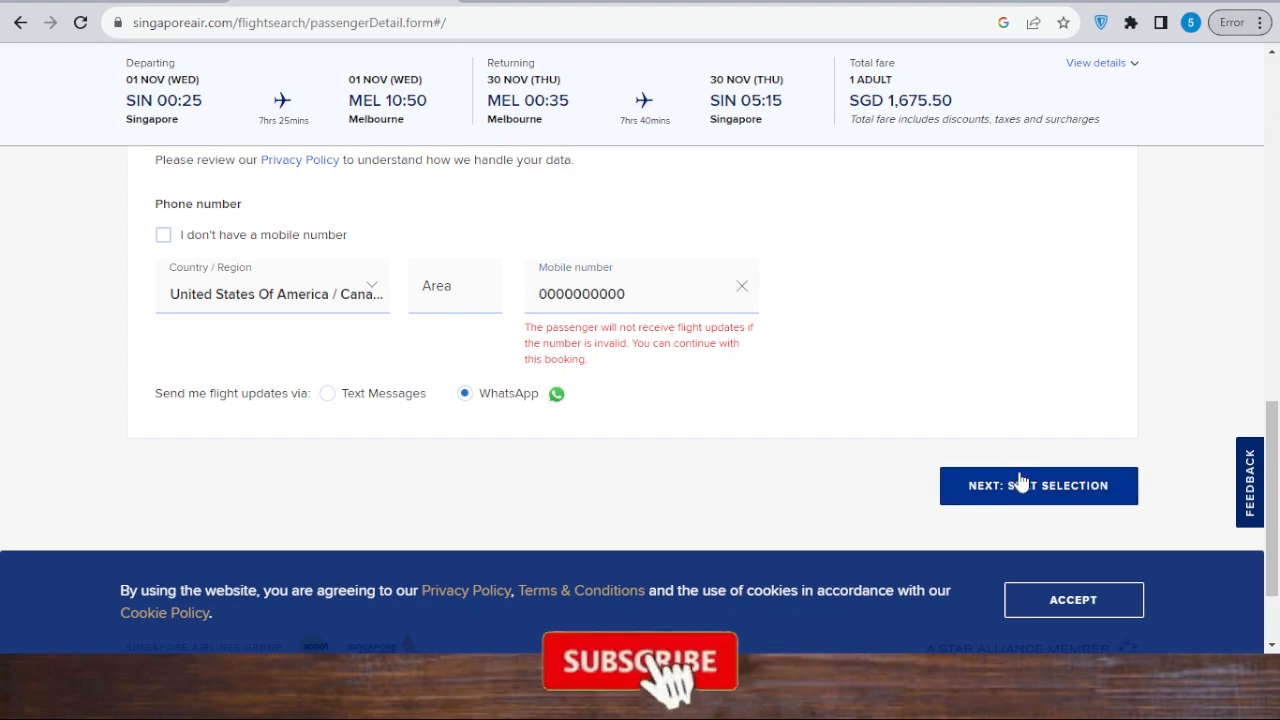
left_click(1038, 486)
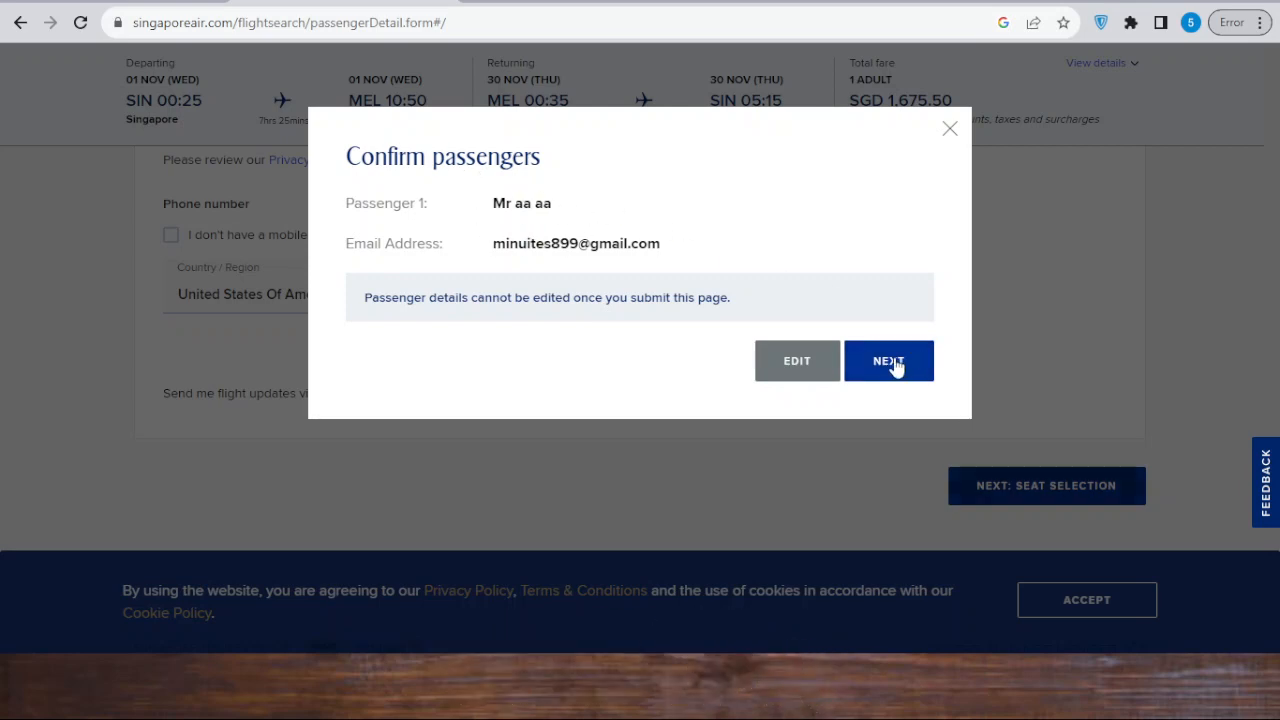
Confirm the passengers via NEXT and let the departing SIN–MEL seat map load.
left_click(888, 360)
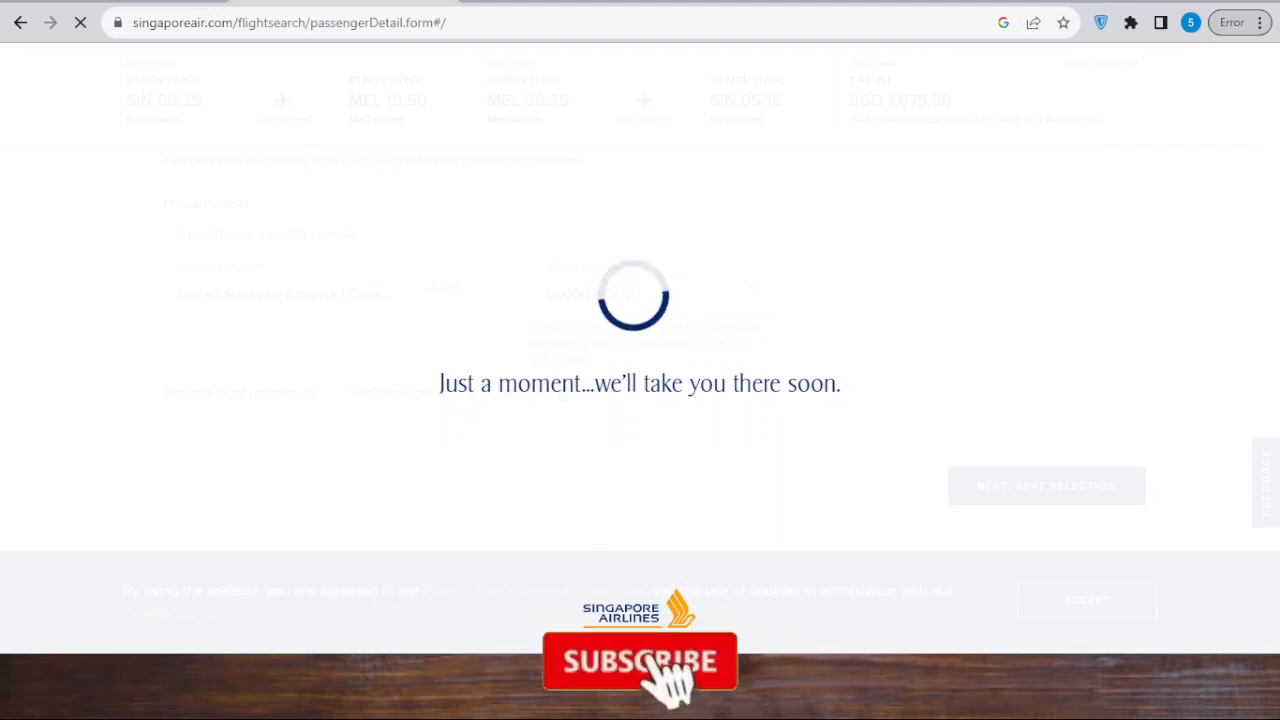
left_click(640, 662)
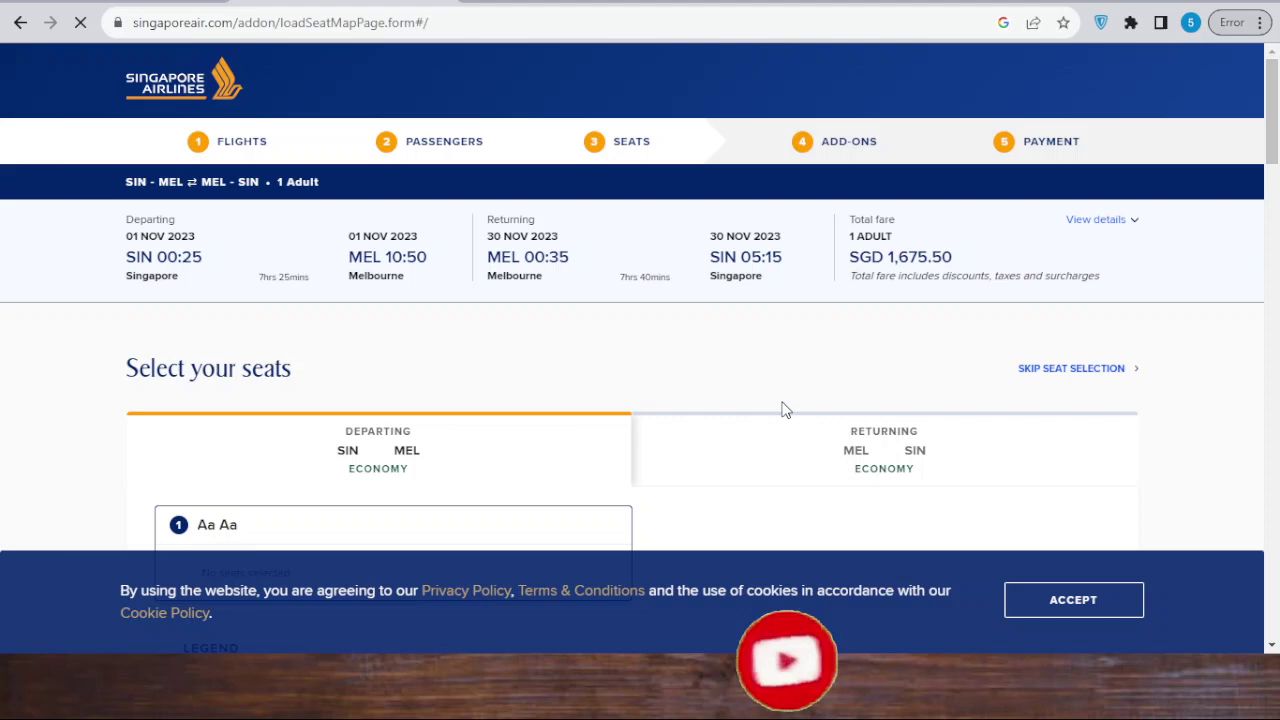
Continue to the next flight with no departing seat chosen, hitting a connection error and retrying.
scroll("down", 3)
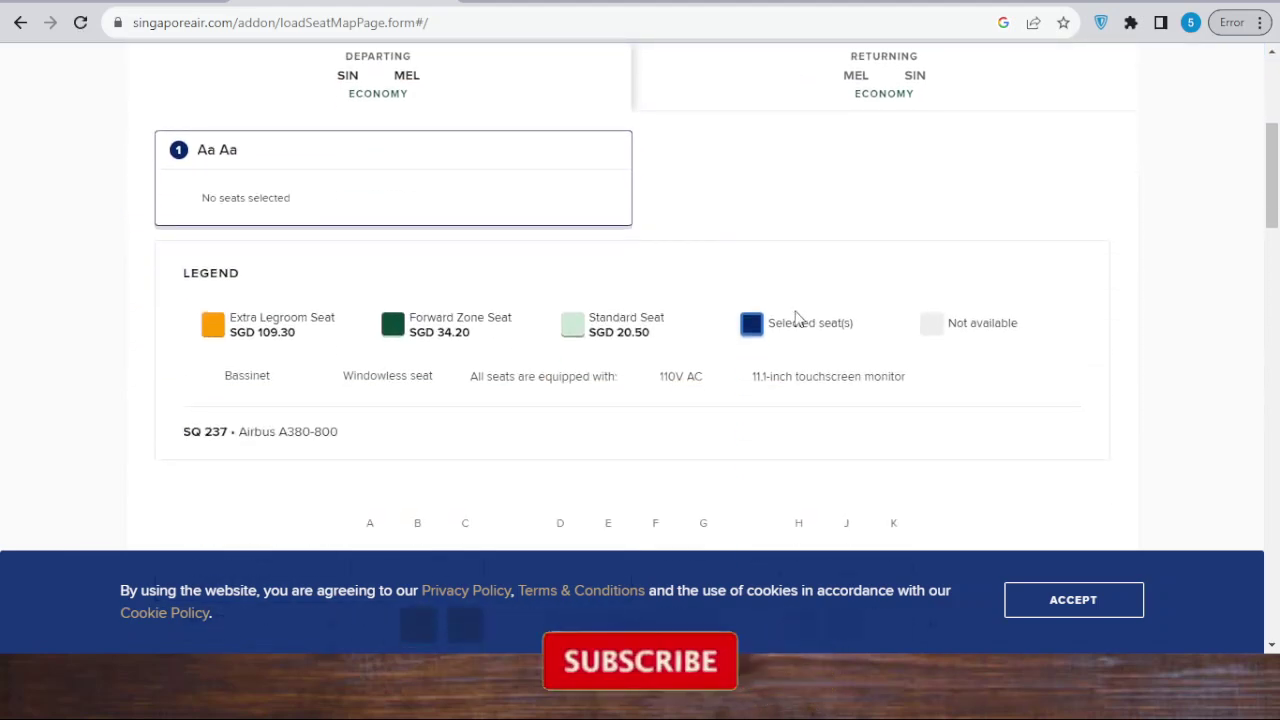
scroll("down", 3)
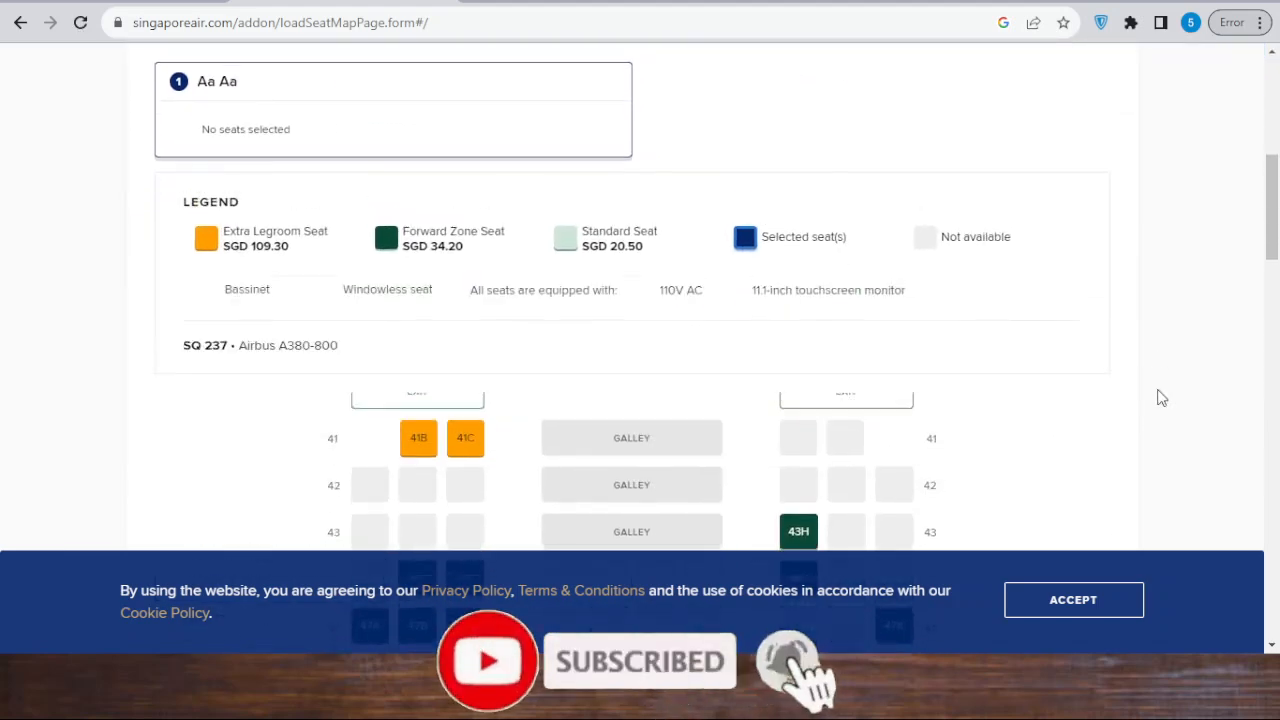
scroll("down", 3)
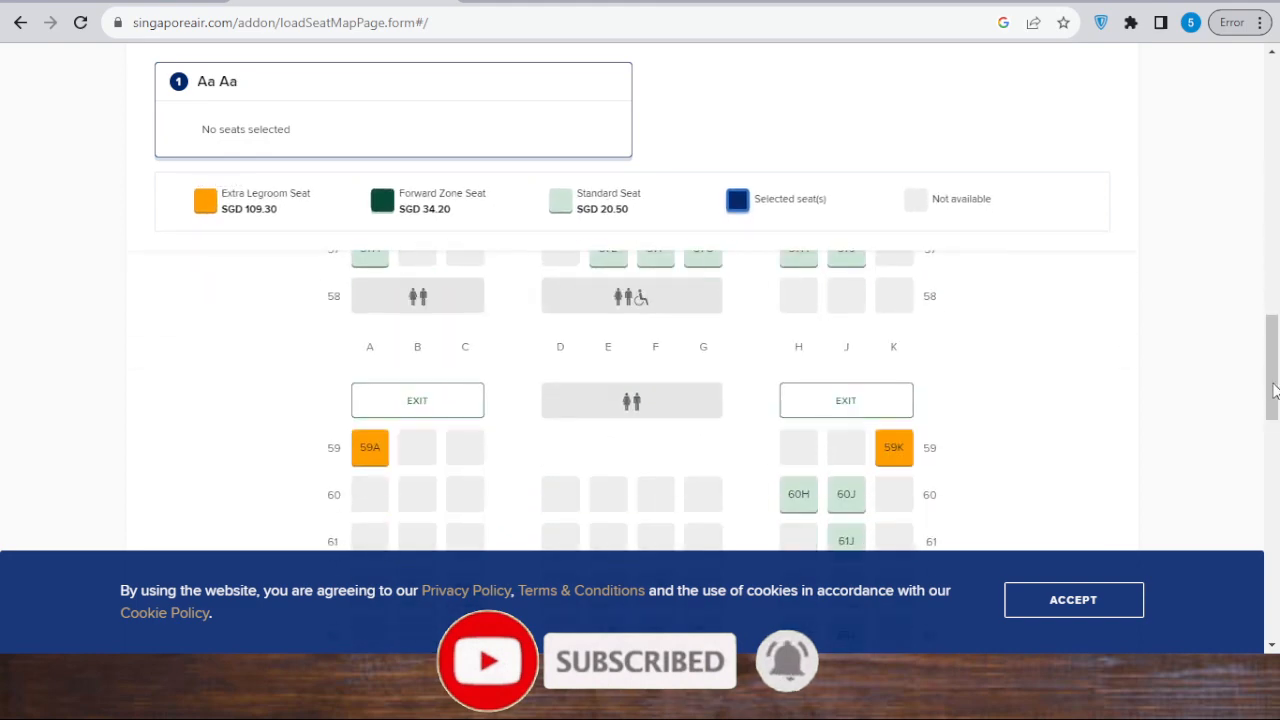
scroll("down", 3)
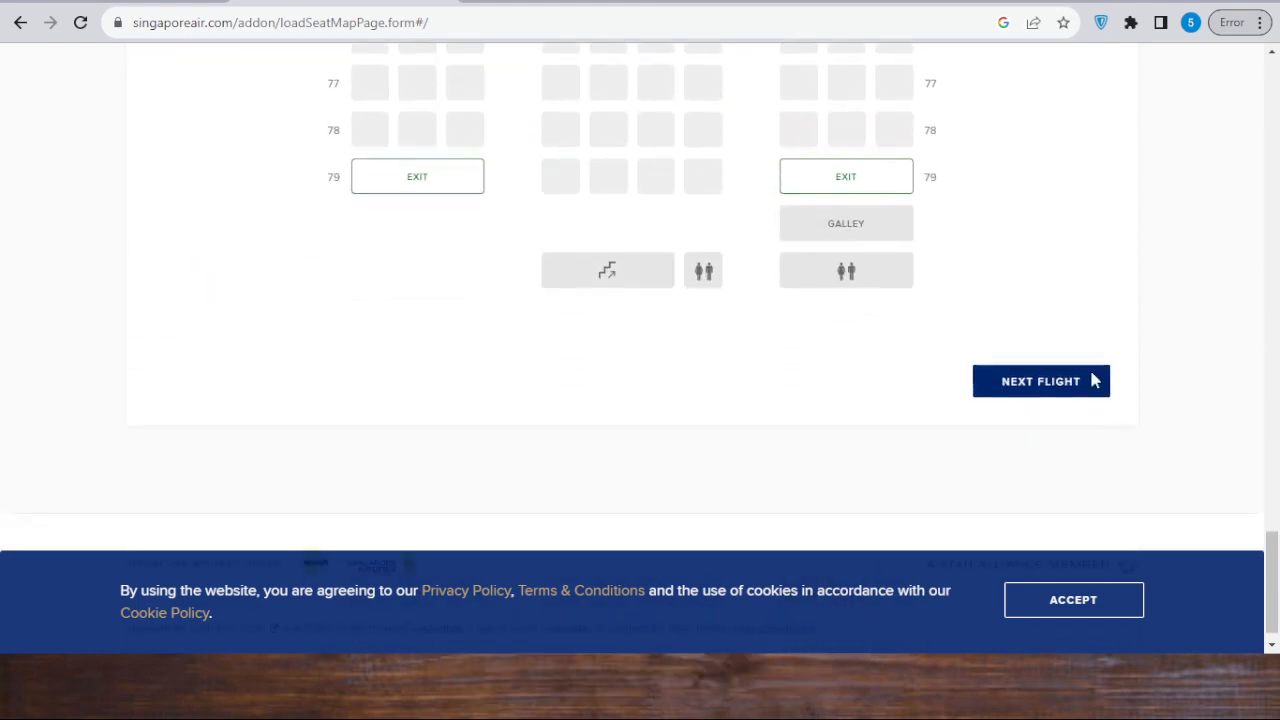
left_click(1040, 380)
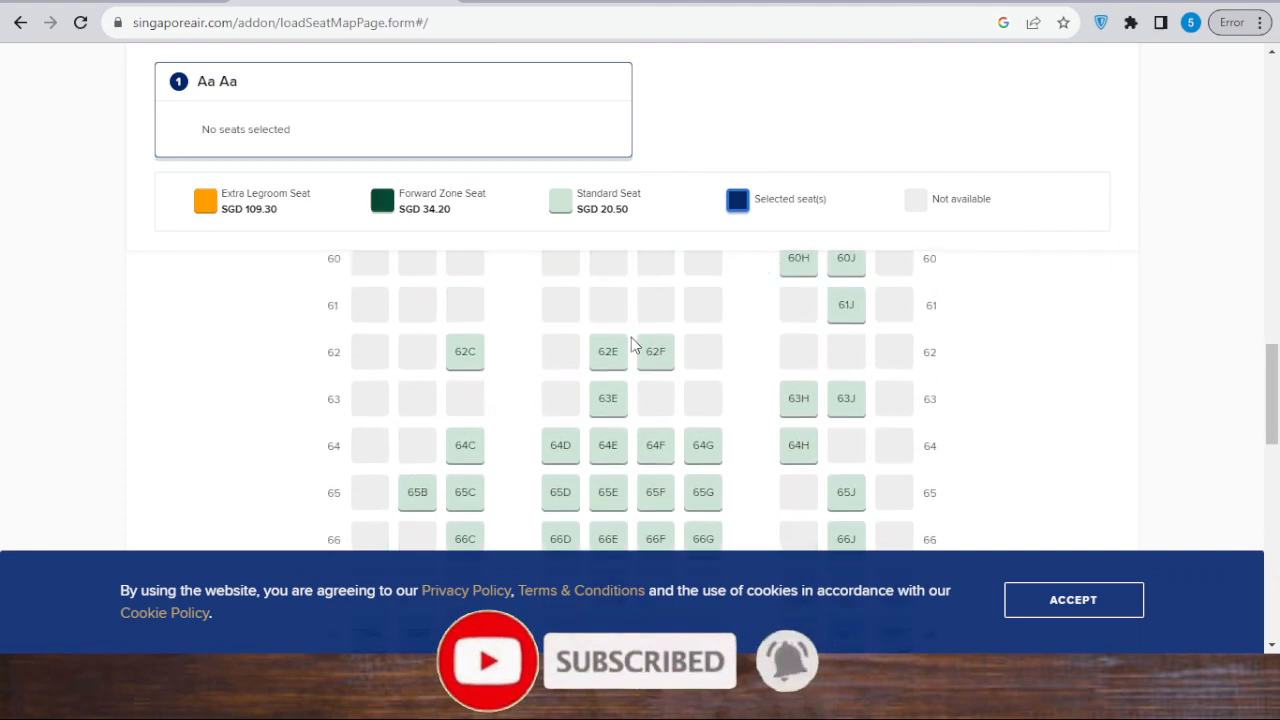
scroll("down", 3)
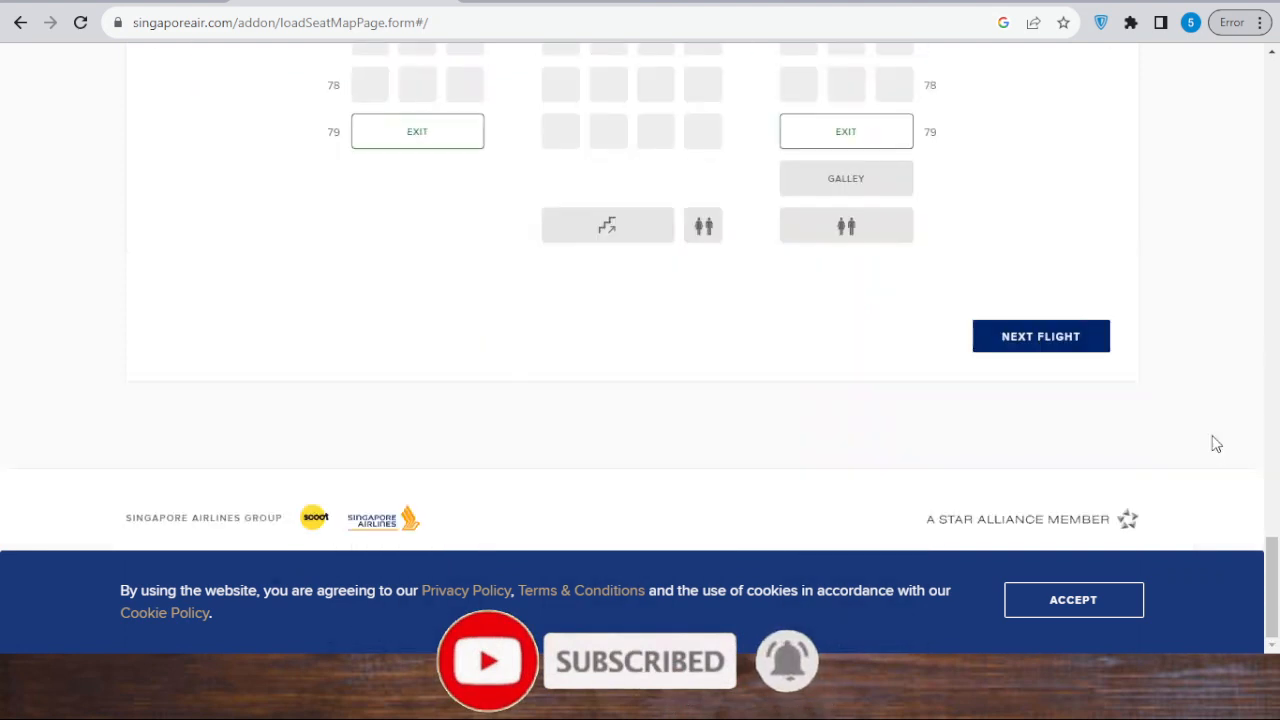
left_click(1040, 336)
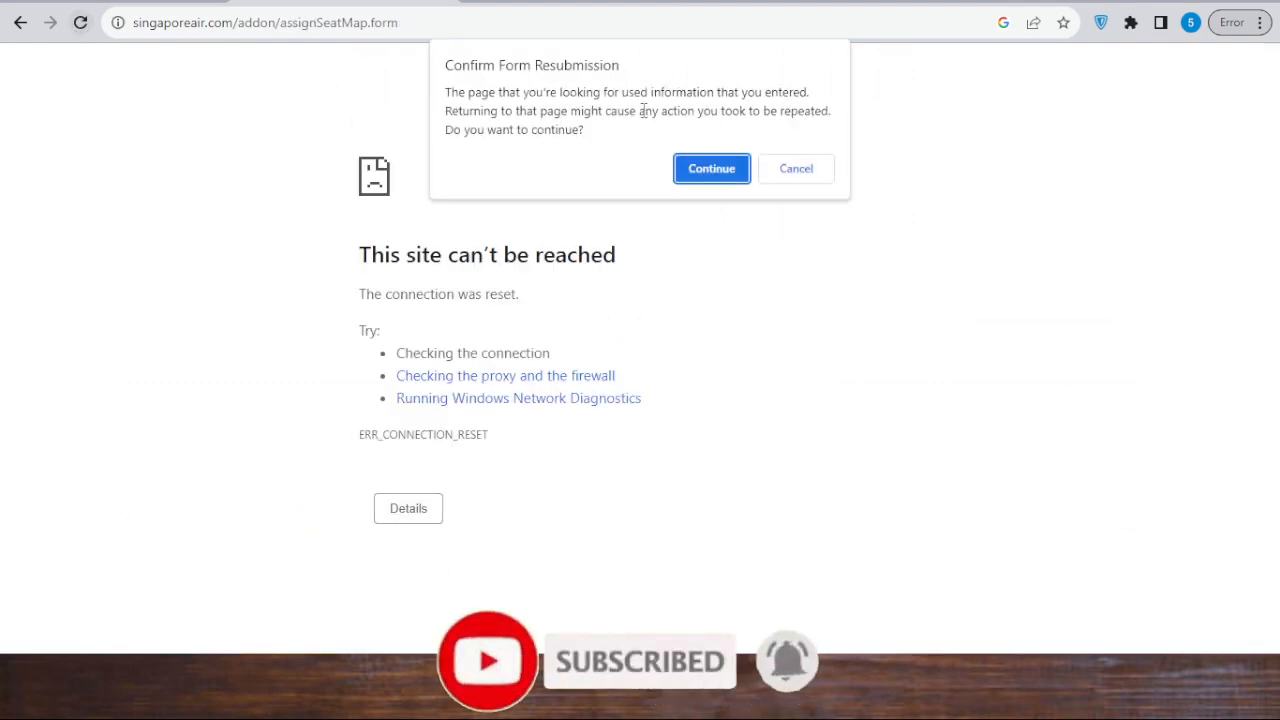
Resubmit to load the MEL–SIN seat map, then continue to add-ons with no seat chosen.
left_click(712, 168)
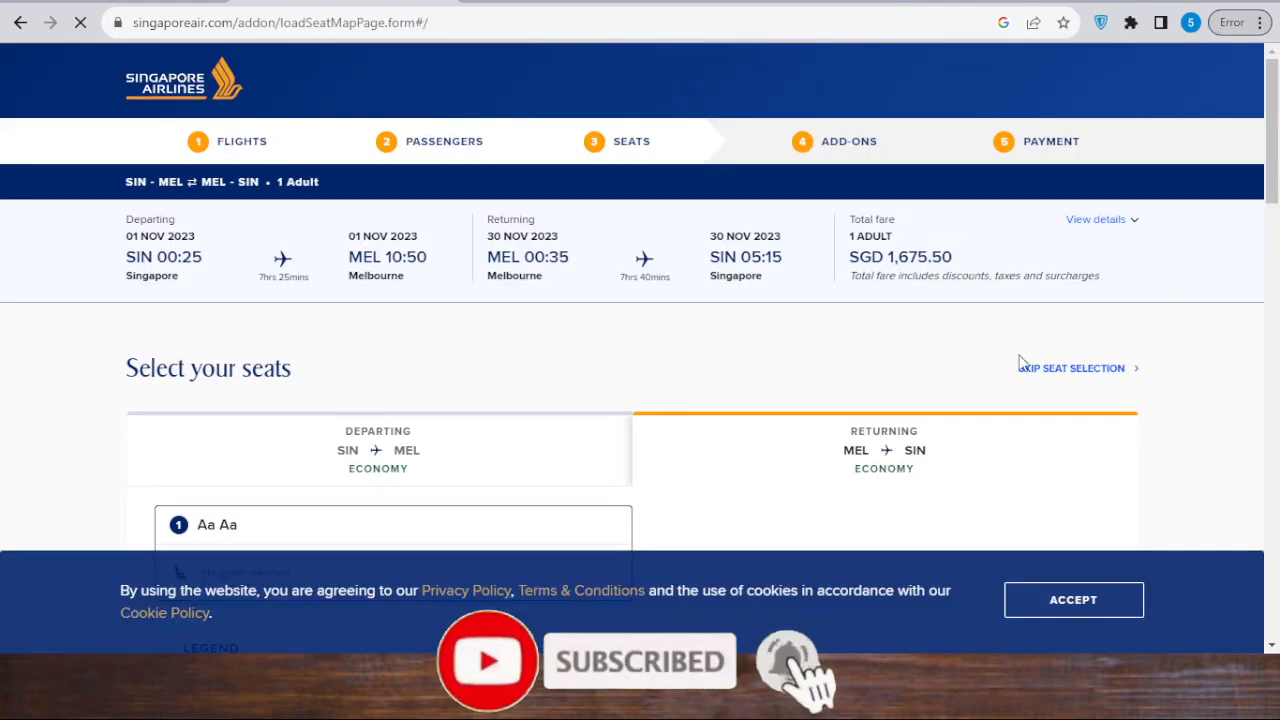
scroll("down", 3)
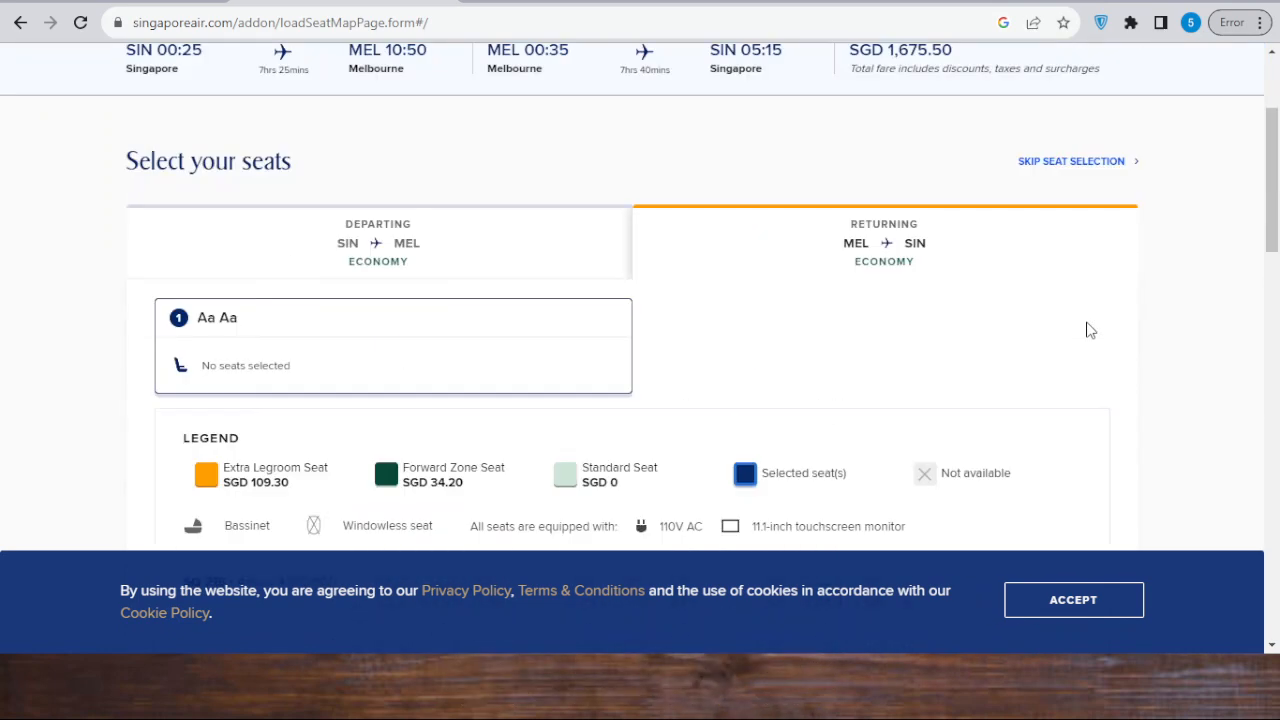
scroll("down", 3)
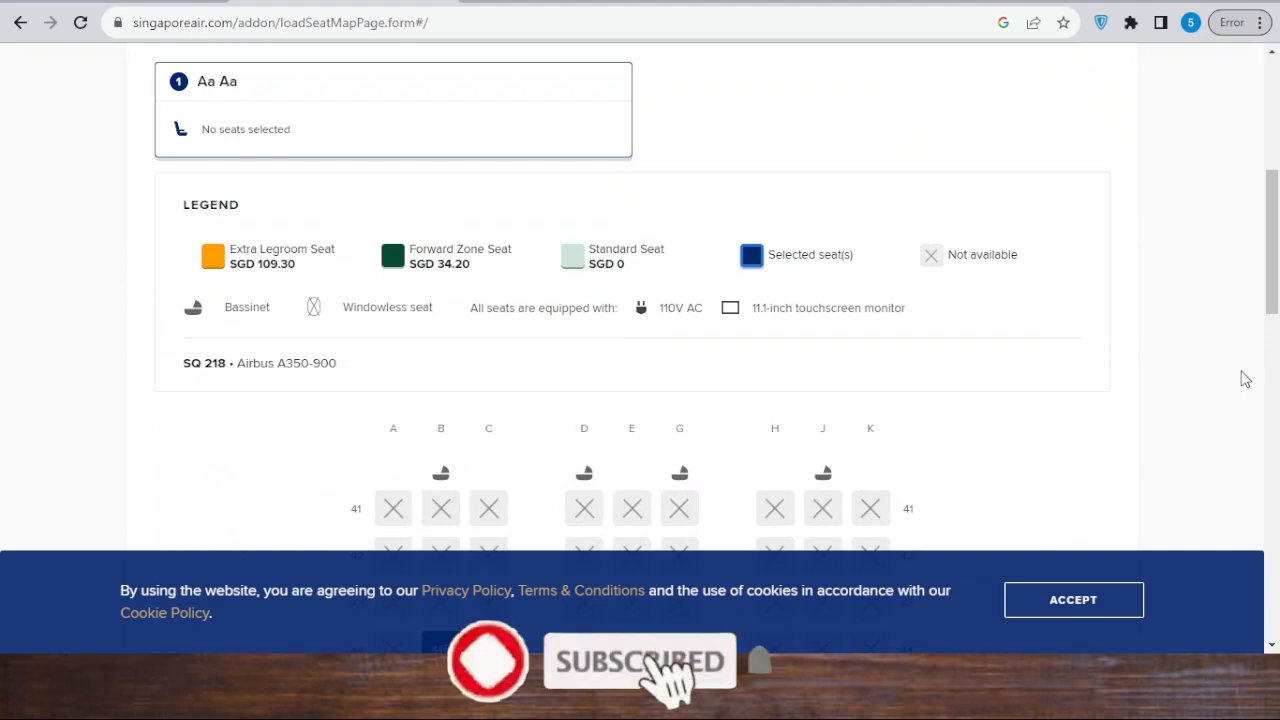
scroll("down", 3)
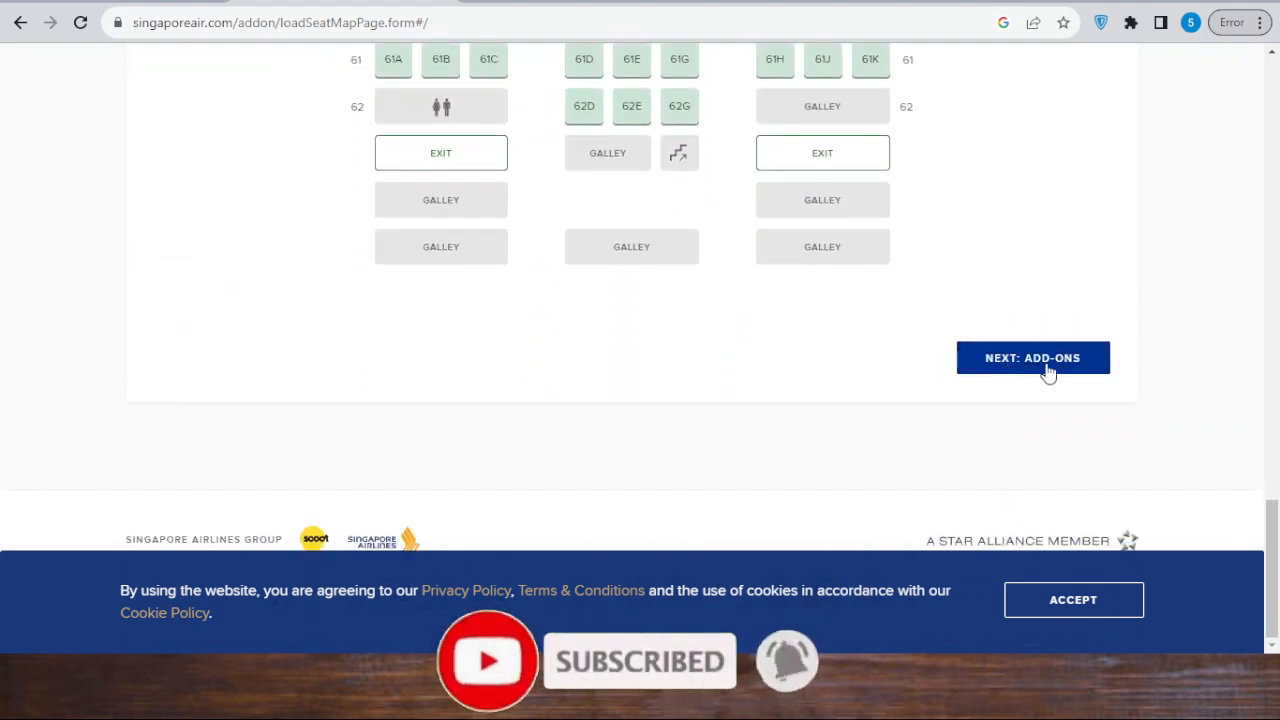
left_click(1032, 356)
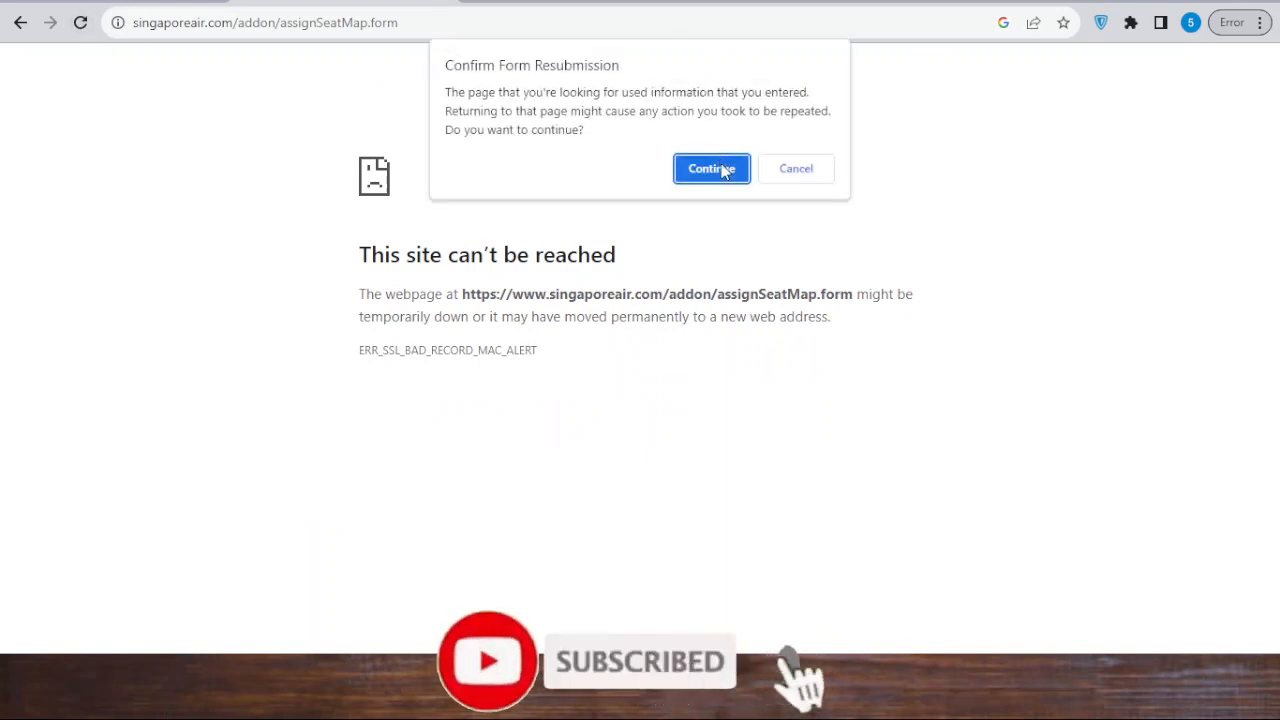
Resubmit to load the Add-ons page and browse insurance, baggage and hotel offers without adding any.
left_click(712, 168)
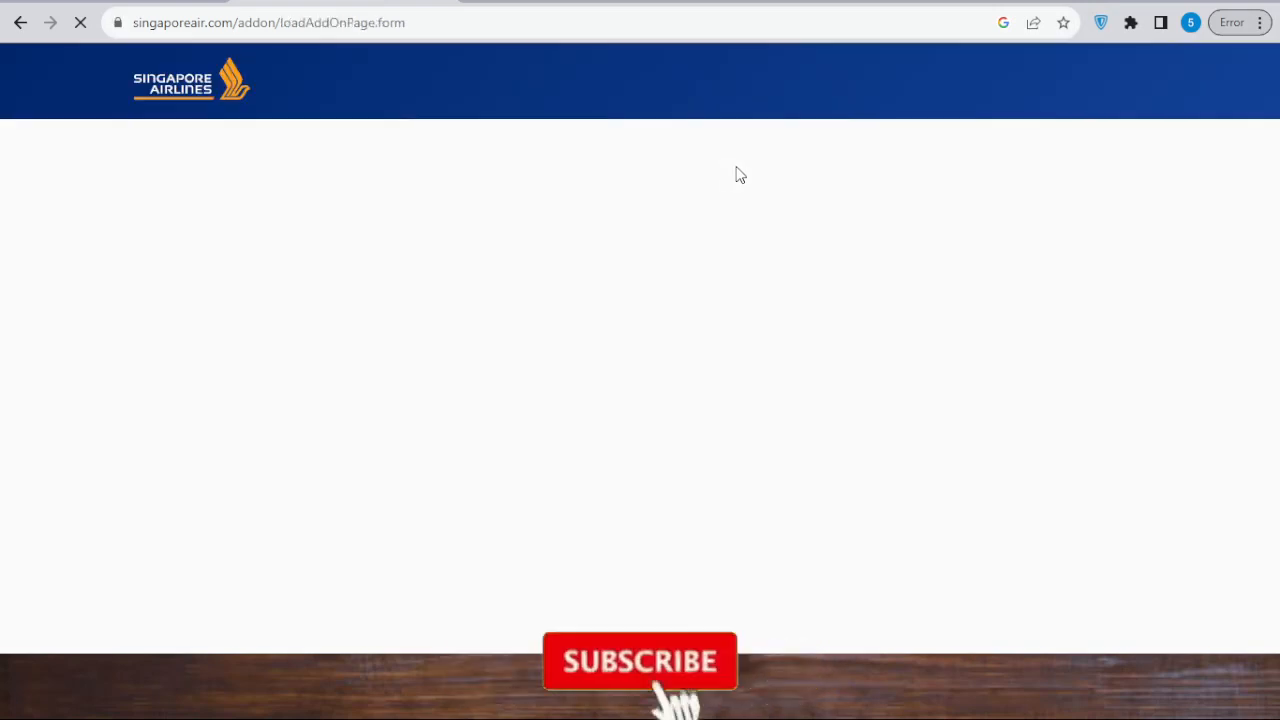
left_click(640, 672)
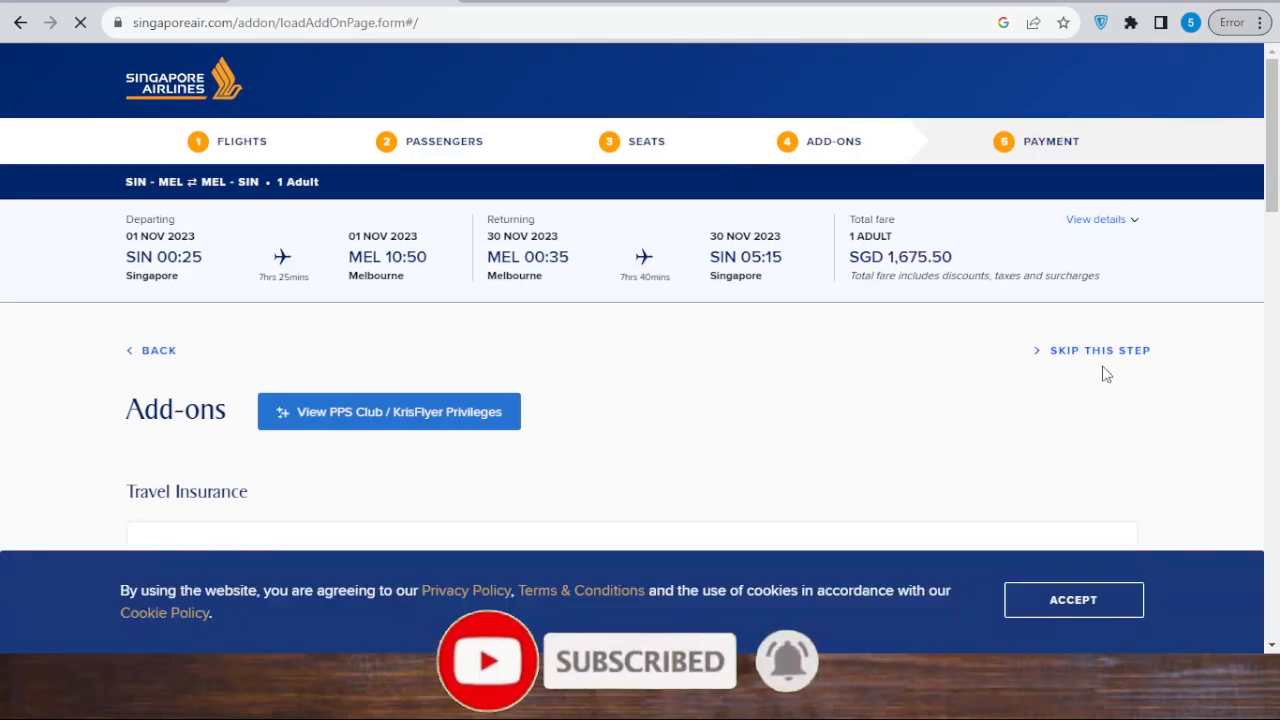
scroll("down", 3)
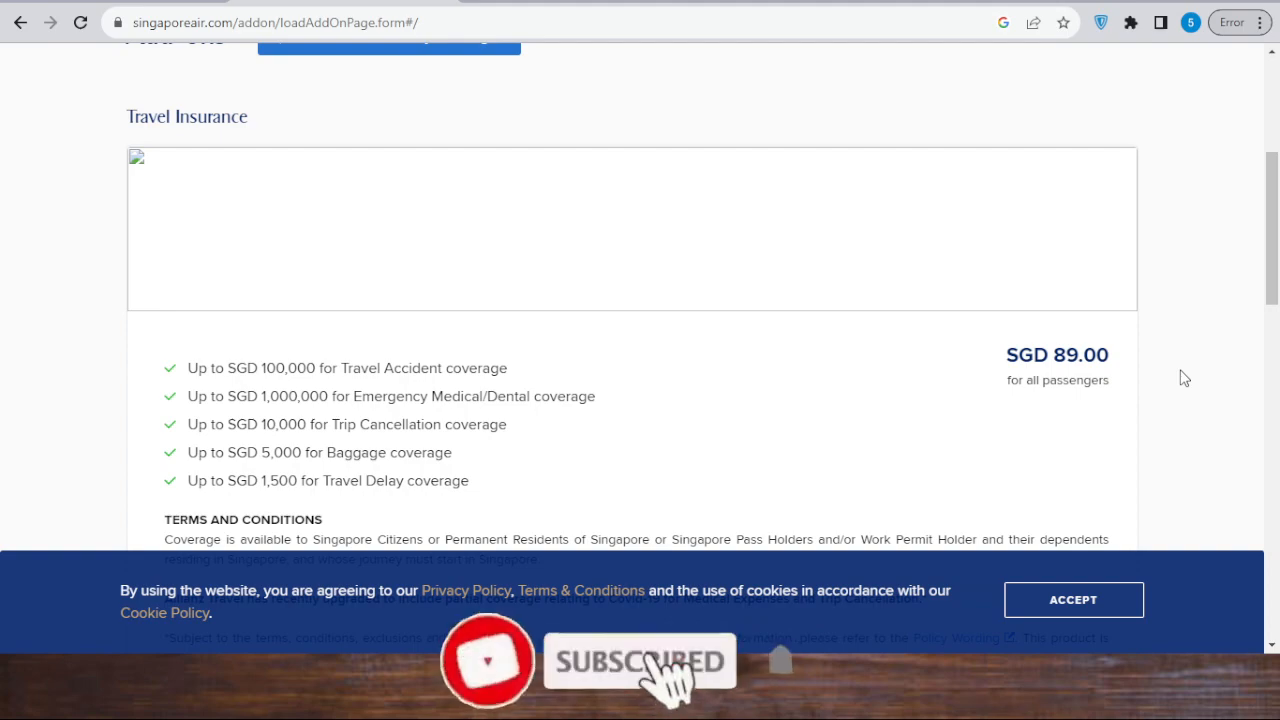
scroll("down", 3)
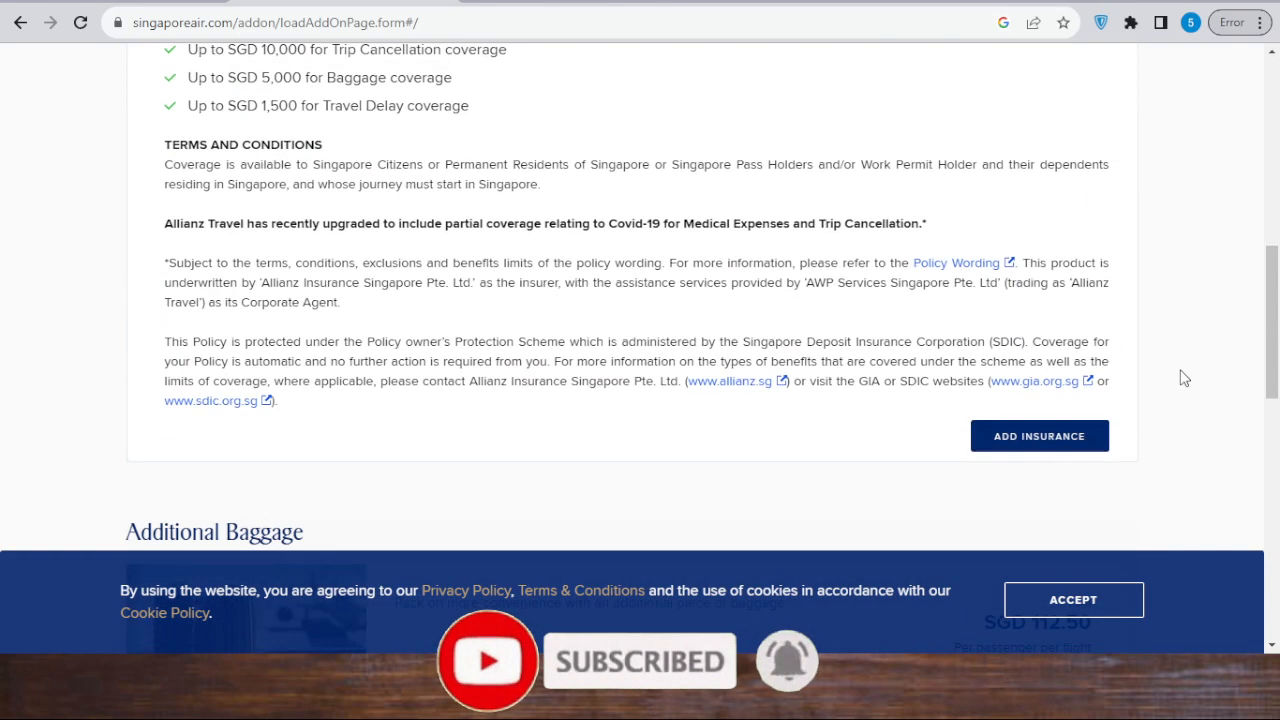
scroll("down", 3)
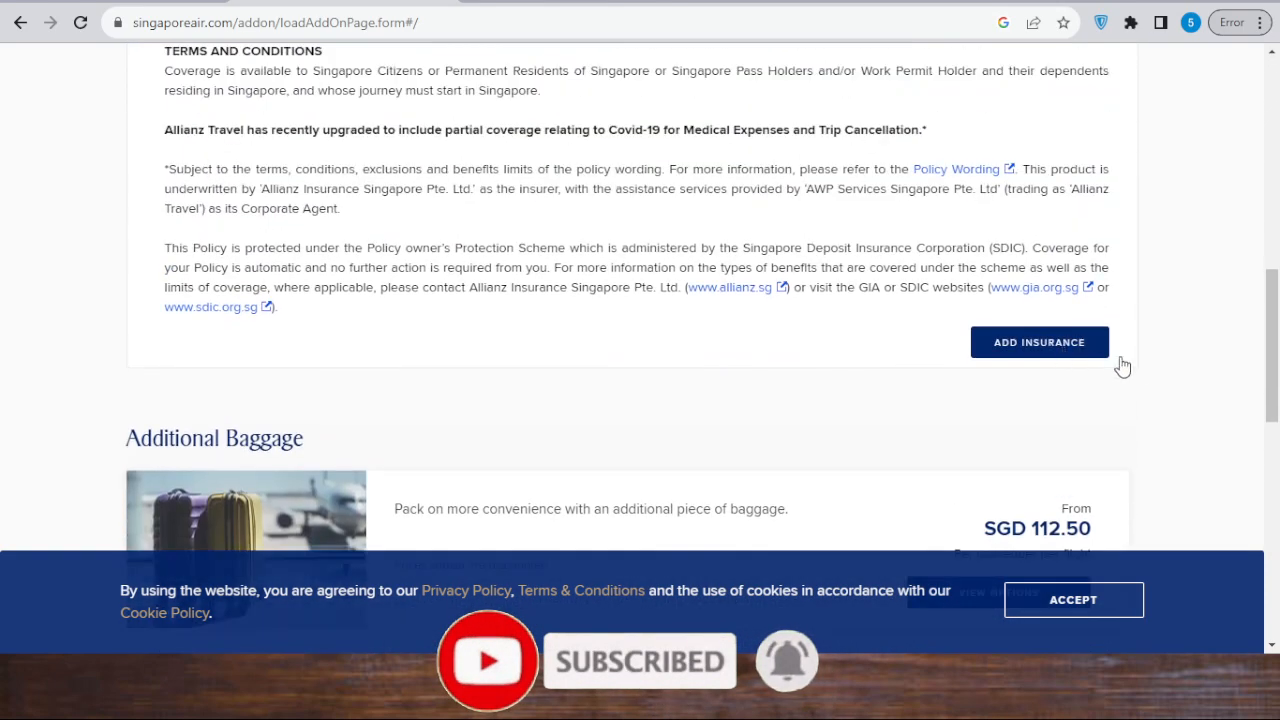
scroll("down", 3)
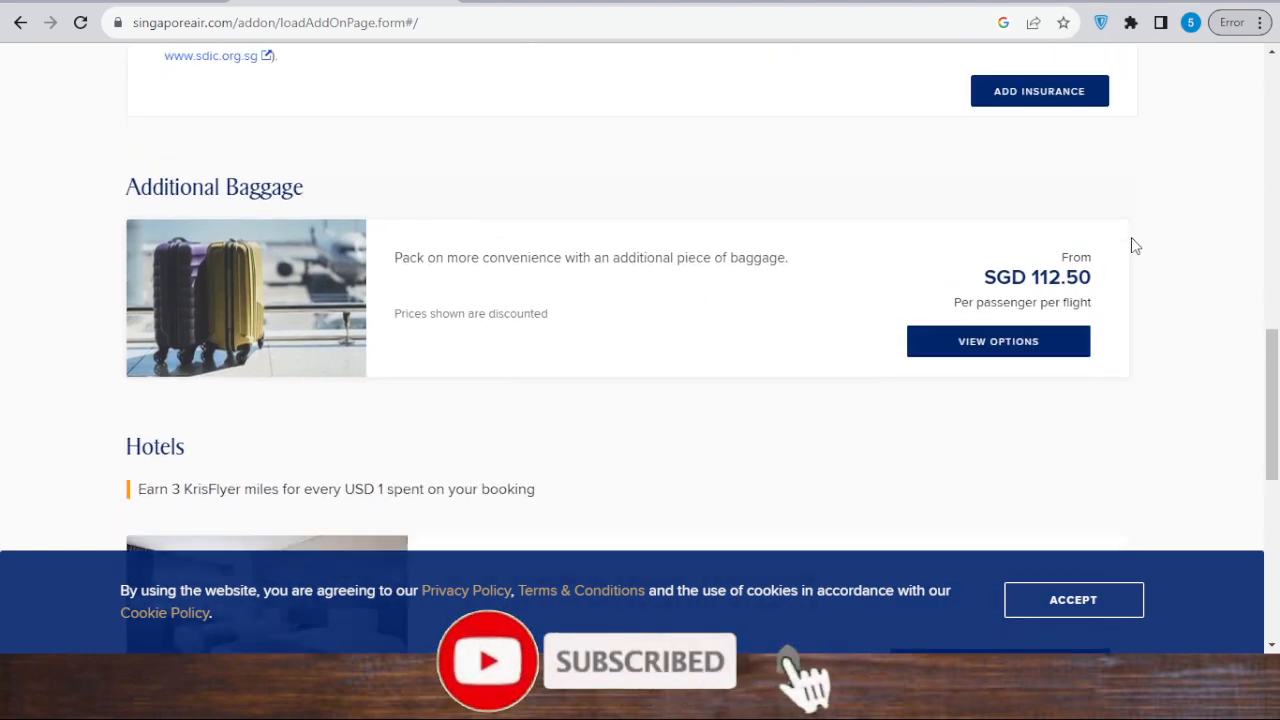
scroll("down", 3)
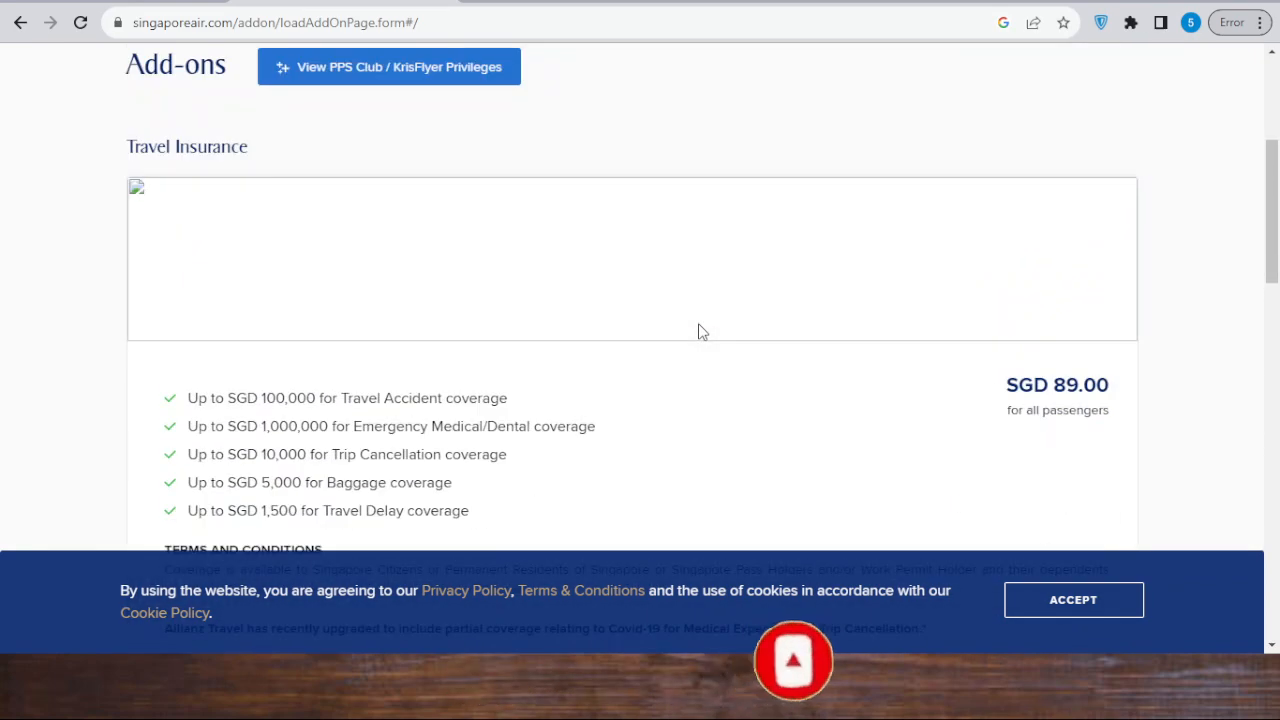
scroll("down", 3)
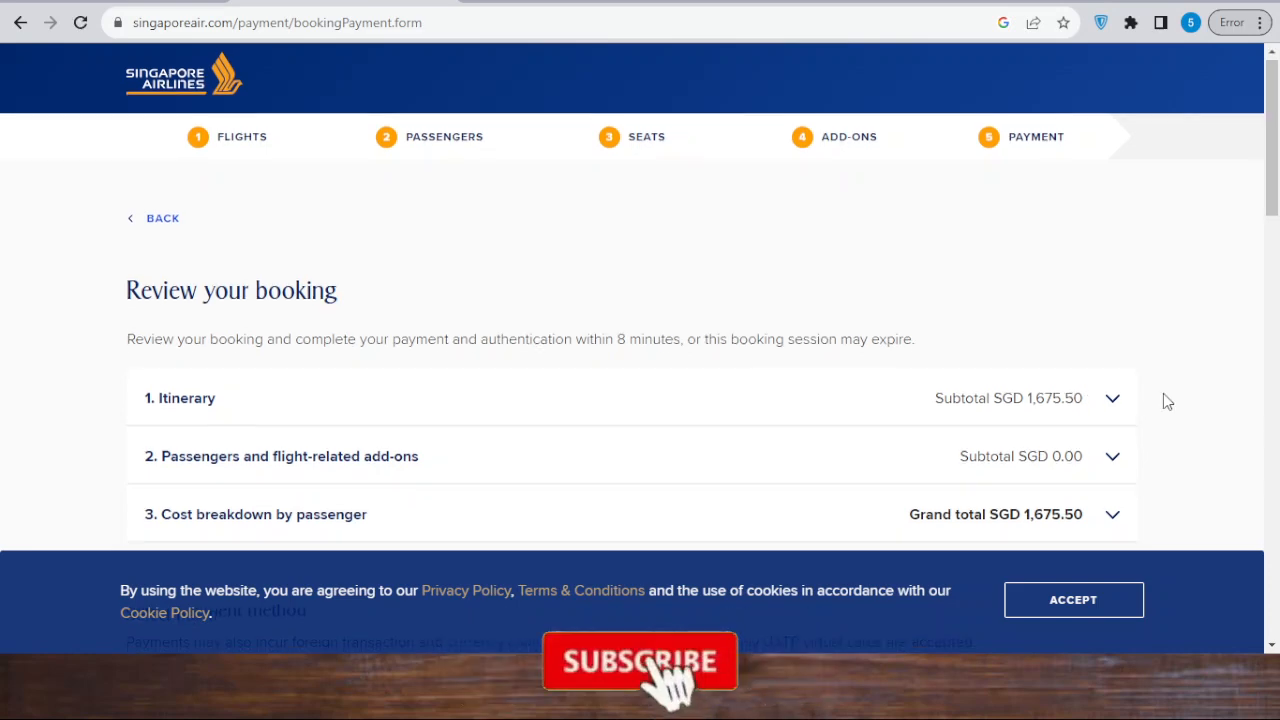
Review the booking page down to Select payment method, grand total SGD 1,675.50.
scroll("down", 3)
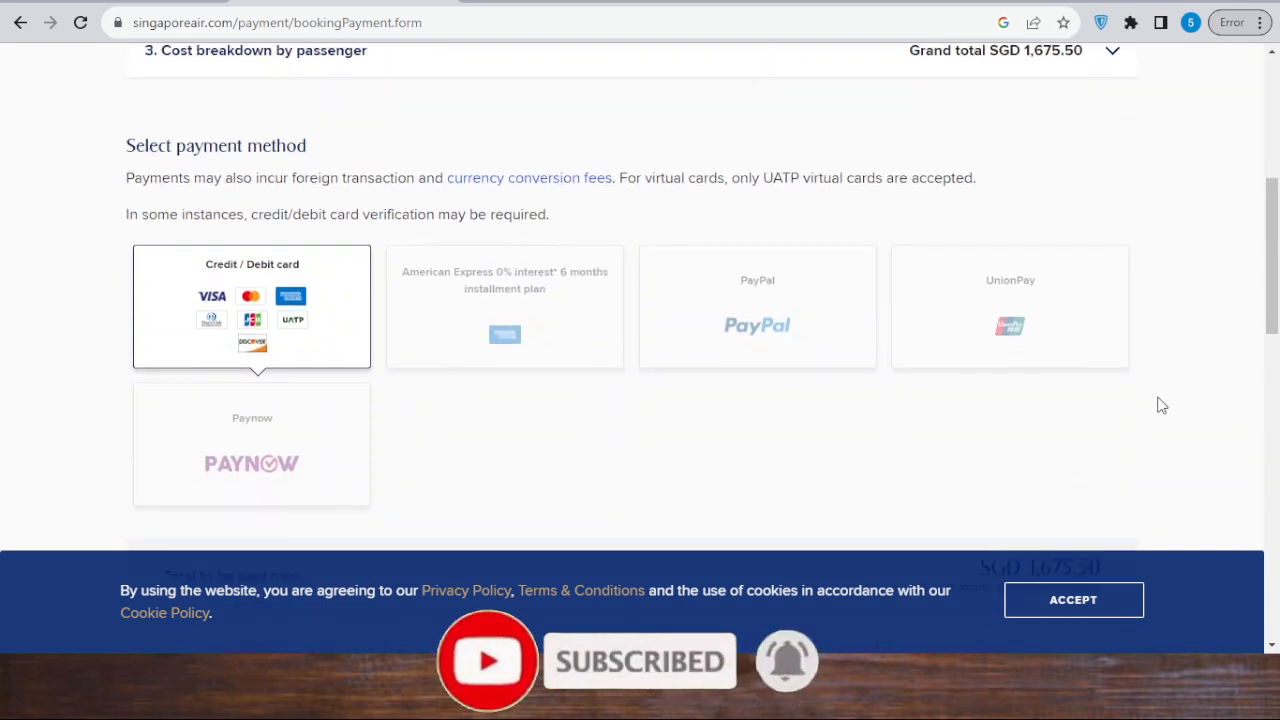
scroll("up", 3)
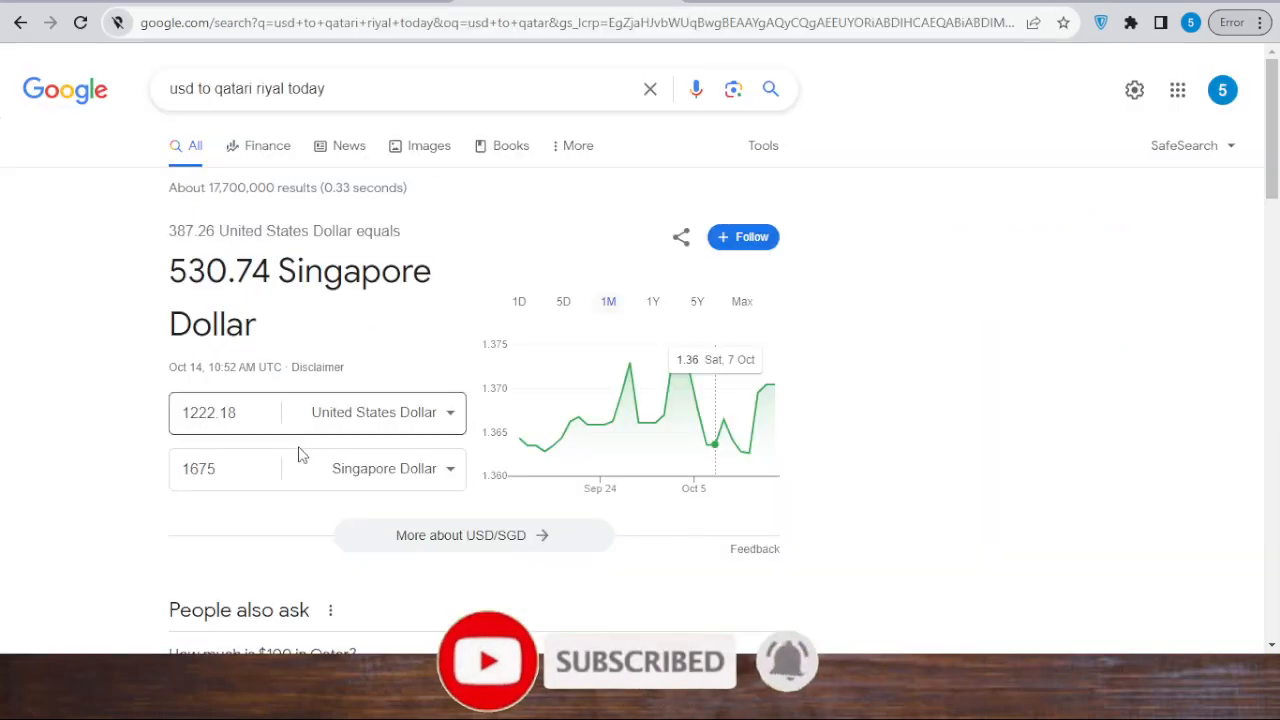
Check on Google that SGD 1,675 is about USD 1,222.18, then return to the airline tab.
left_click(256, 468)
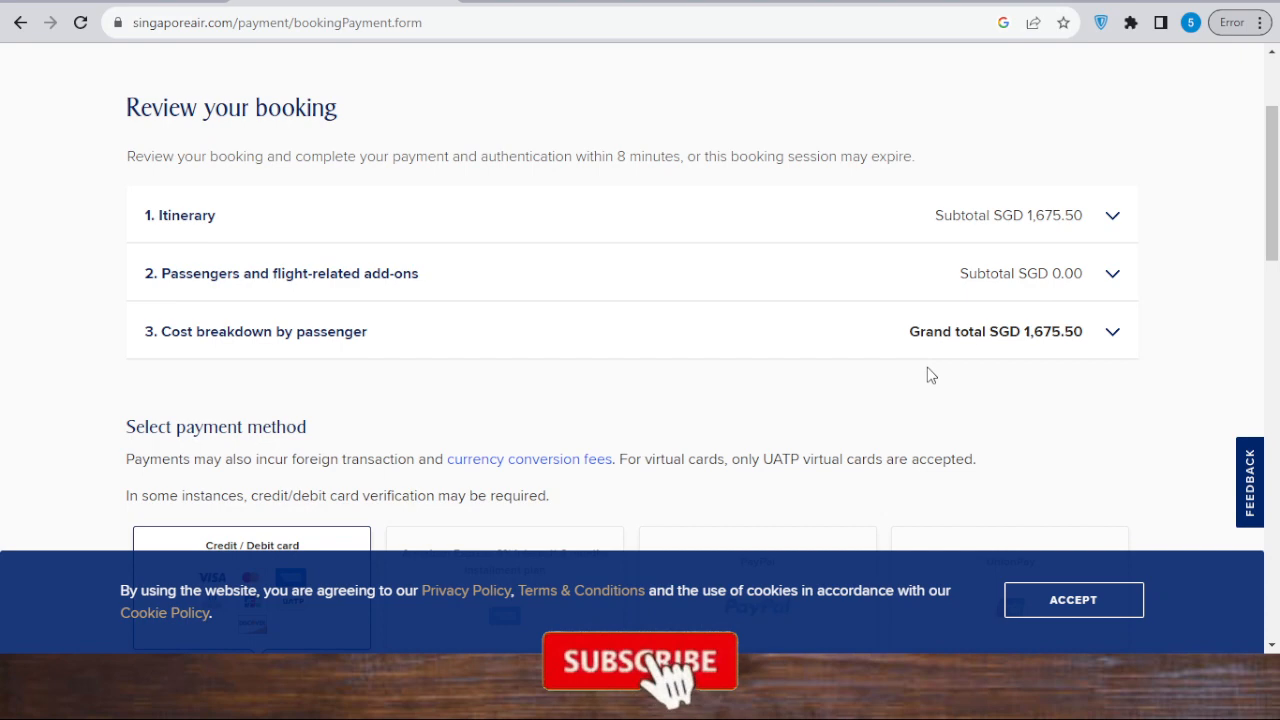
Focus the empty Name on card field, then review billing address and terms down to Make Payment.
scroll("down", 3)
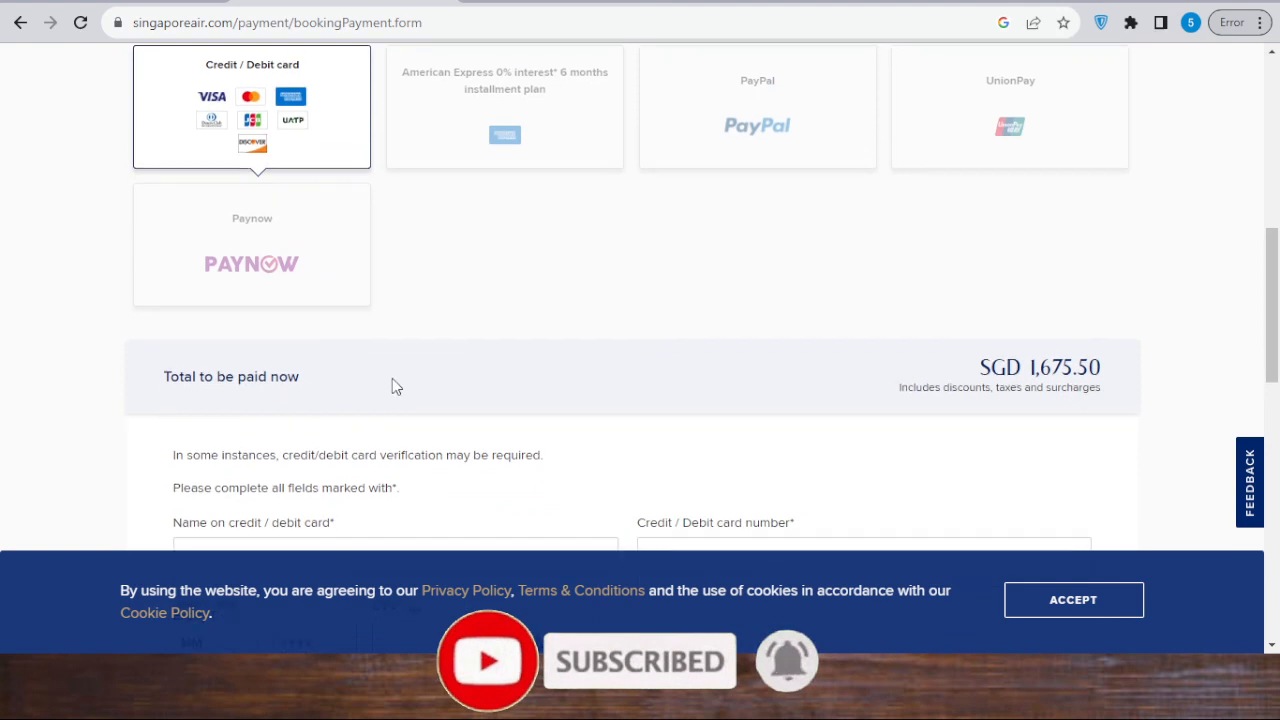
scroll("down", 3)
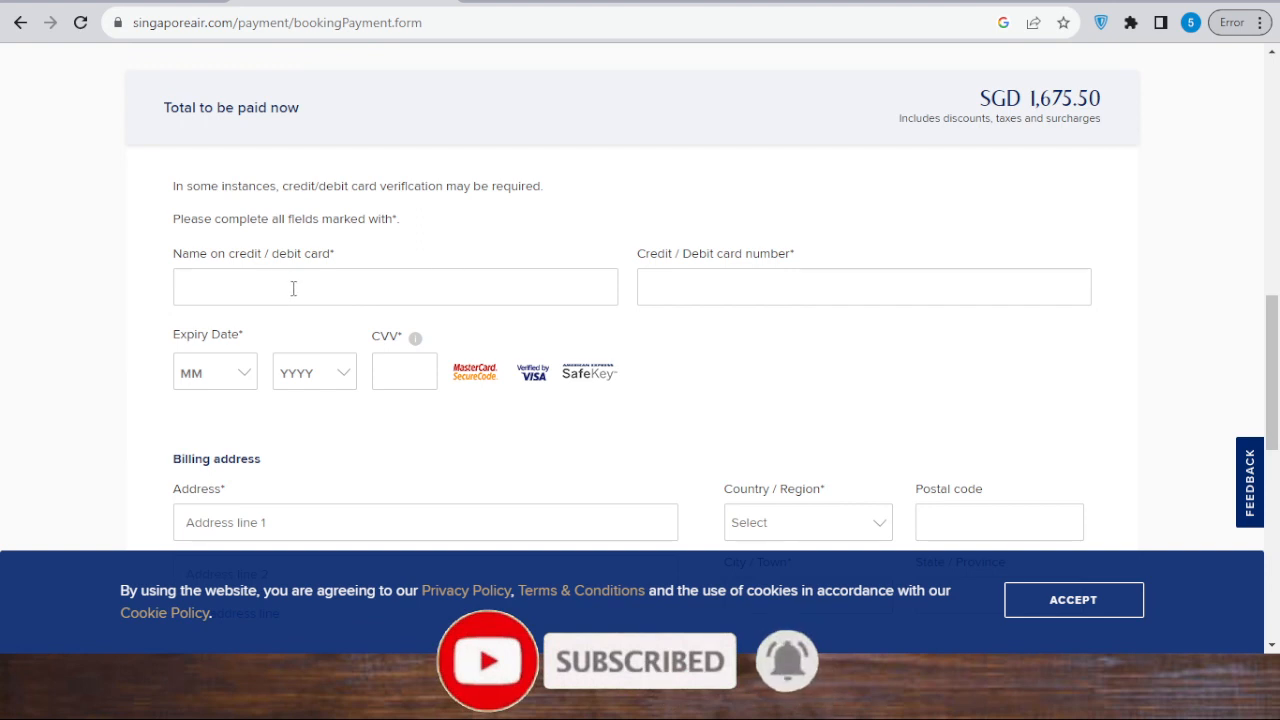
left_click(864, 288)
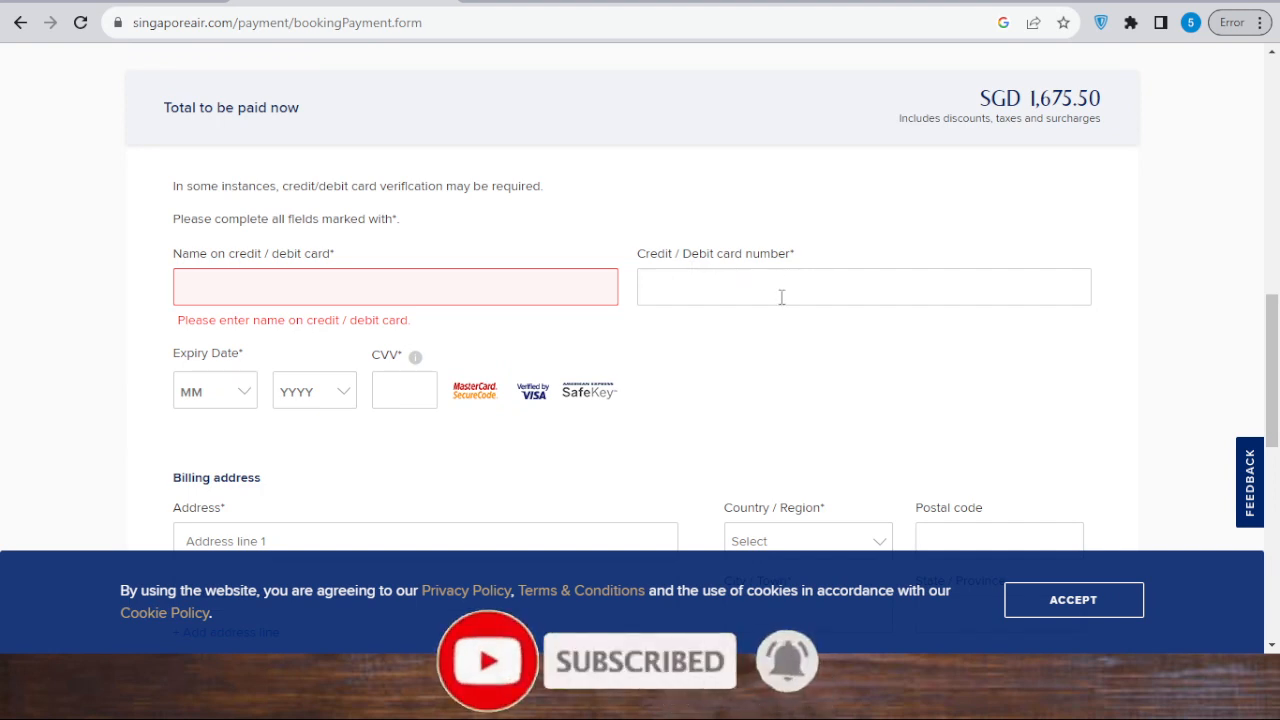
scroll("down", 3)
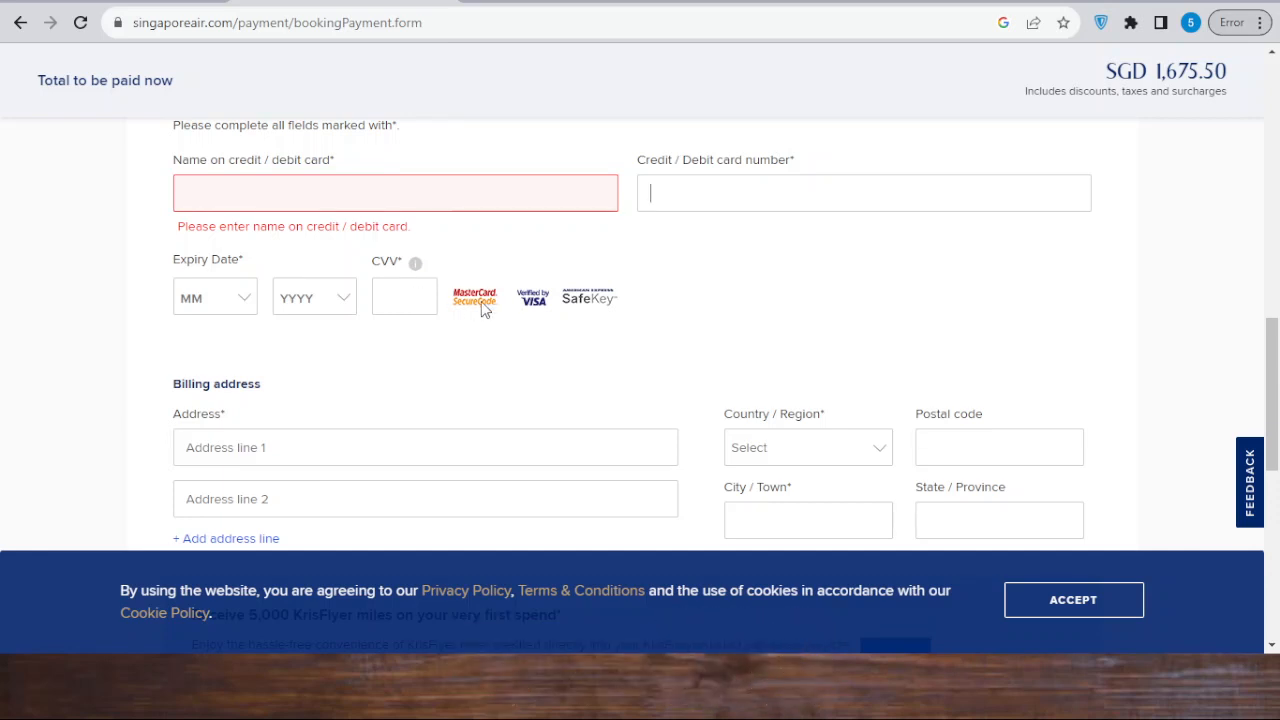
scroll("down", 3)
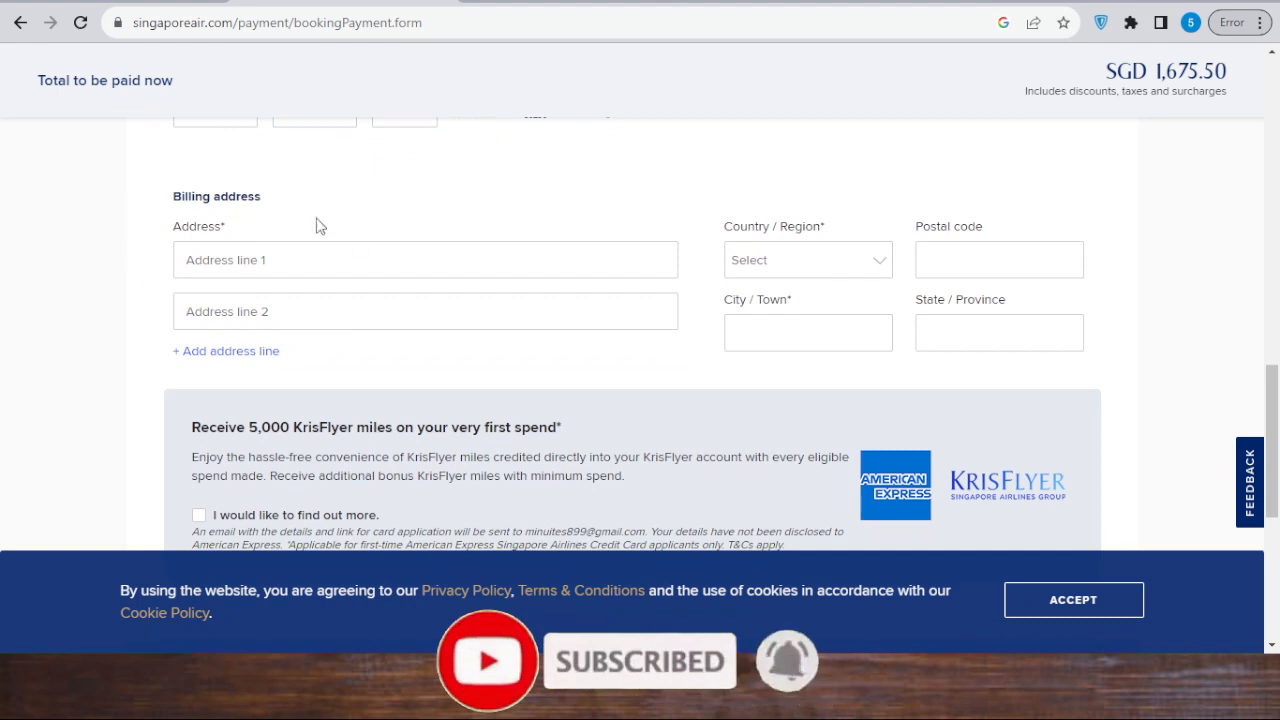
mouse_move(472, 216)
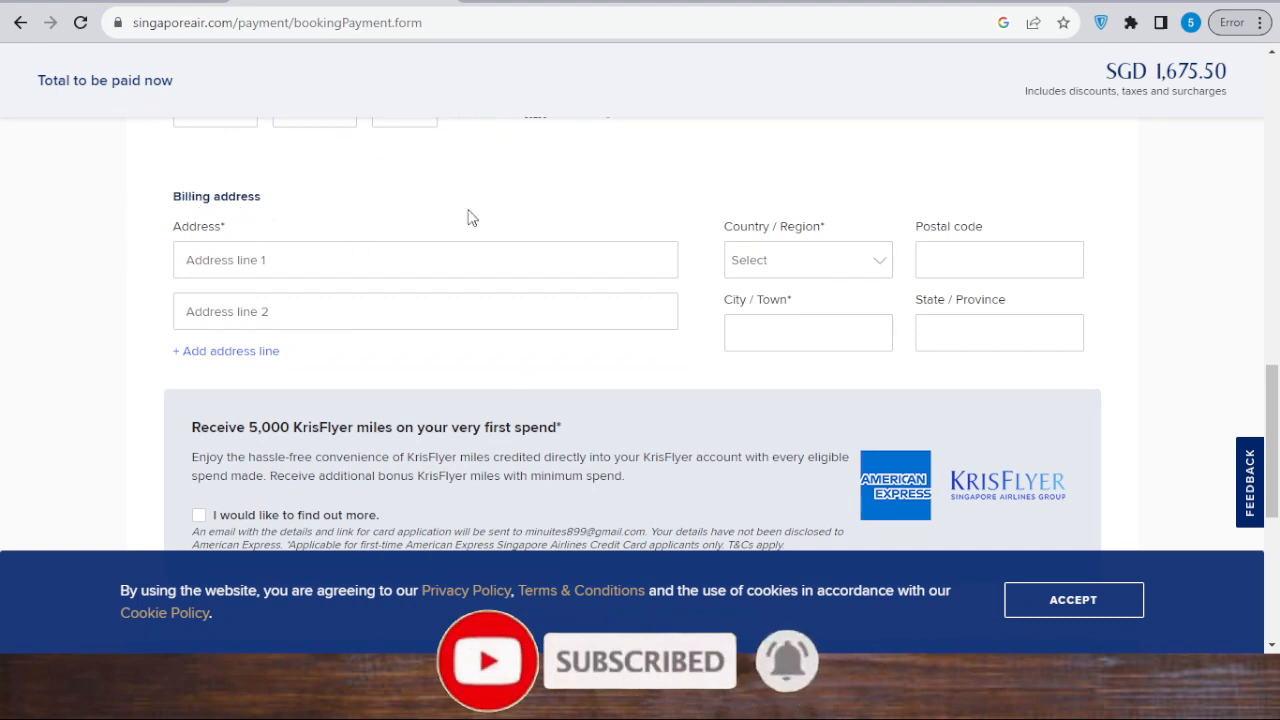
scroll("down", 3)
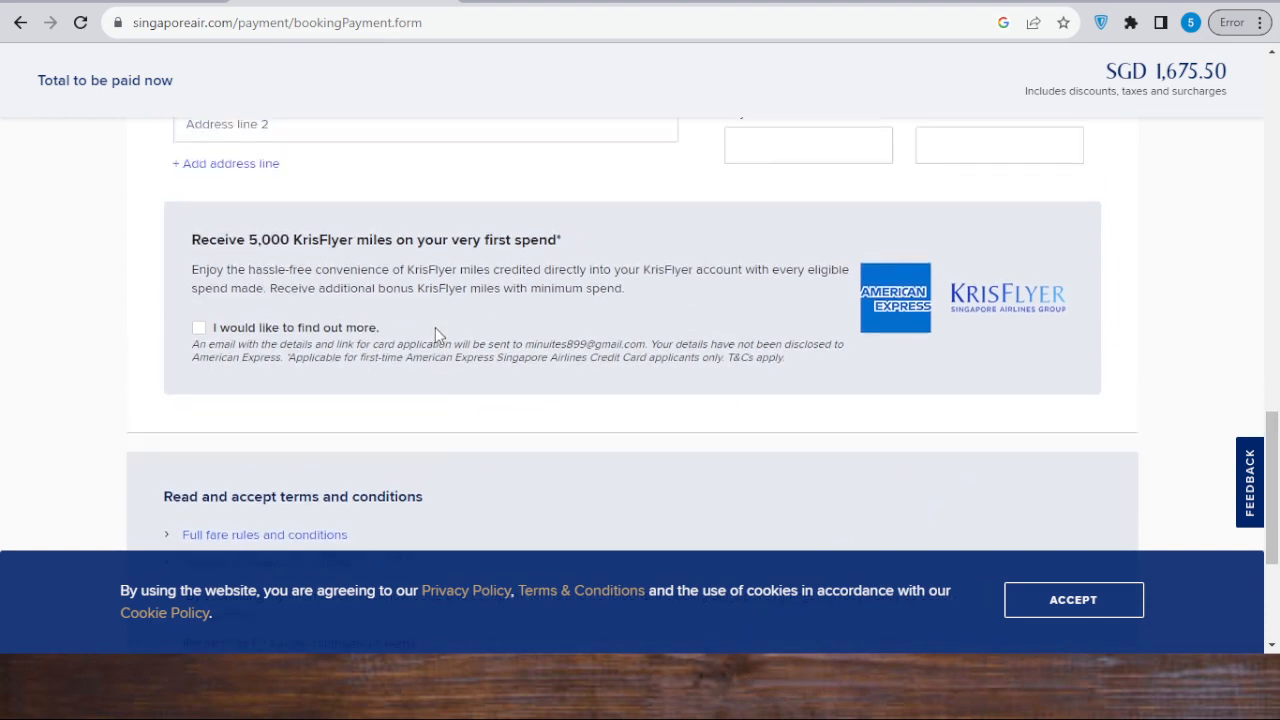
scroll("down", 3)
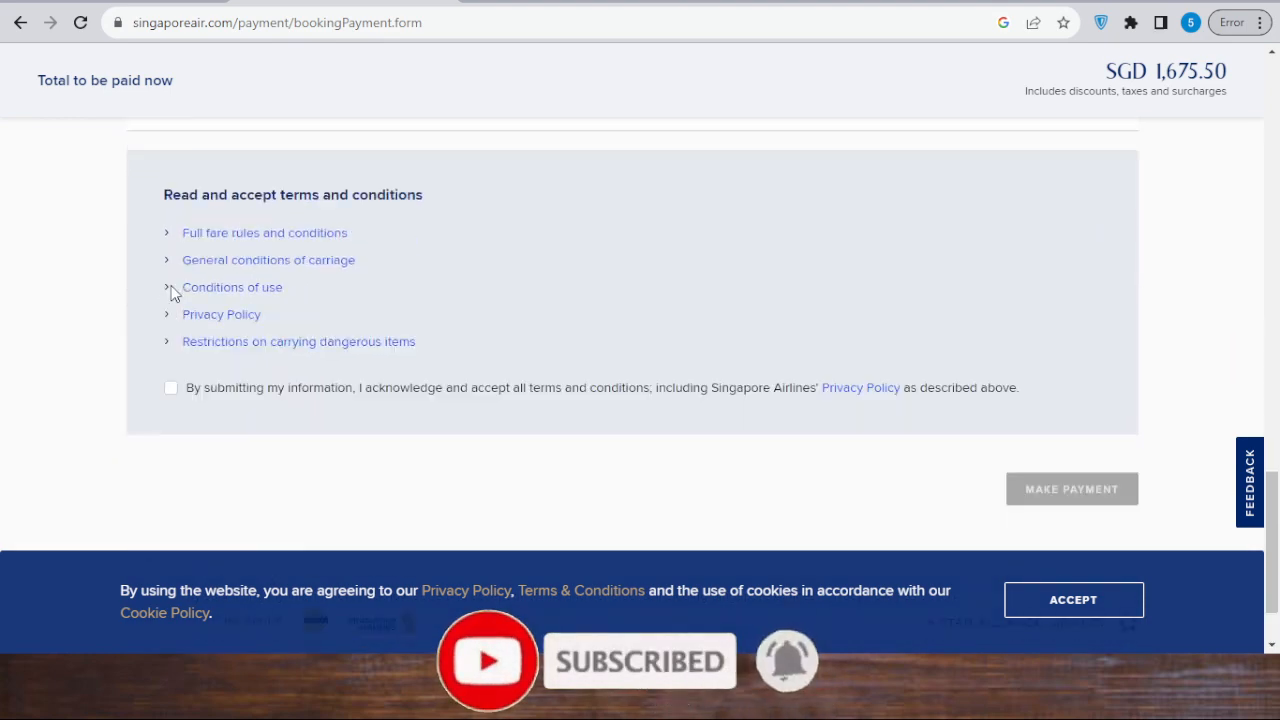
scroll("down", 3)
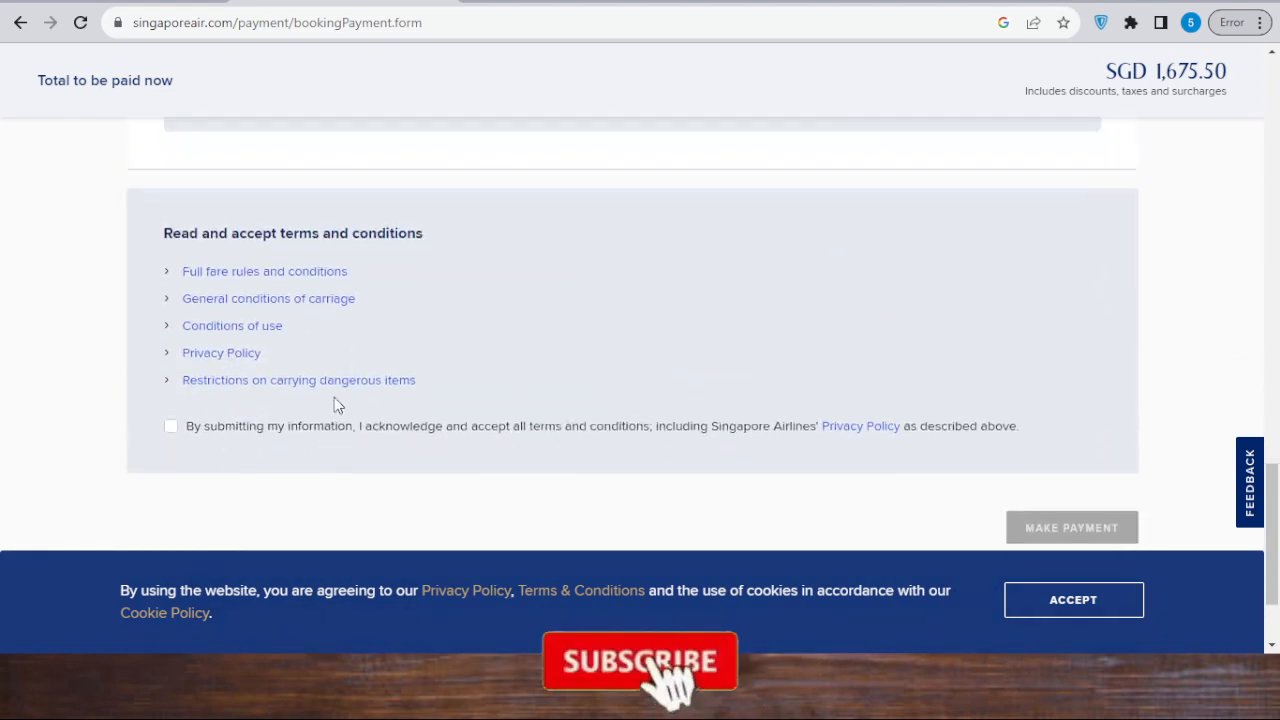
scroll("down", 3)
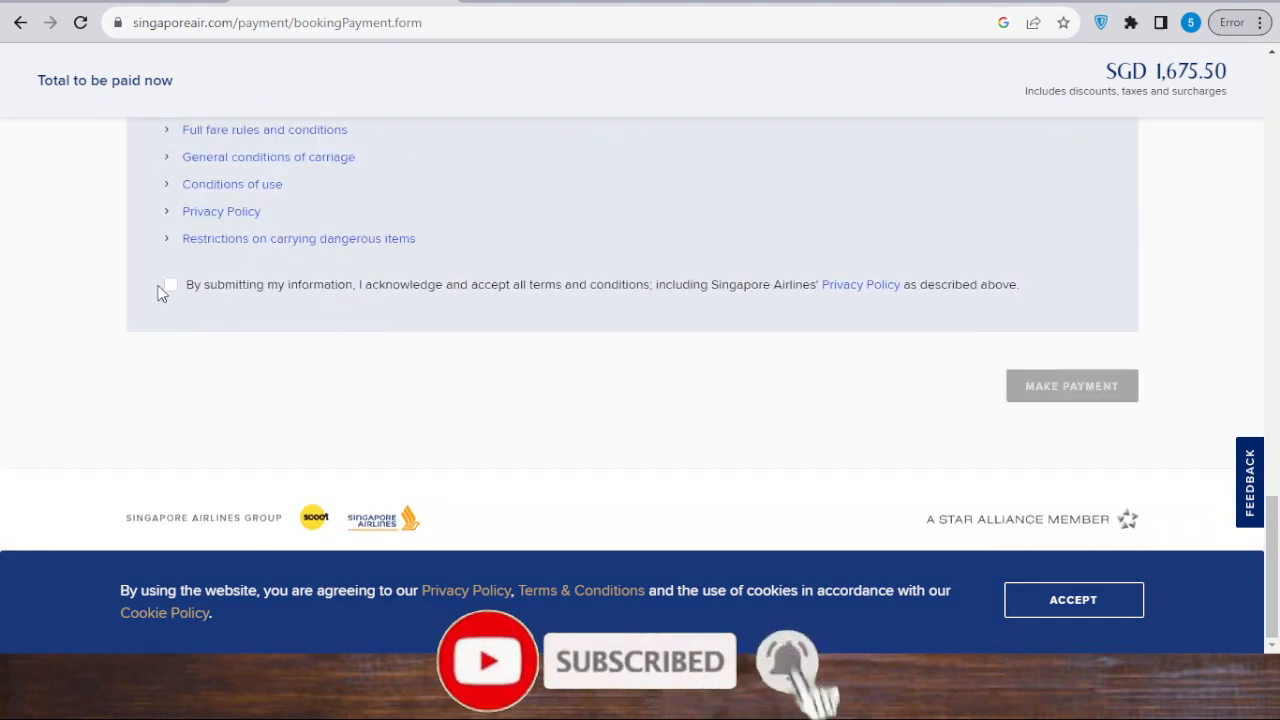
Tick the terms checkbox so empty card and billing fields get flagged, then return to Review your booking.
left_click(1072, 384)
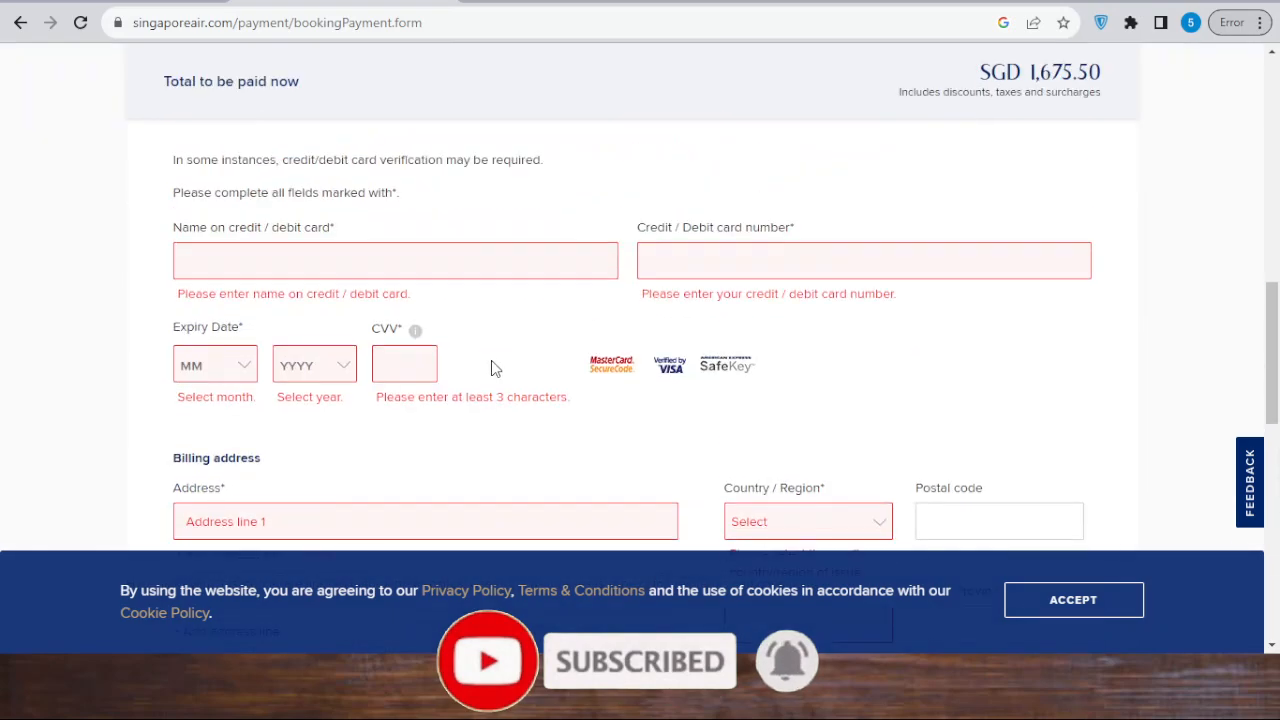
scroll("down", 3)
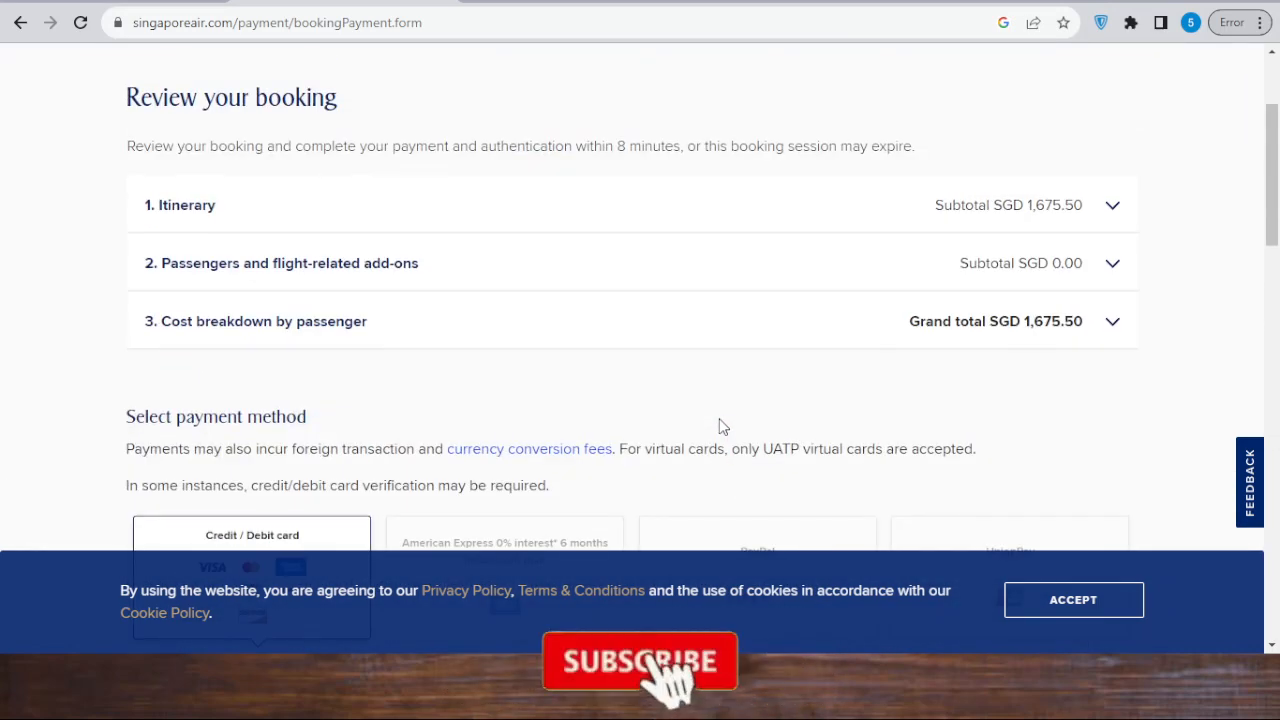
left_click(640, 662)
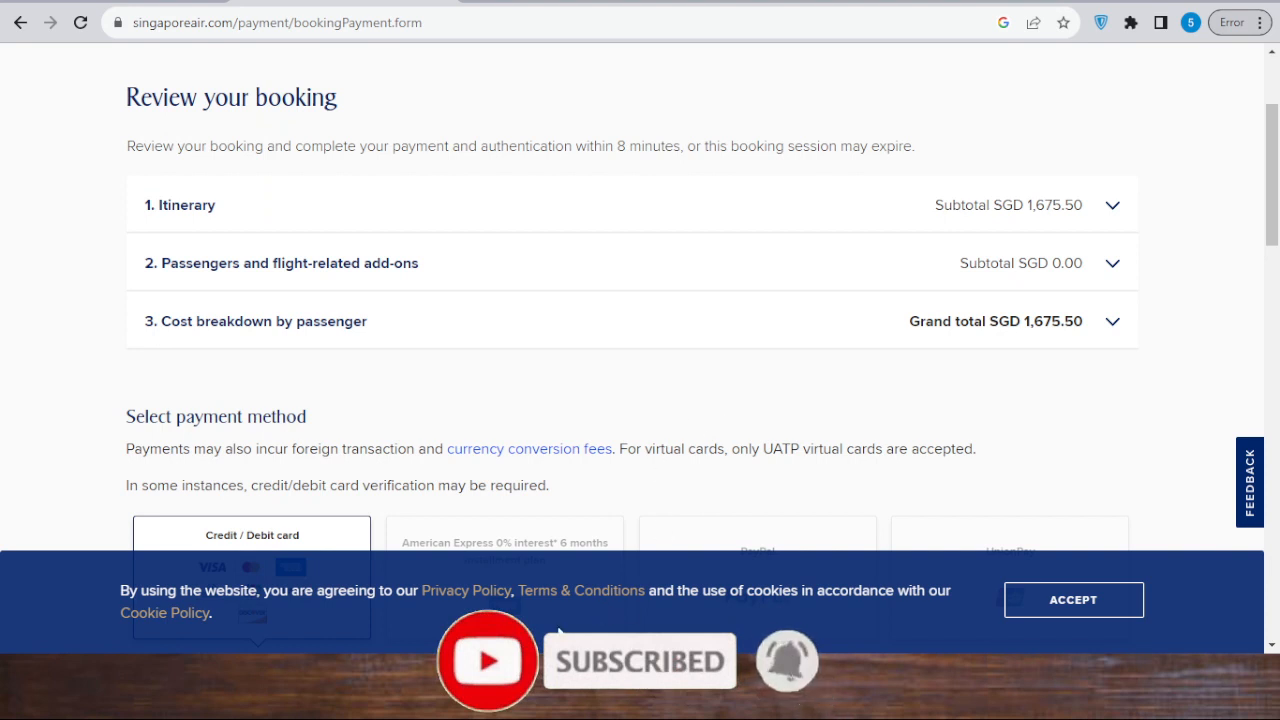